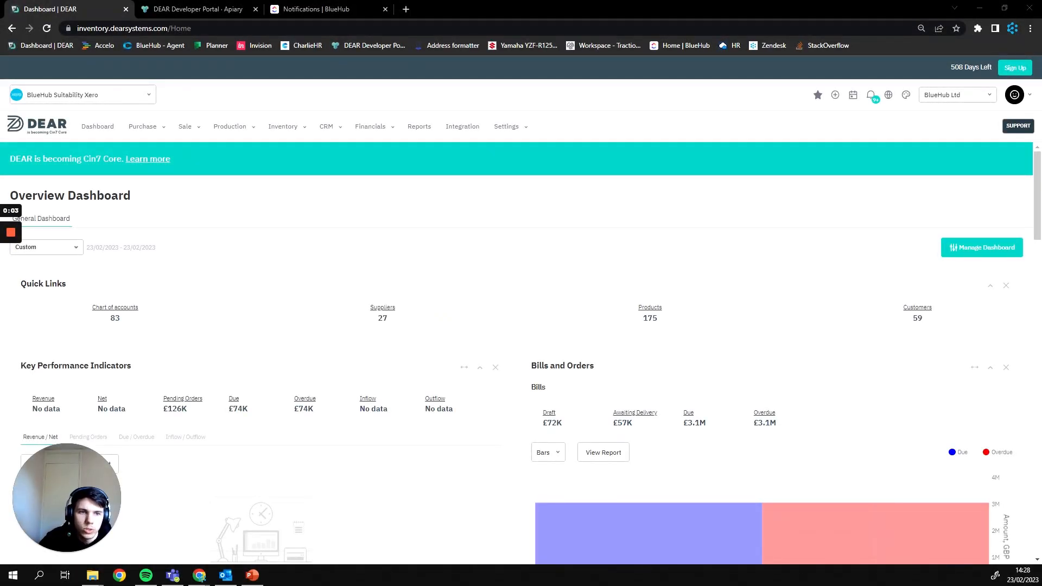
pyautogui.moveTo(438, 332)
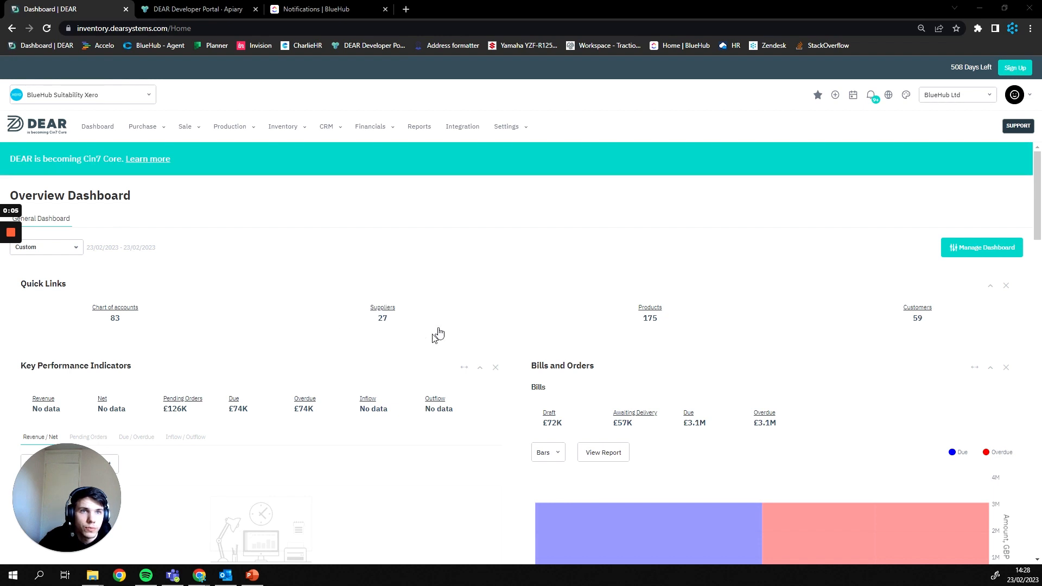
pyautogui.moveTo(322, 317)
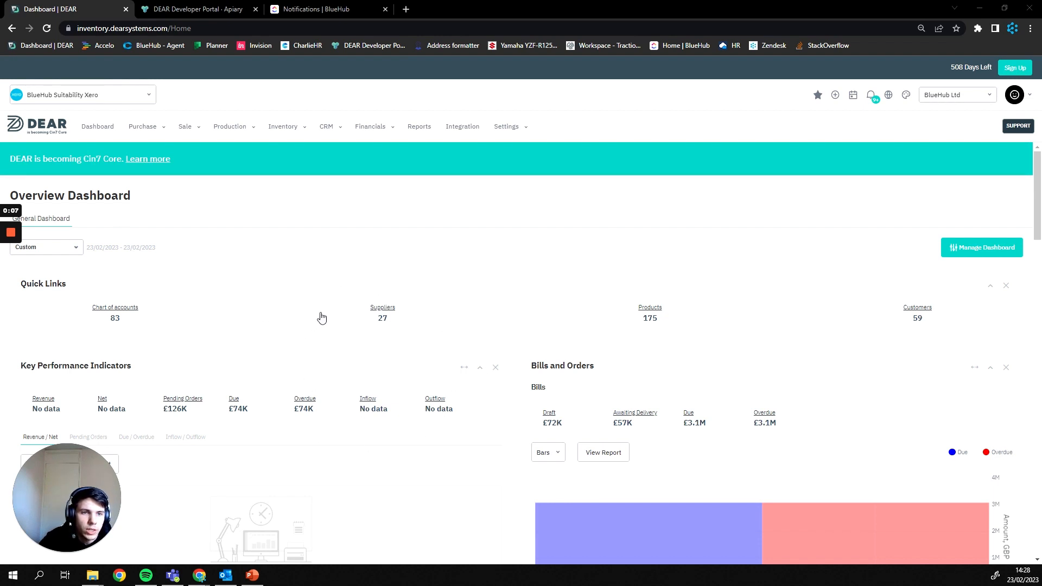
pyautogui.moveTo(270, 384)
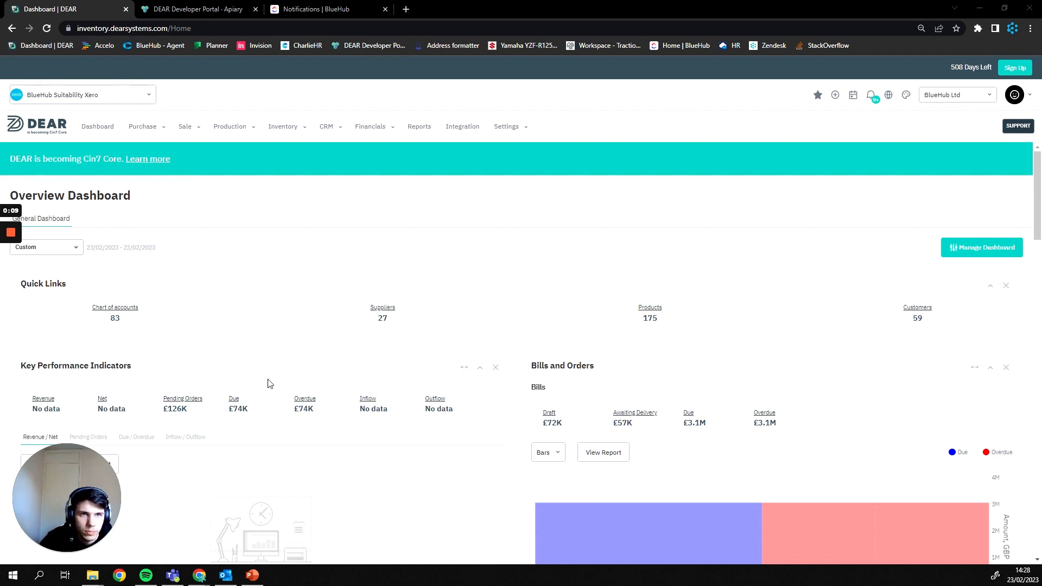
pyautogui.moveTo(382, 304)
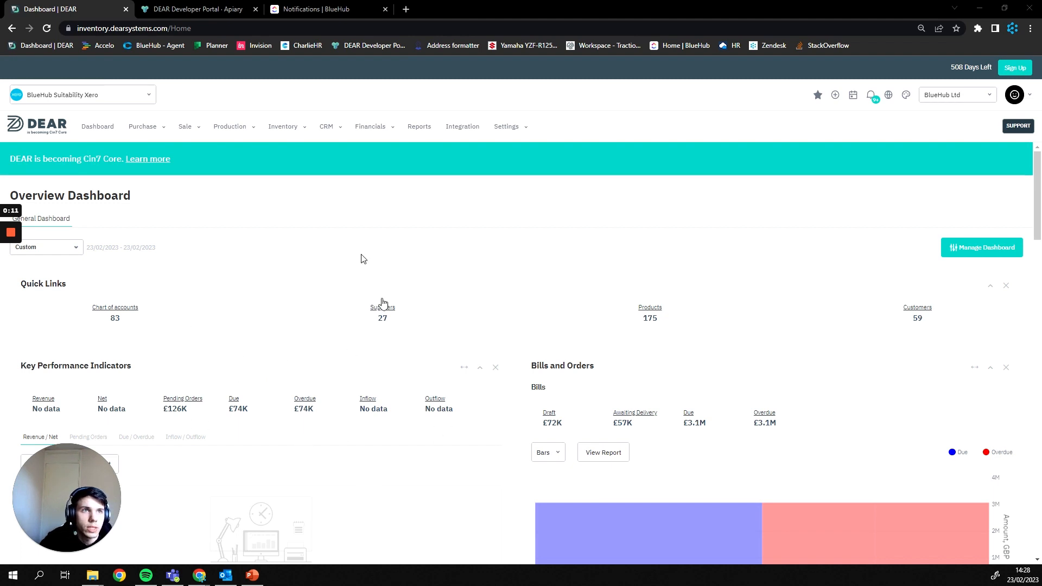
# Step: Open the Inventory menu in the top navigation bar
pyautogui.click(283, 127)
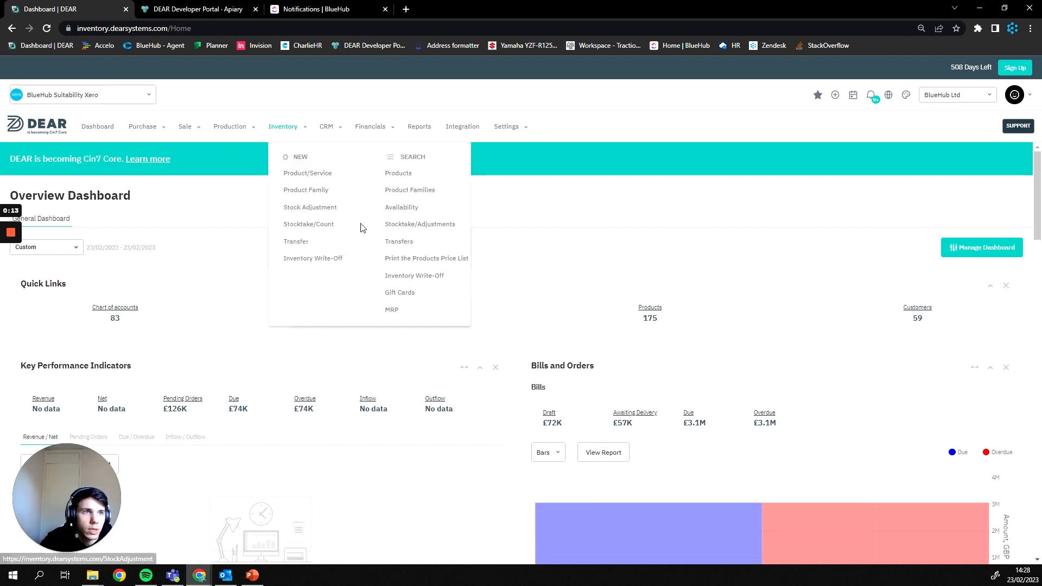
pyautogui.moveTo(296, 241)
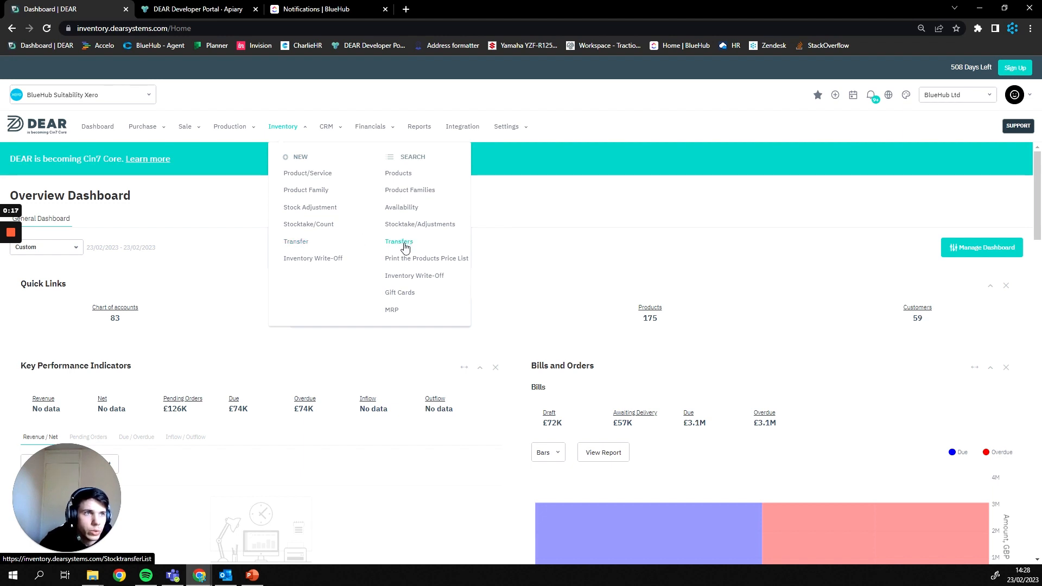
pyautogui.moveTo(402, 246)
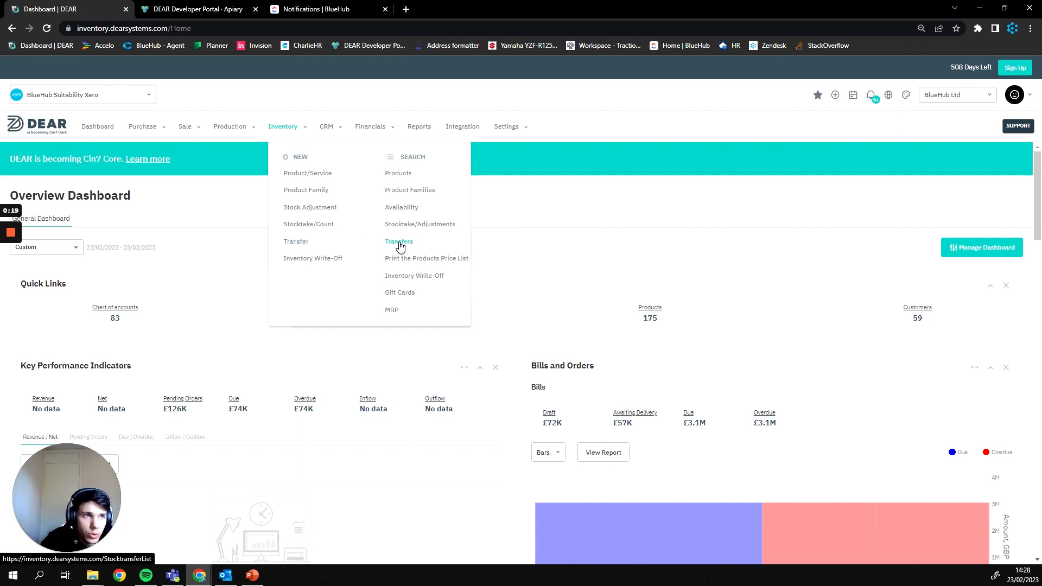
# Step: Open the Stock Transfers list from Inventory's Search section
pyautogui.click(399, 241)
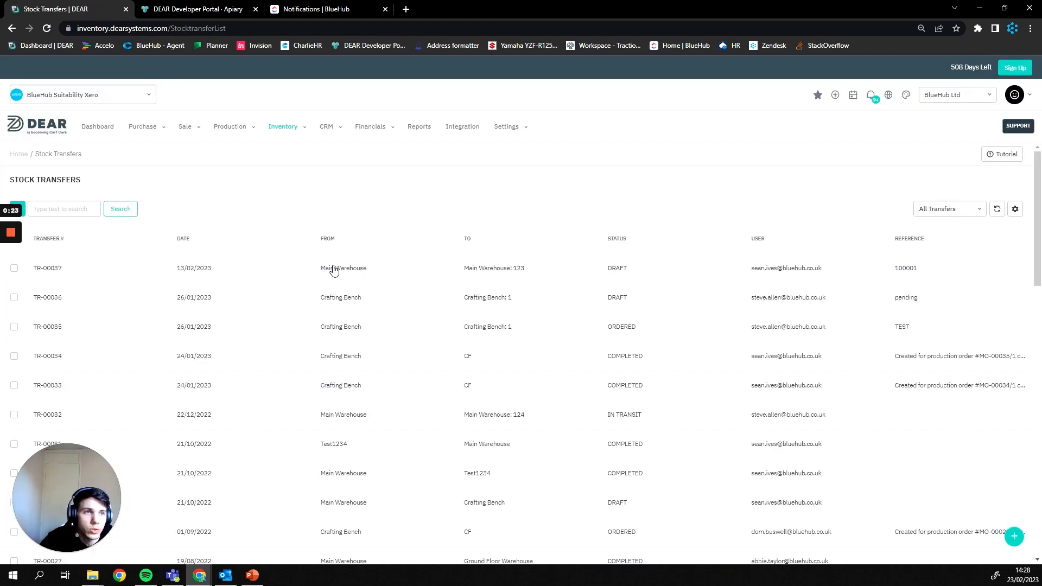
pyautogui.moveTo(376, 412)
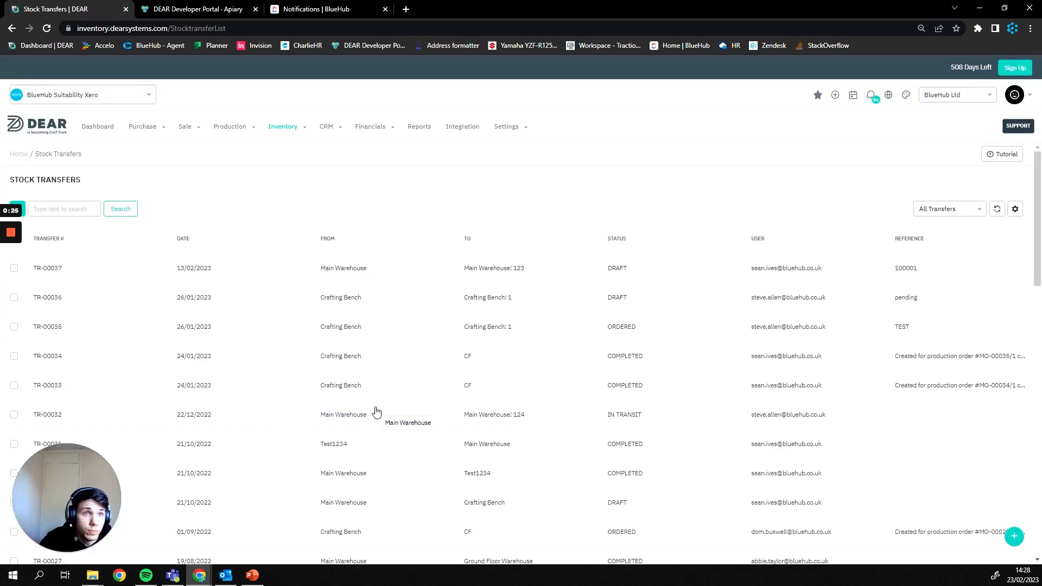
pyautogui.moveTo(70, 263)
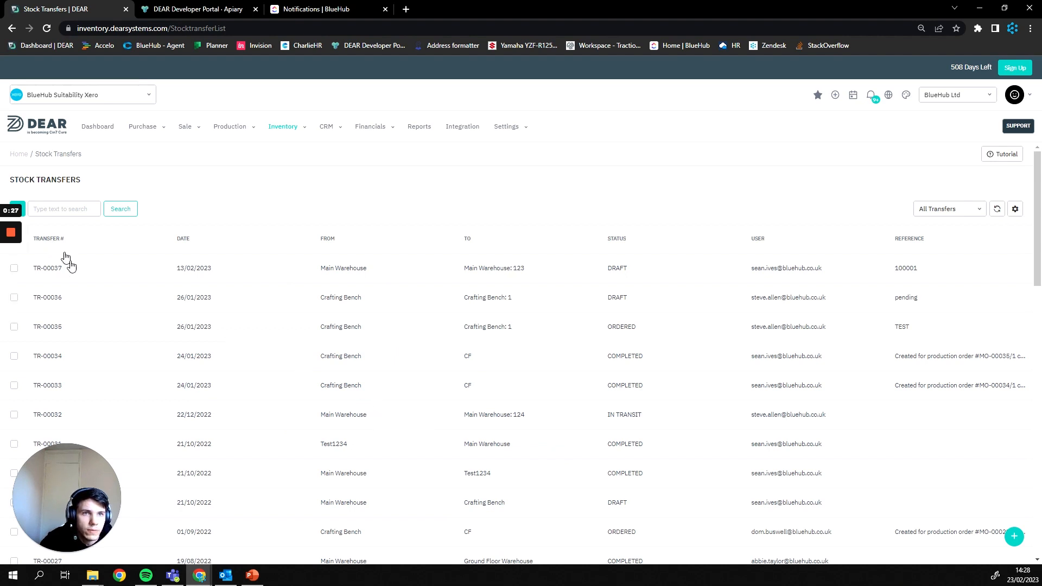
pyautogui.moveTo(80, 292)
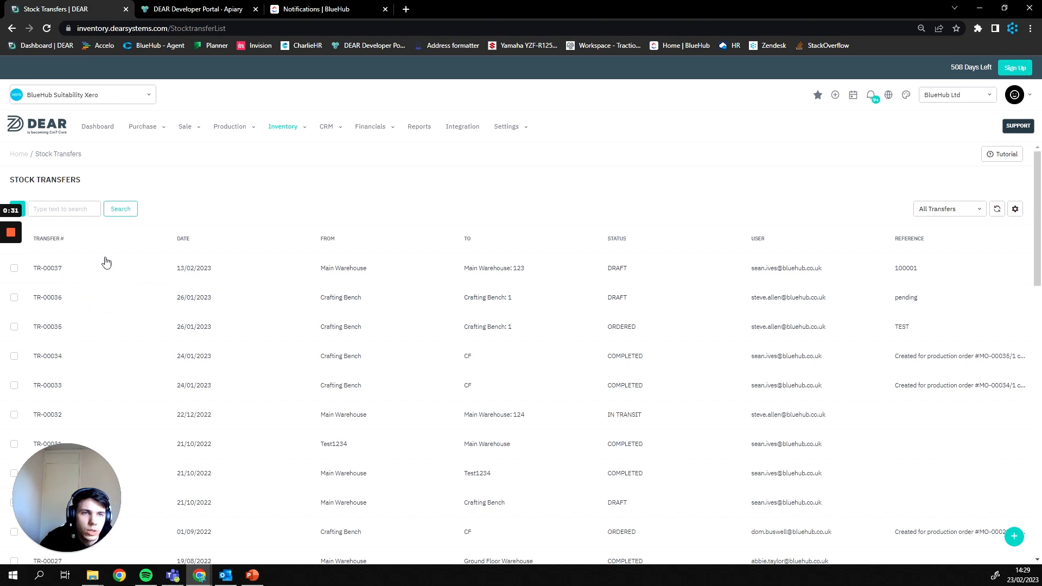
pyautogui.moveTo(71, 281)
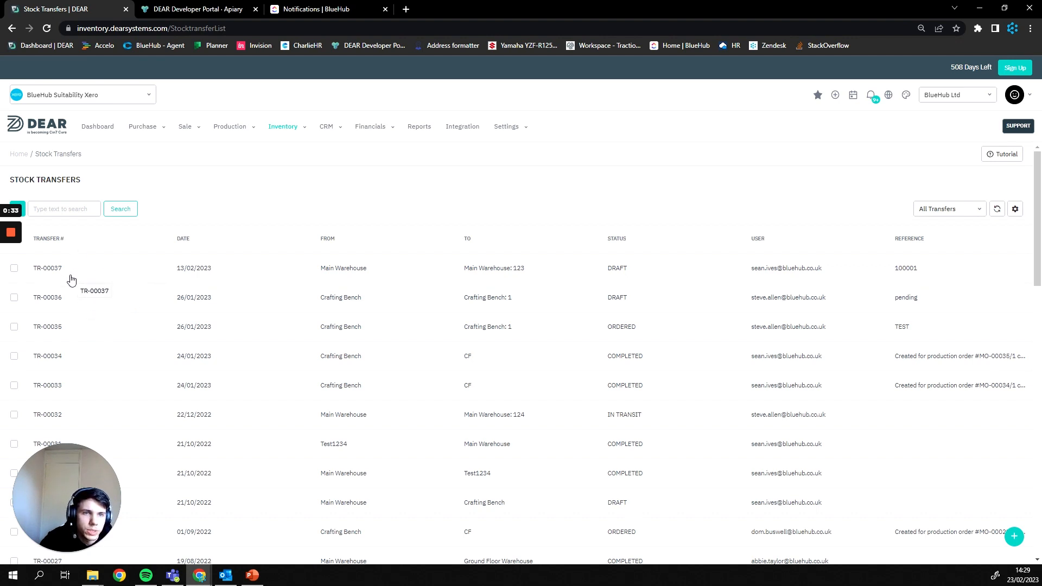
pyautogui.moveTo(68, 278)
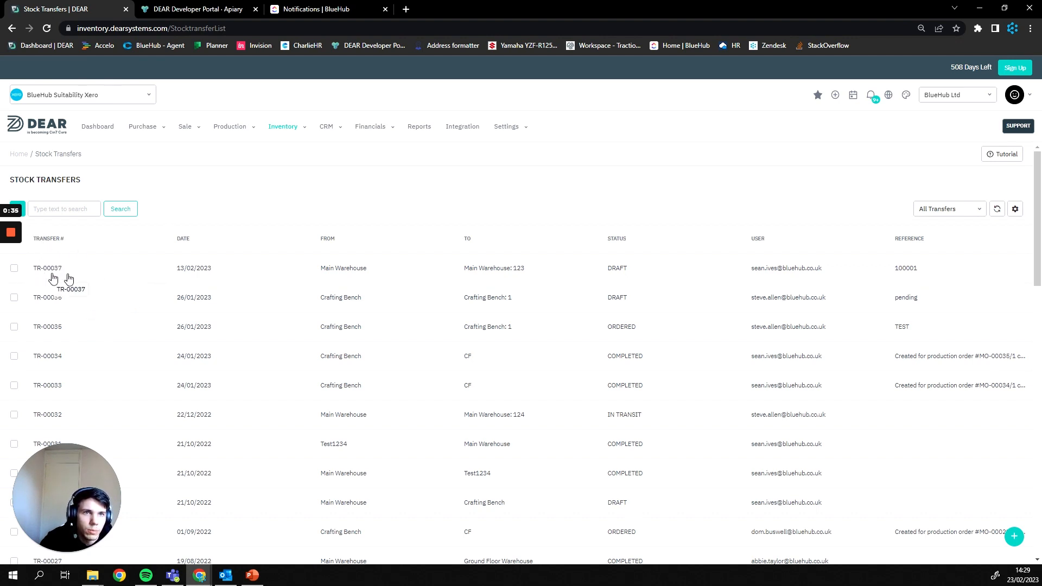
pyautogui.moveTo(76, 281)
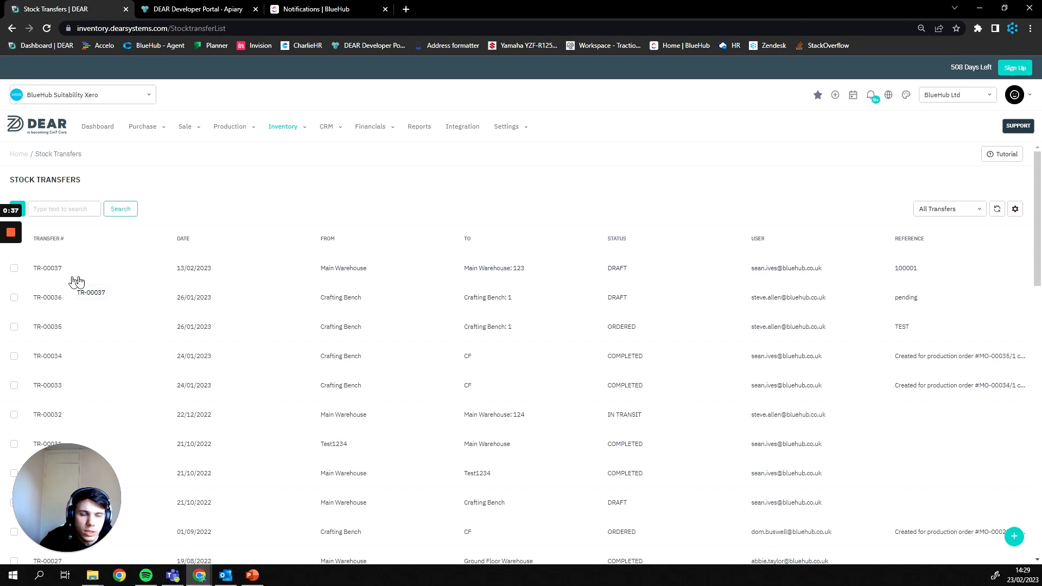
pyautogui.moveTo(97, 290)
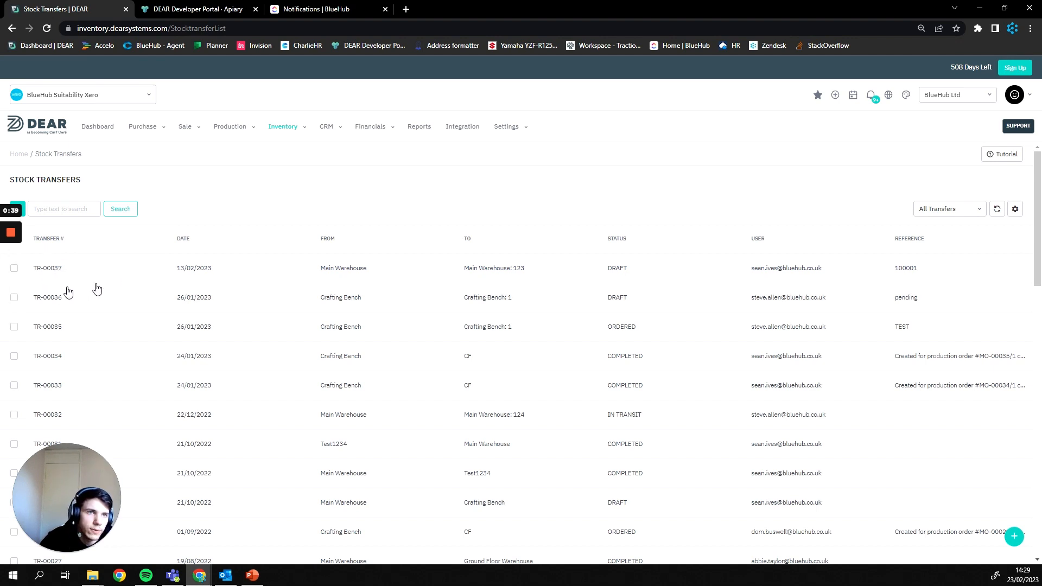
pyautogui.moveTo(42, 274)
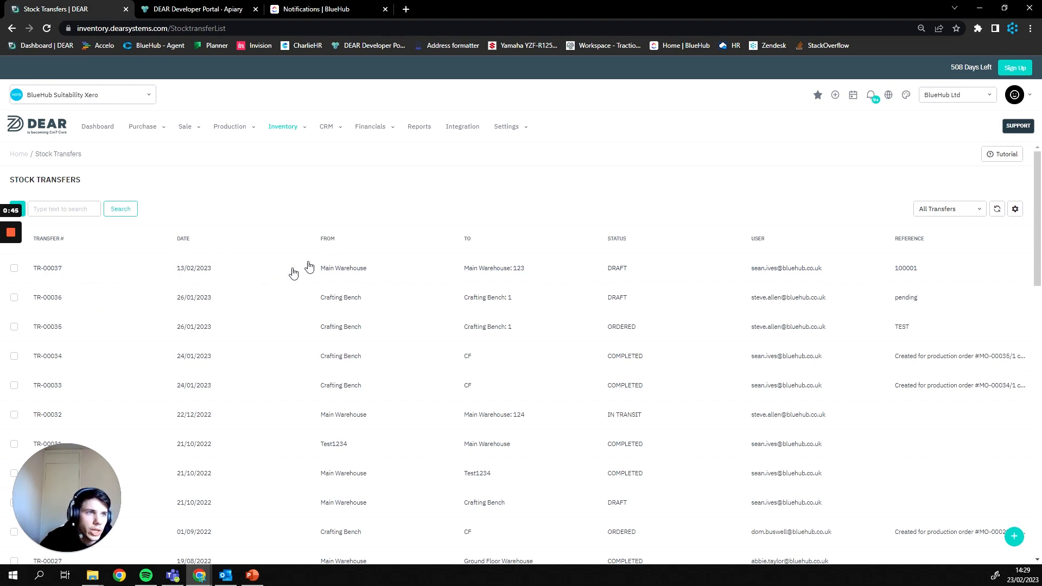
pyautogui.moveTo(372, 274)
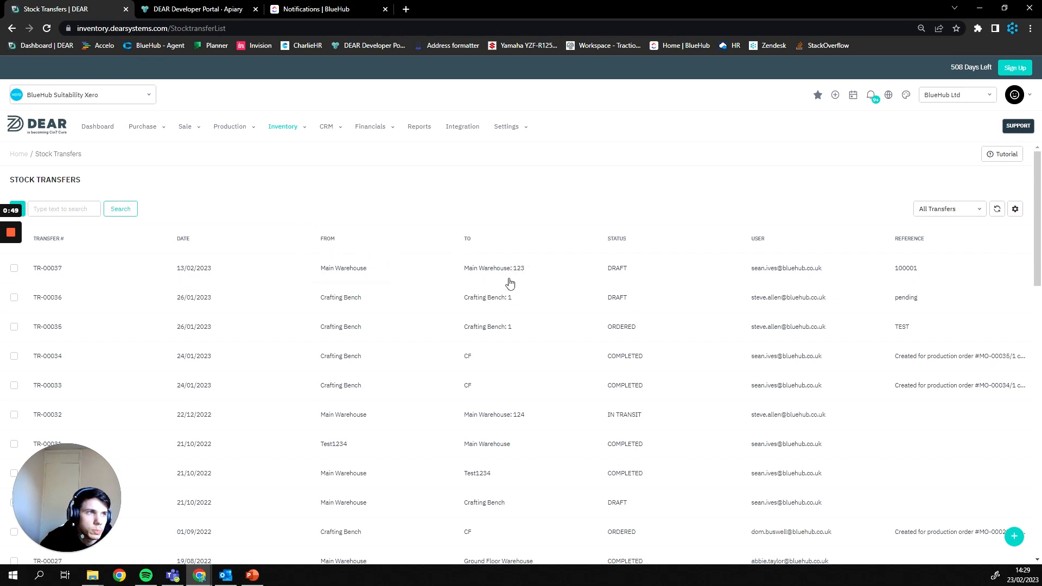
pyautogui.moveTo(630, 282)
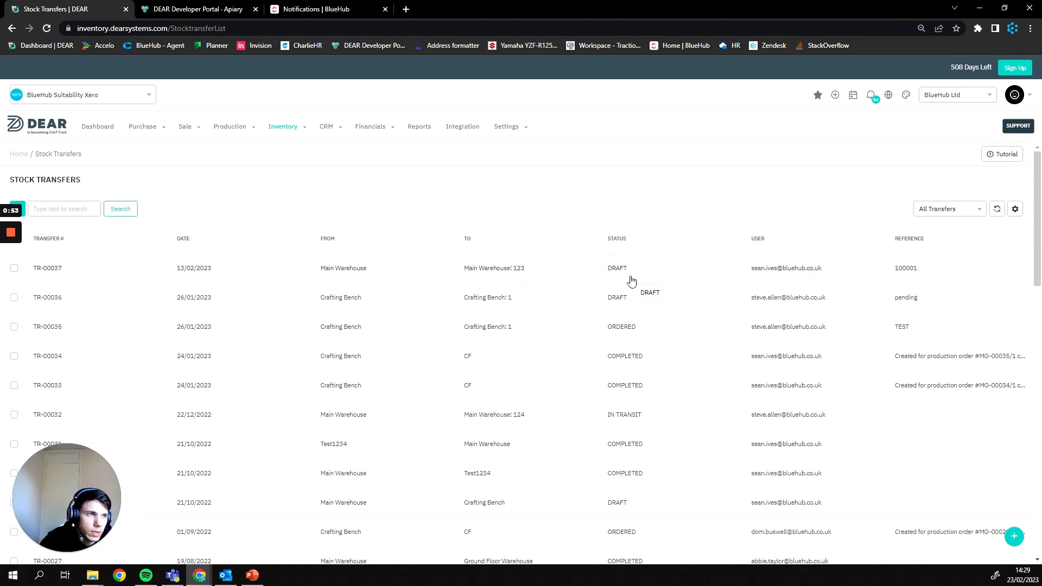
pyautogui.moveTo(611, 362)
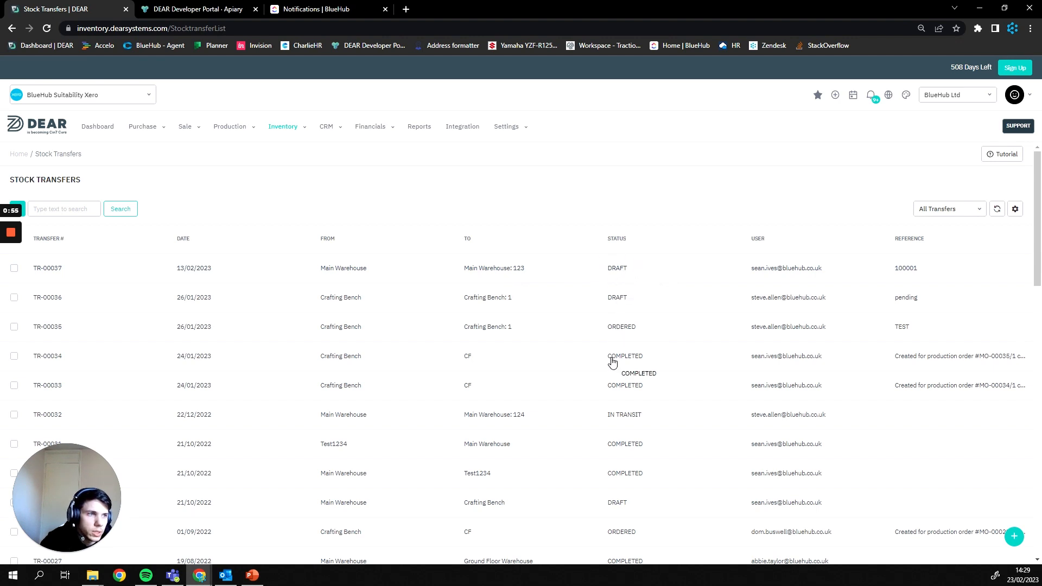
pyautogui.moveTo(612, 275)
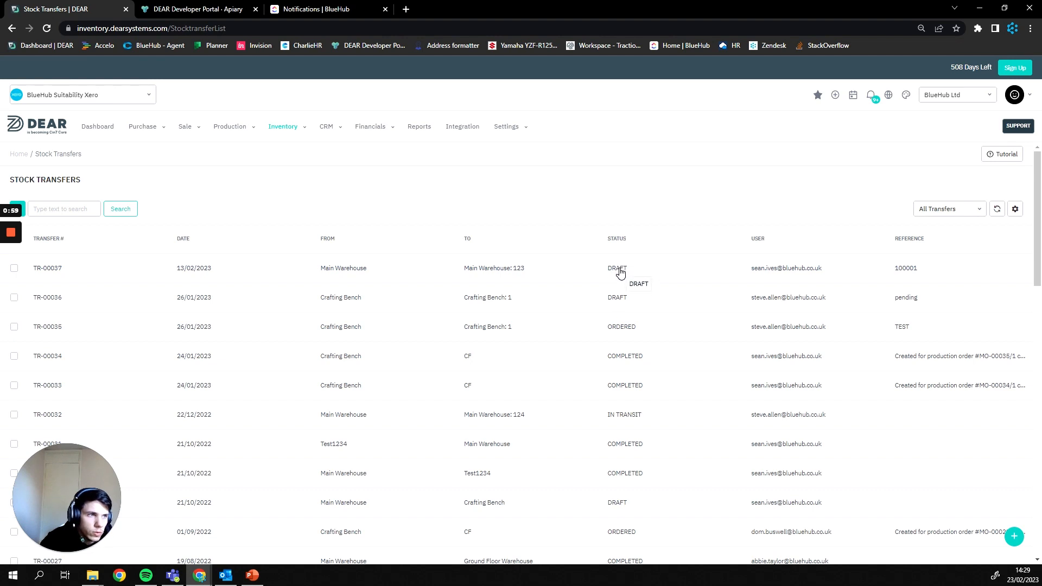
pyautogui.moveTo(653, 326)
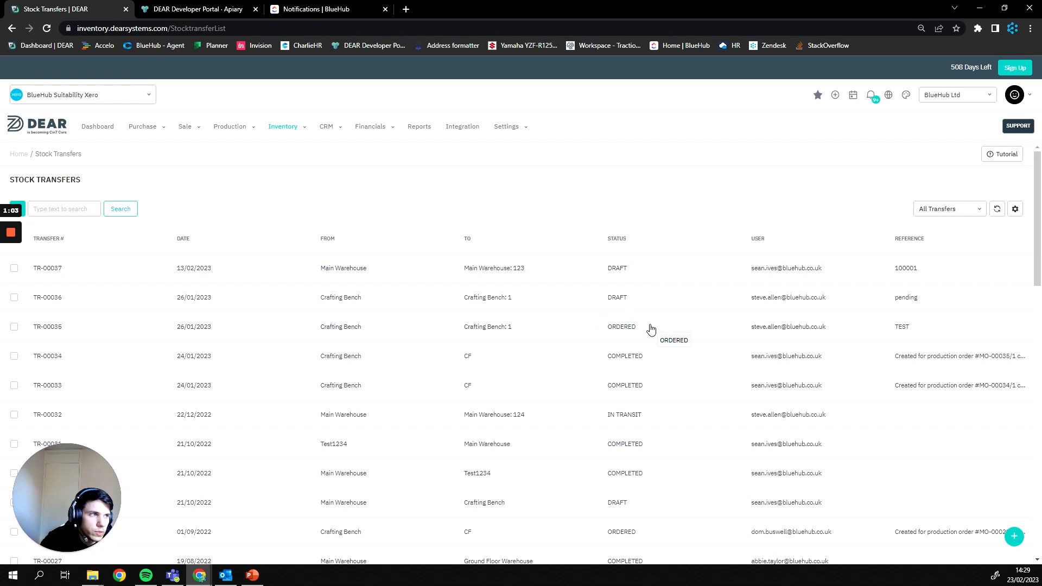
pyautogui.moveTo(634, 347)
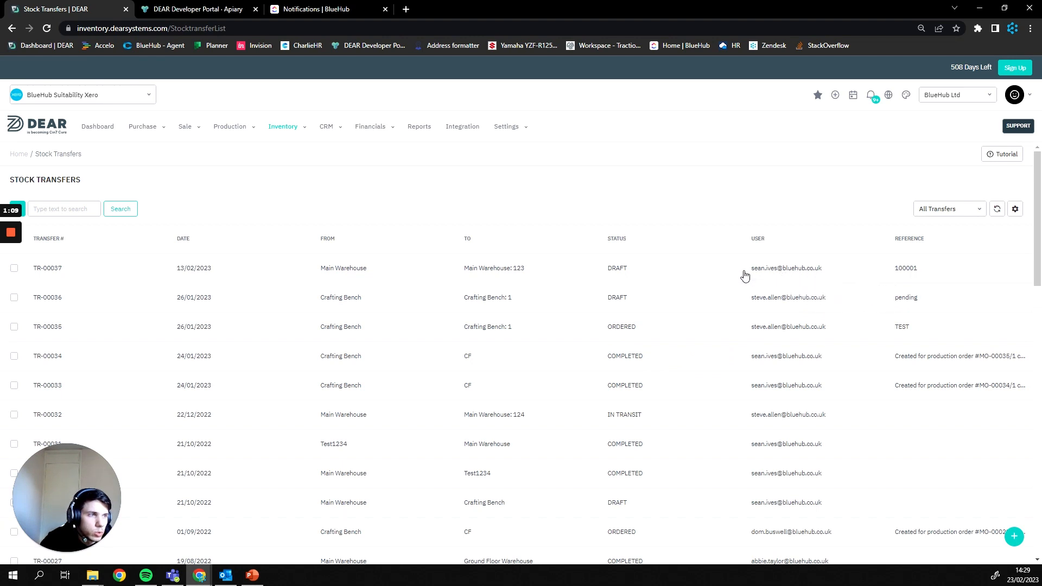
pyautogui.moveTo(821, 279)
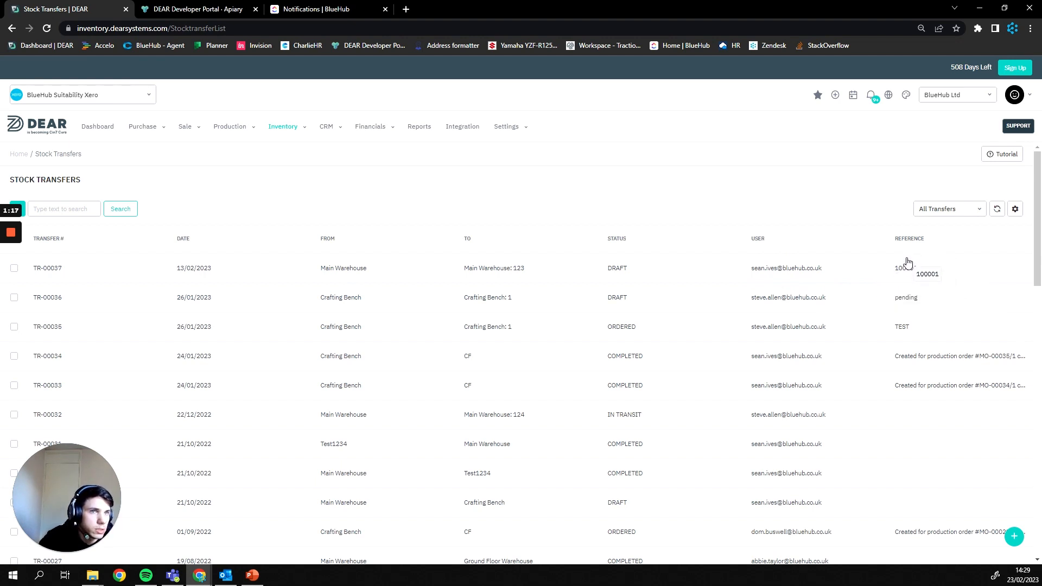
pyautogui.click(949, 208)
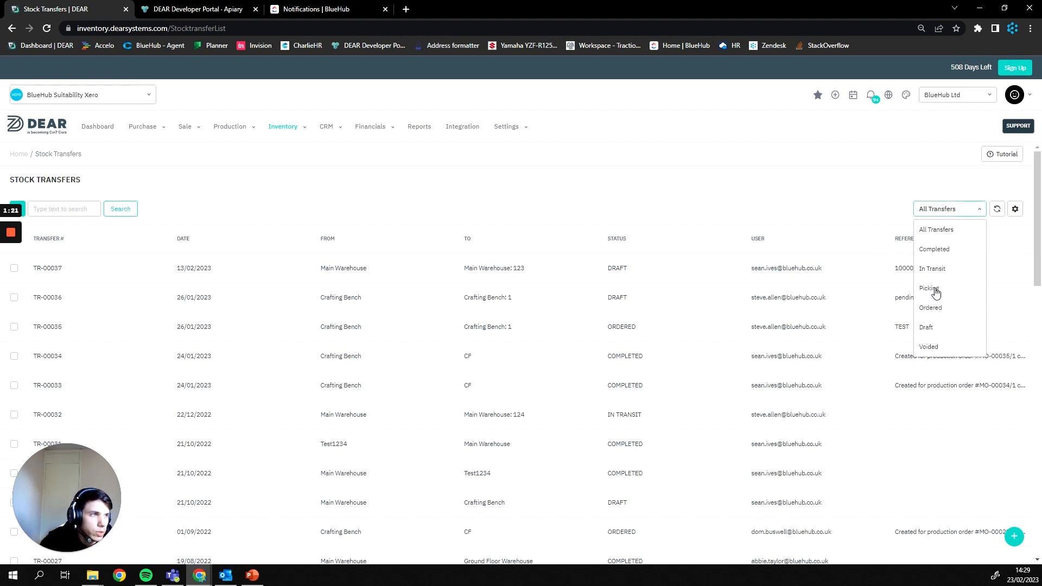
pyautogui.moveTo(924, 335)
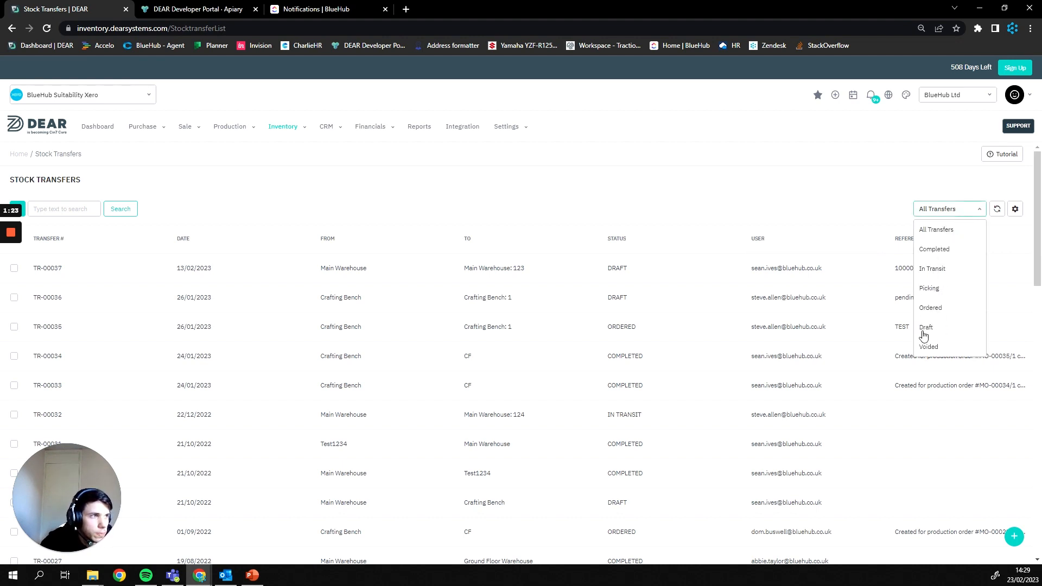
pyautogui.moveTo(927, 290)
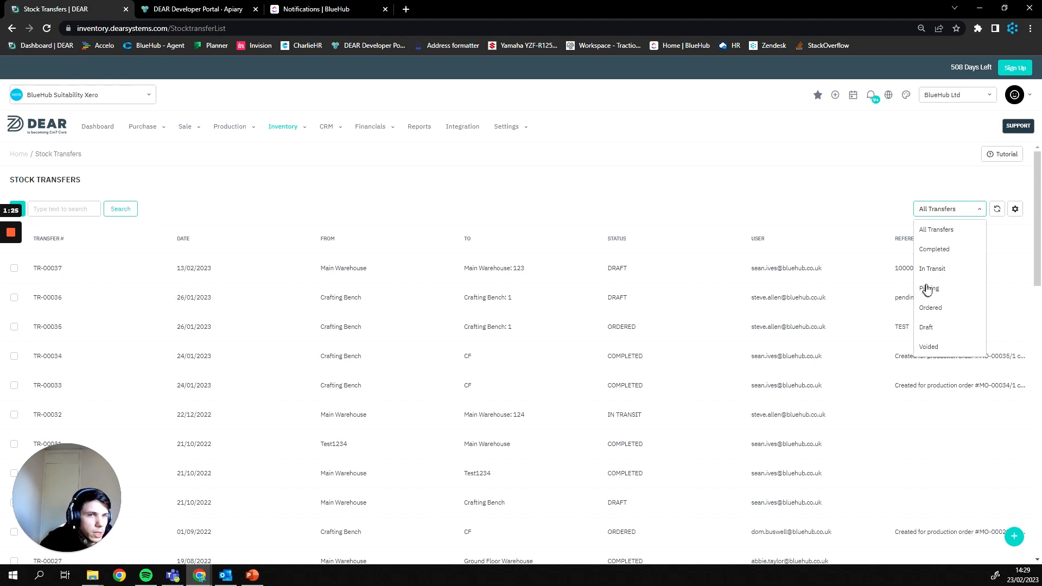
pyautogui.moveTo(949, 294)
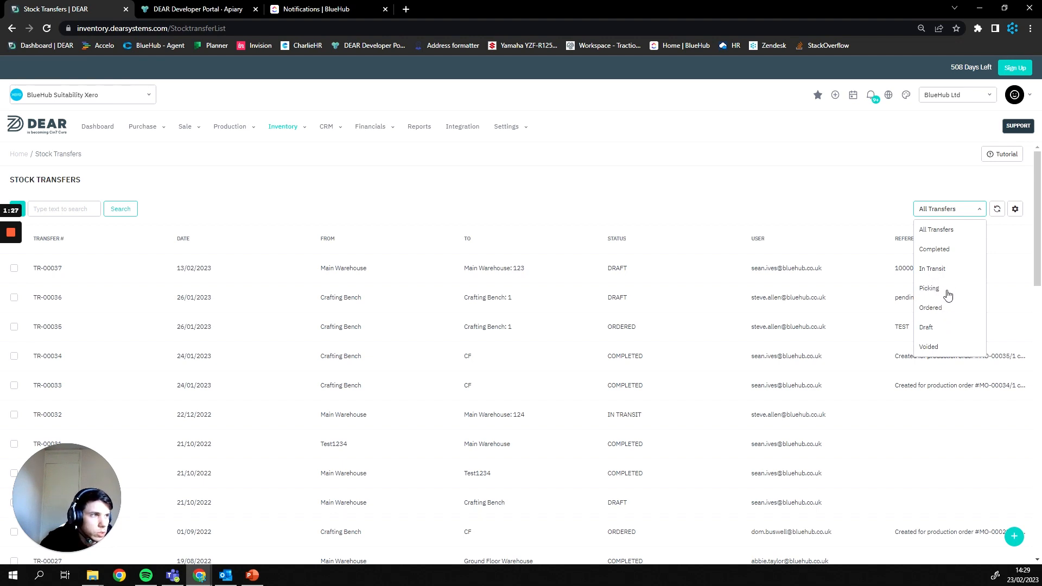
pyautogui.moveTo(949, 350)
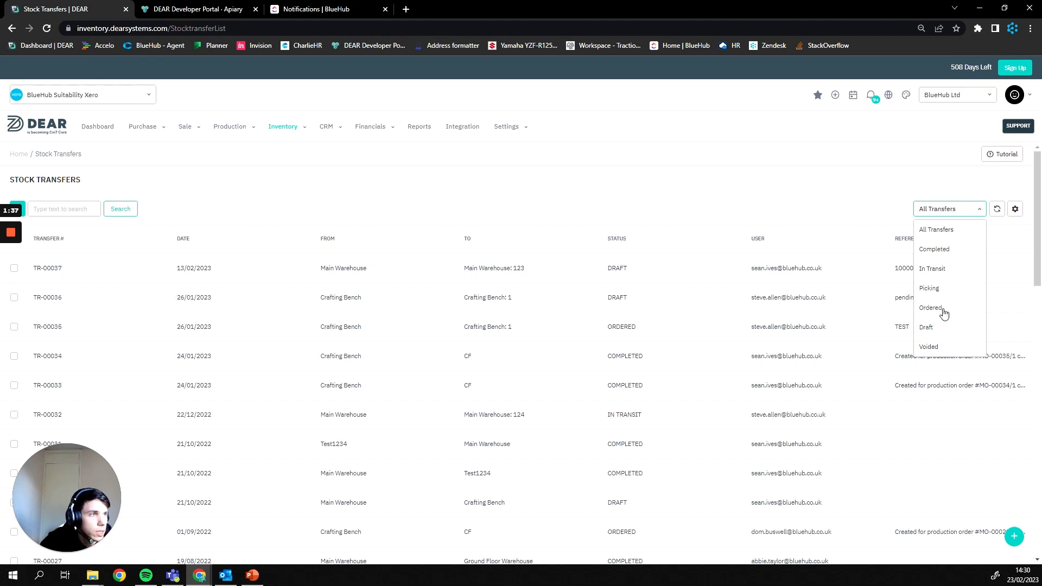
pyautogui.moveTo(941, 316)
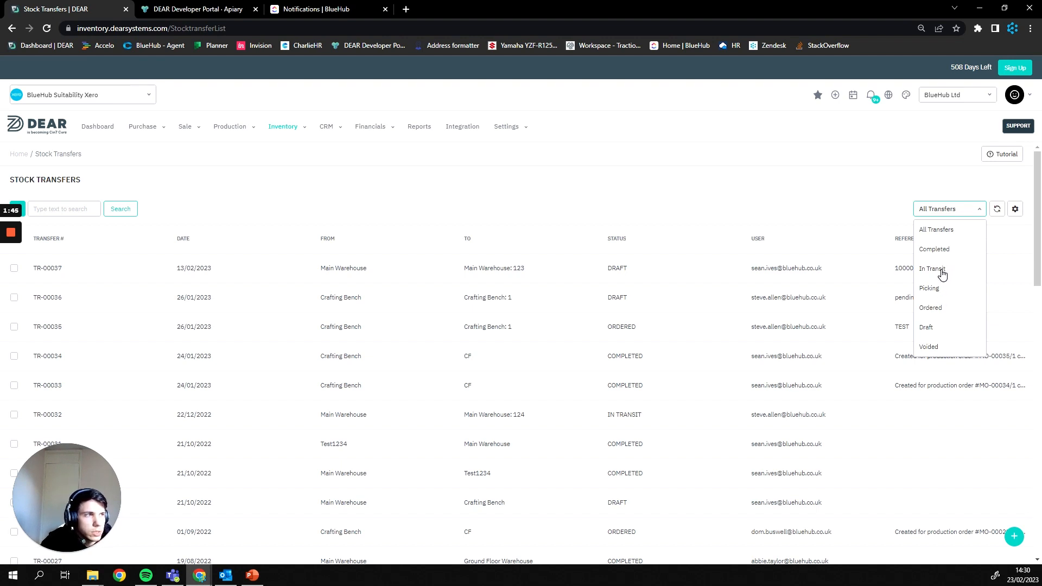
pyautogui.moveTo(944, 278)
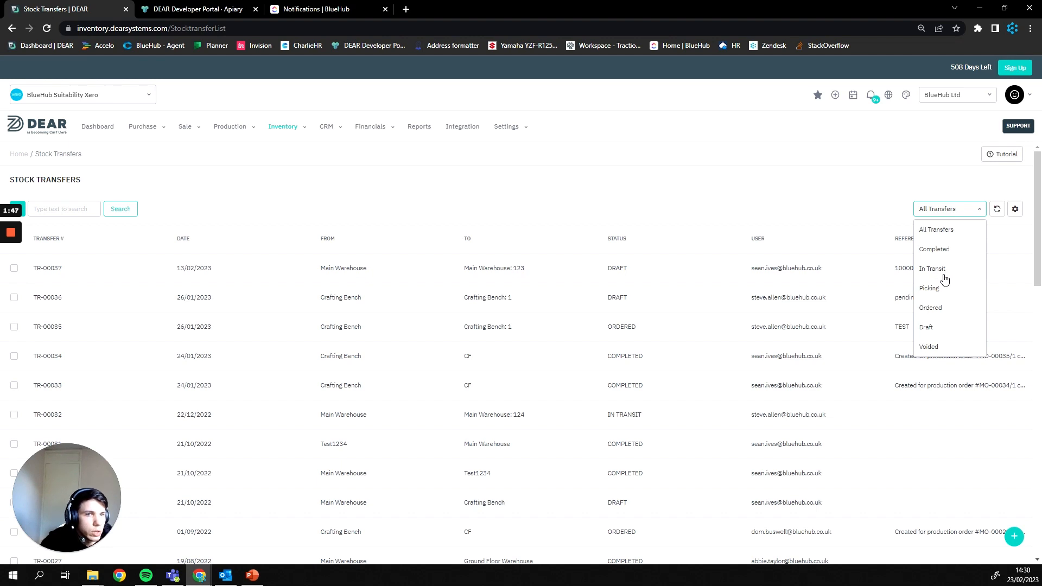
pyautogui.moveTo(951, 270)
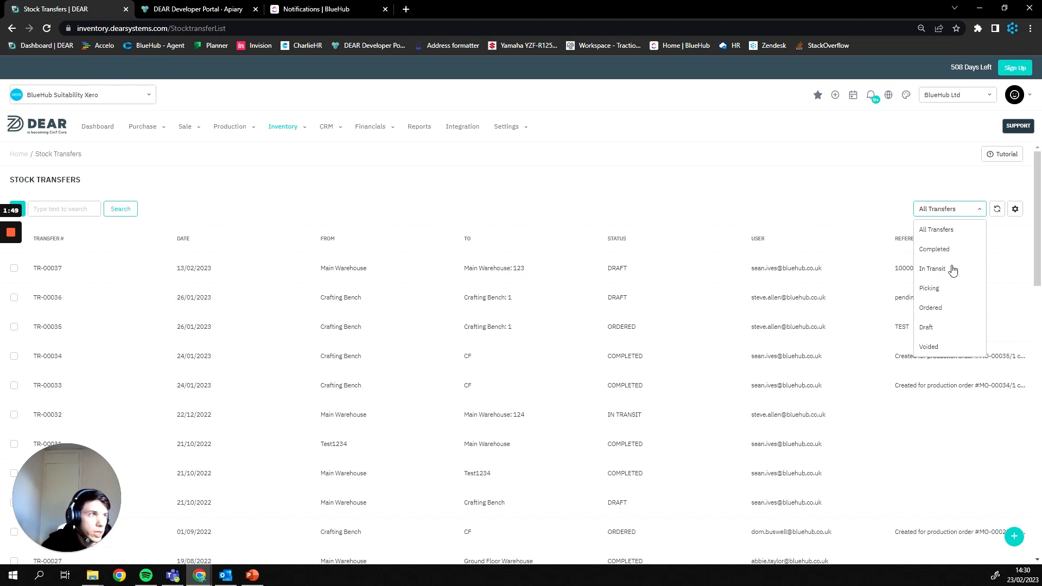
pyautogui.moveTo(944, 286)
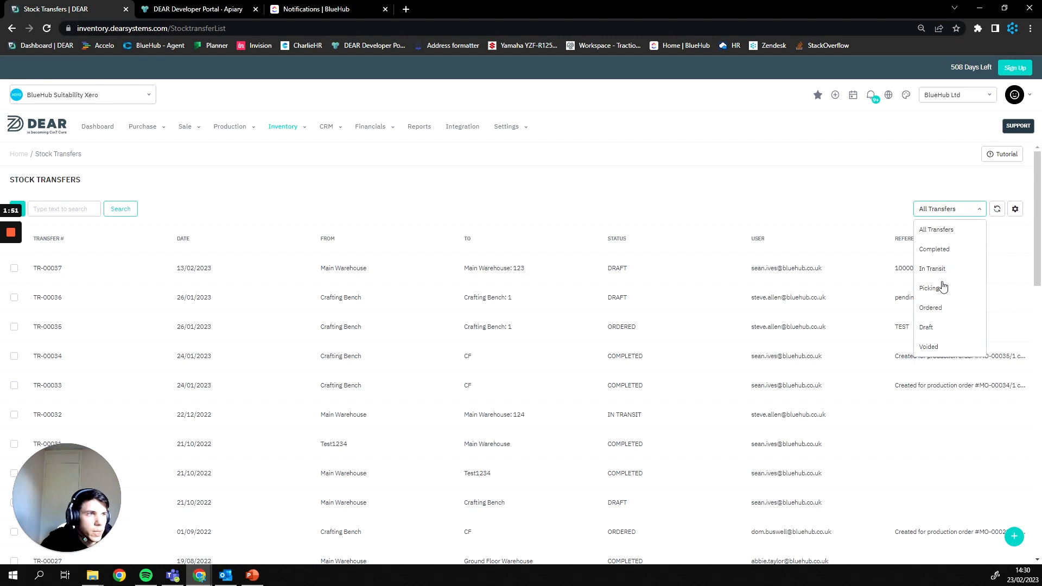
pyautogui.moveTo(947, 281)
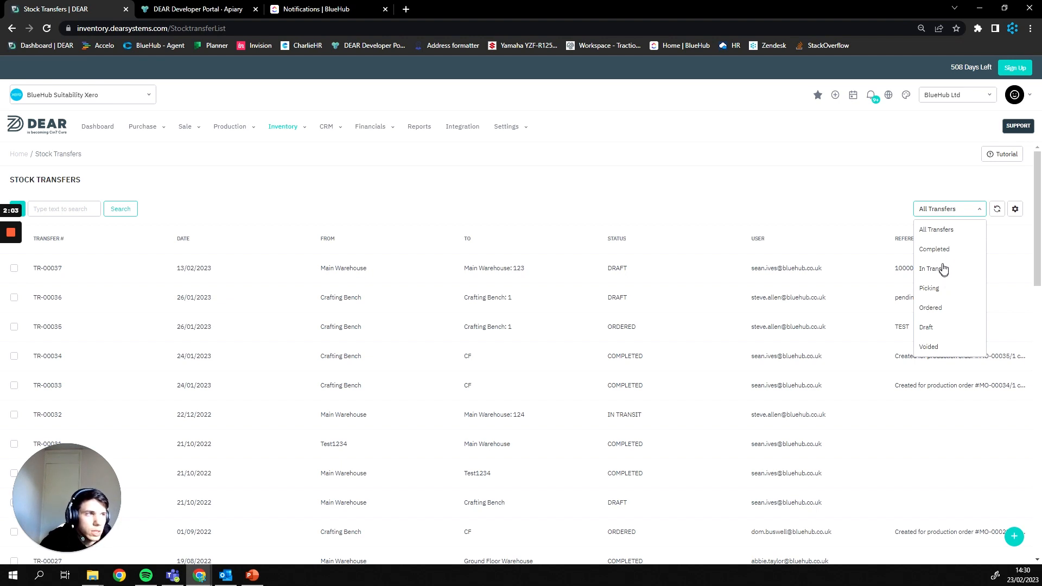
pyautogui.moveTo(947, 275)
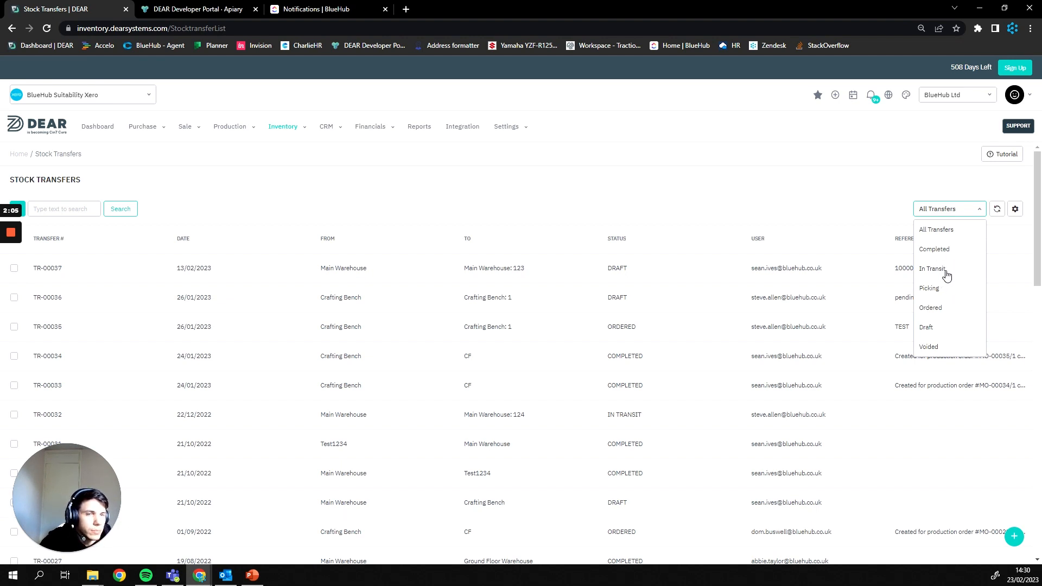
pyautogui.moveTo(937, 275)
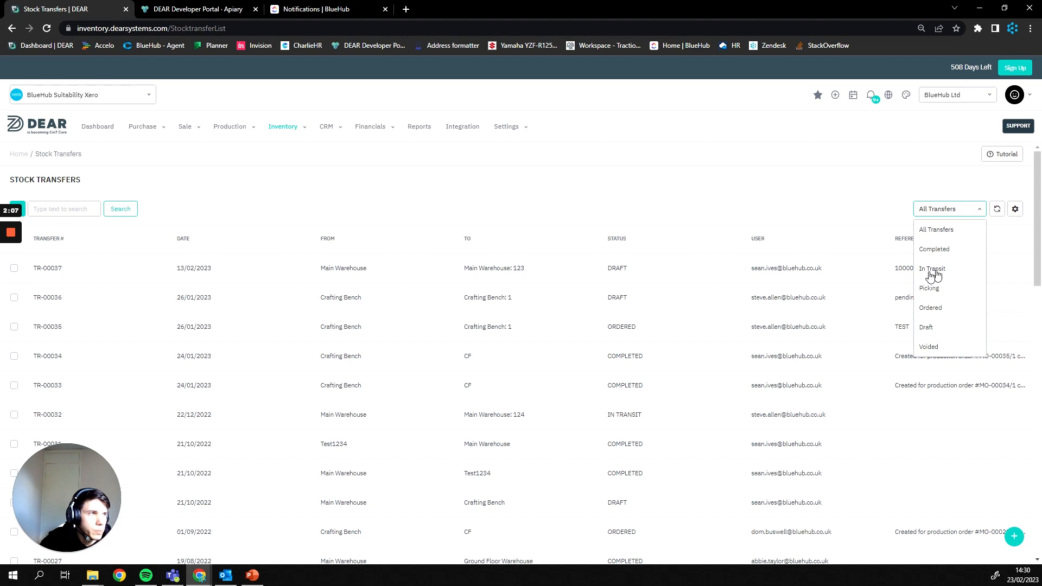
pyautogui.moveTo(373, 225)
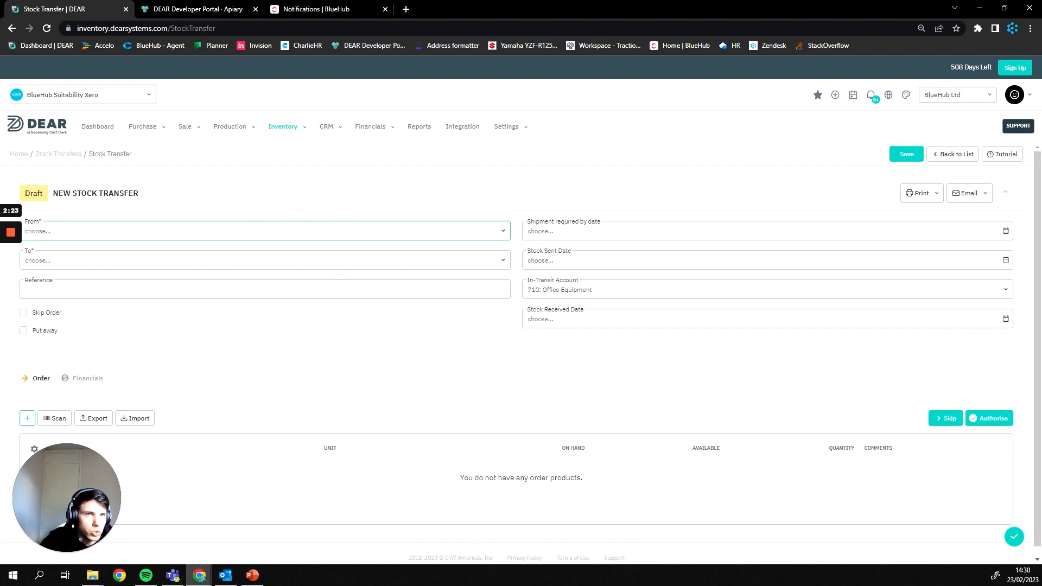
pyautogui.moveTo(435, 280)
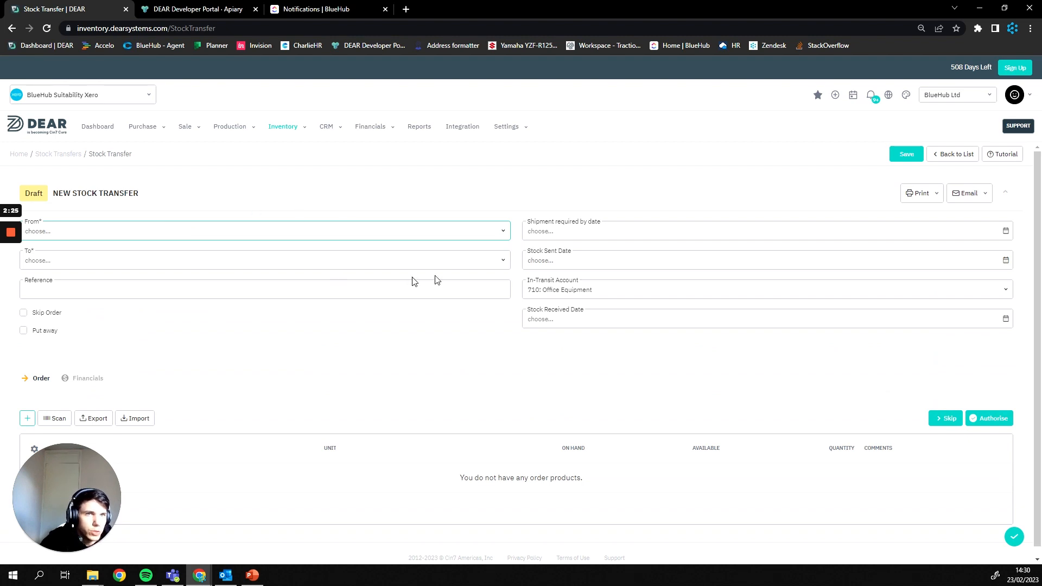
pyautogui.moveTo(352, 311)
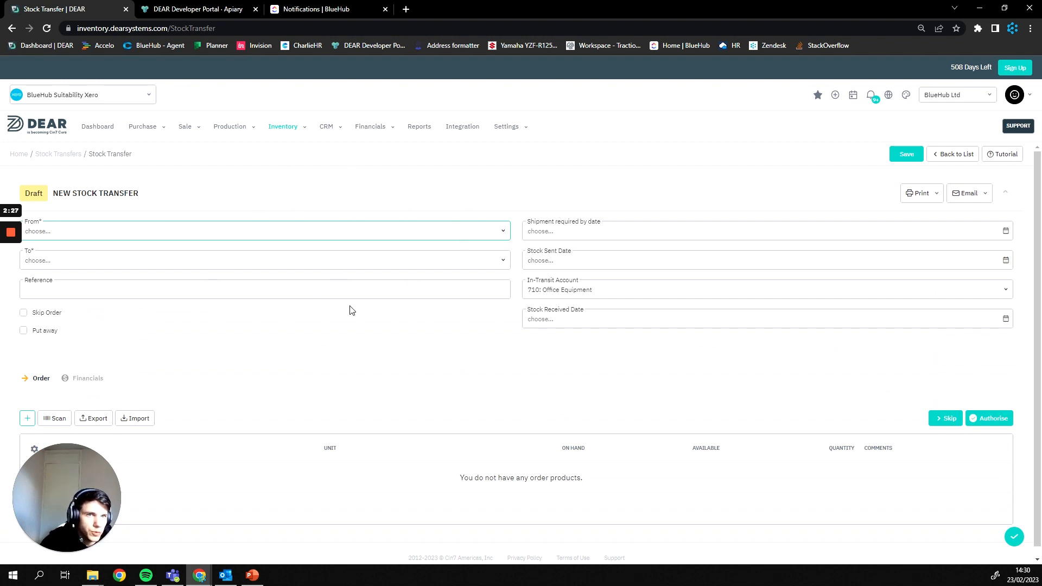
pyautogui.moveTo(541, 282)
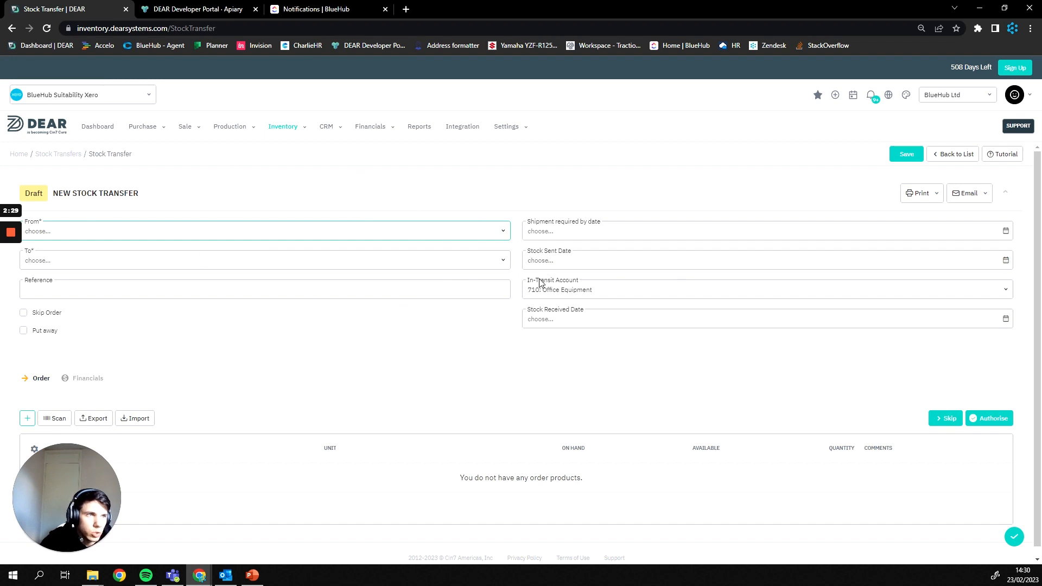
# Step: Choose Main Warehouse as the transfer's From location
pyautogui.click(266, 231)
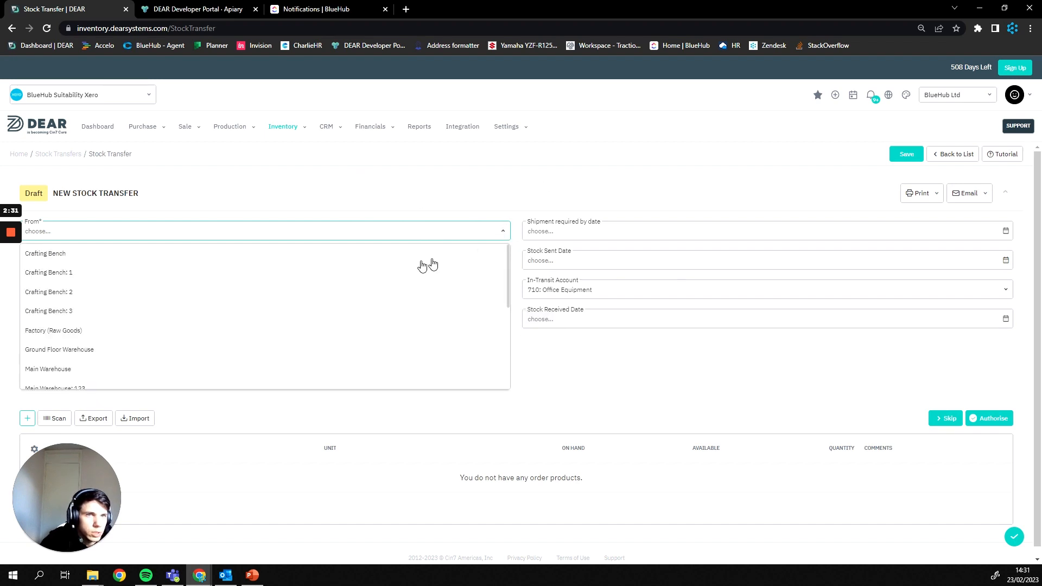
pyautogui.scroll(-3)
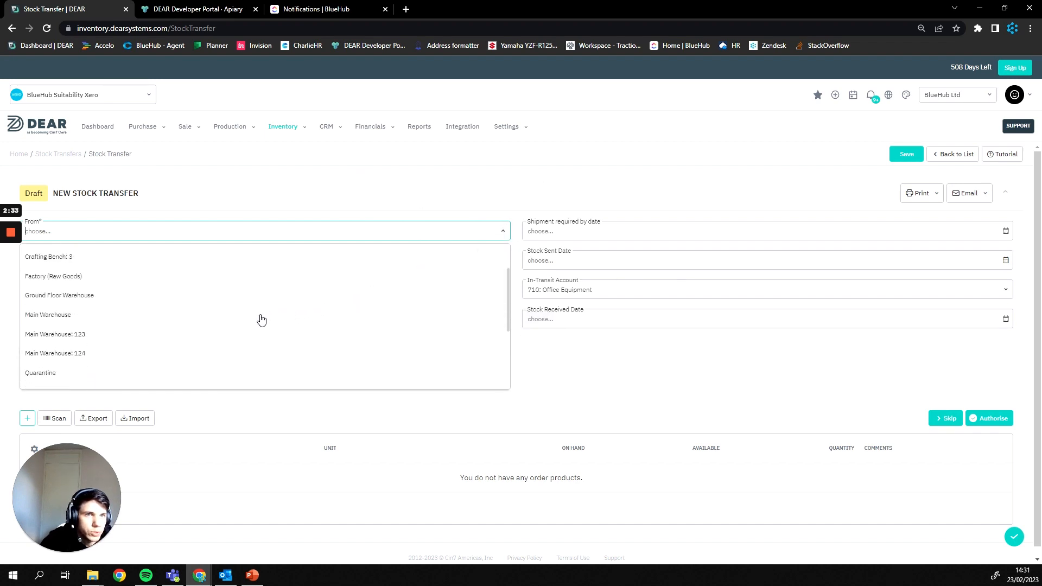
pyautogui.moveTo(223, 326)
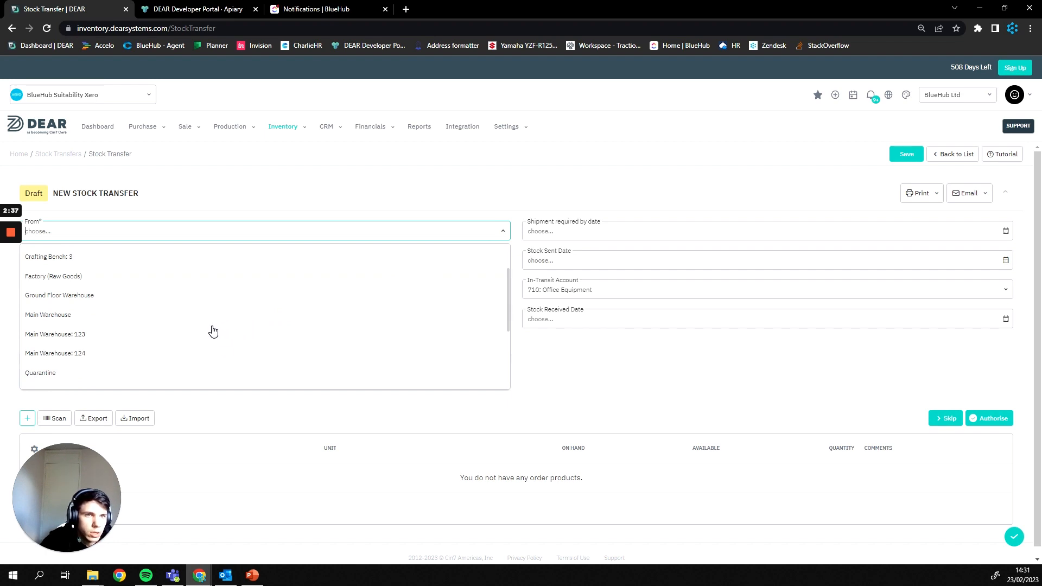
pyautogui.moveTo(44, 324)
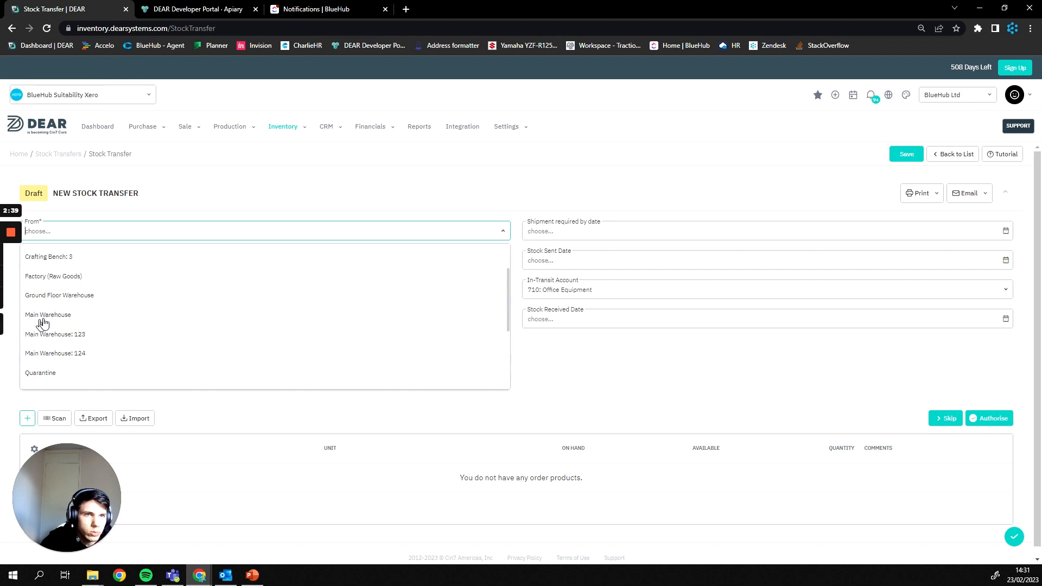
pyautogui.moveTo(53, 338)
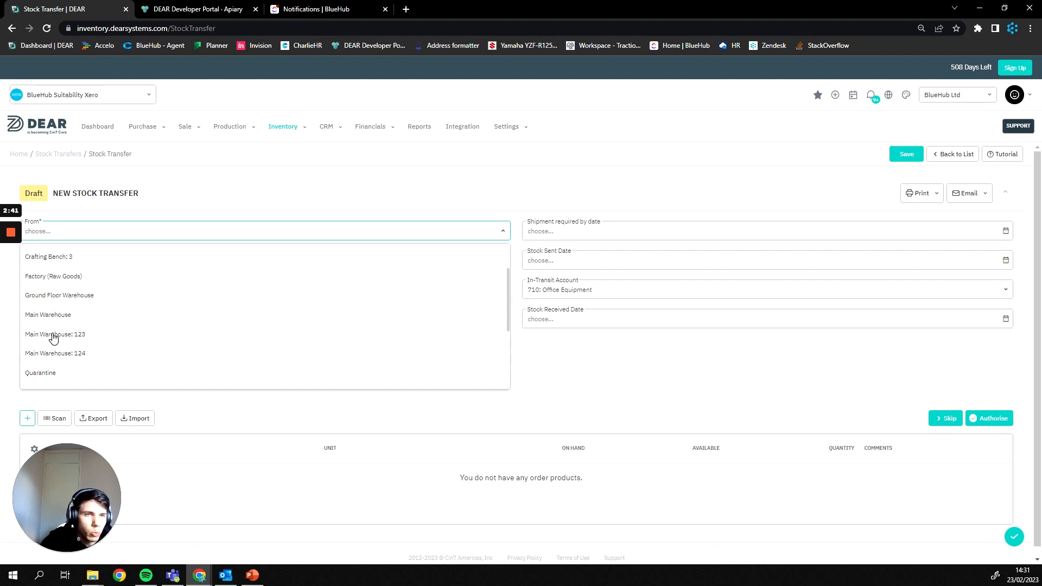
pyautogui.moveTo(56, 356)
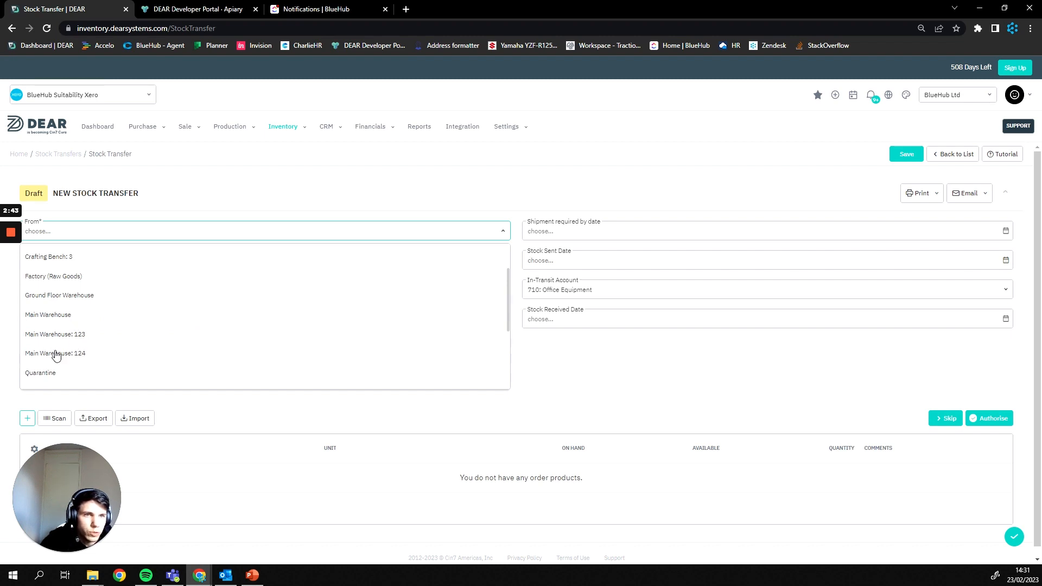
pyautogui.moveTo(95, 362)
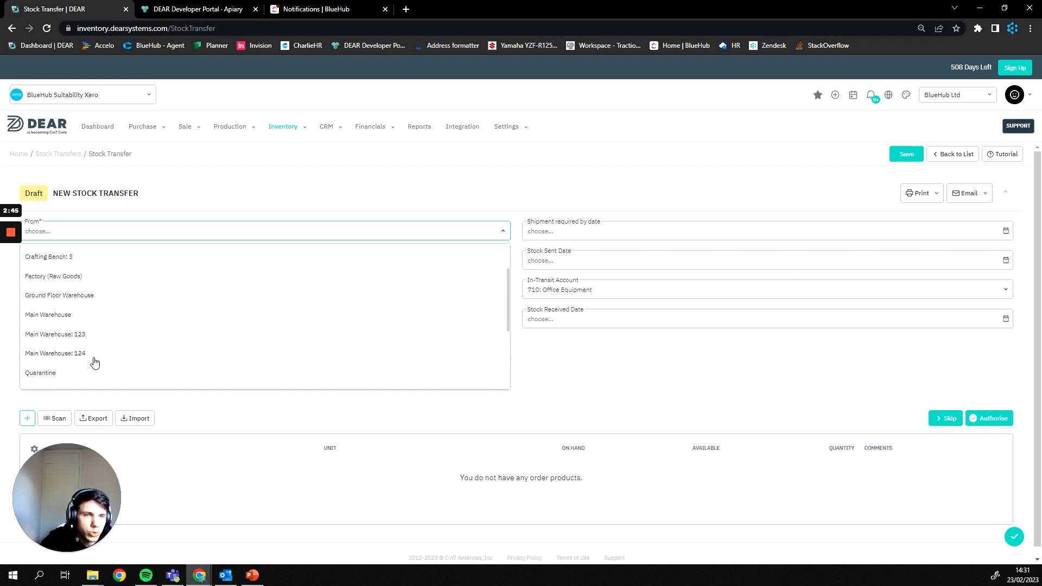
pyautogui.write('Main Warehouse')
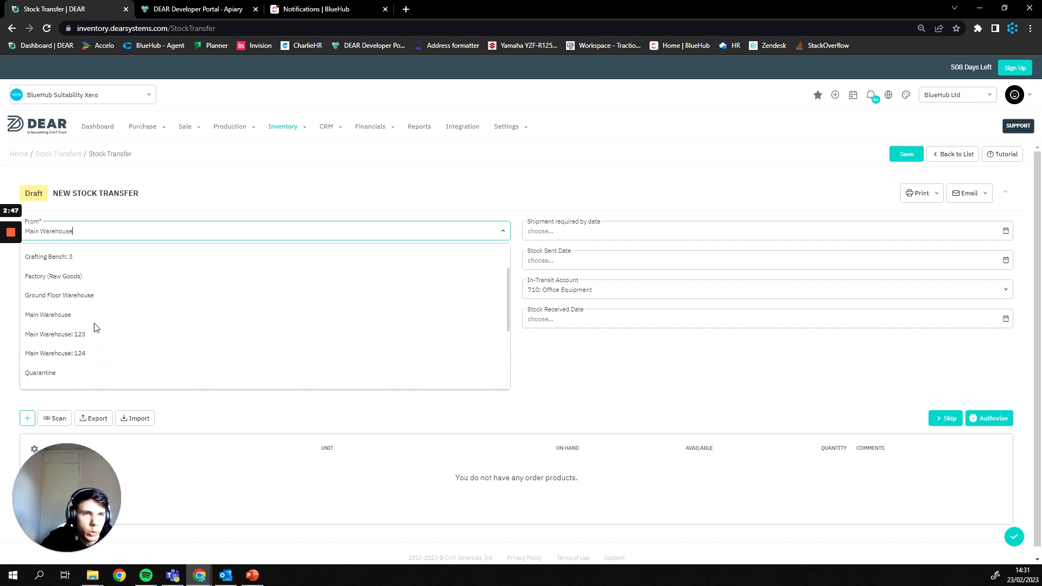
pyautogui.click(47, 314)
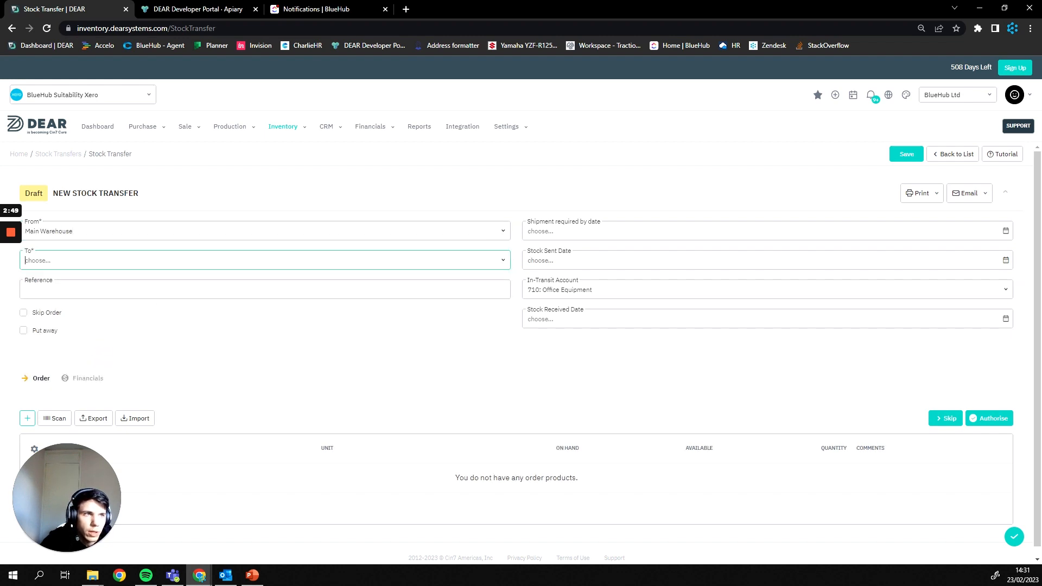
# Step: Set the destination to Main Warehouse: 123 and enter reference 'Storage'
pyautogui.click(262, 260)
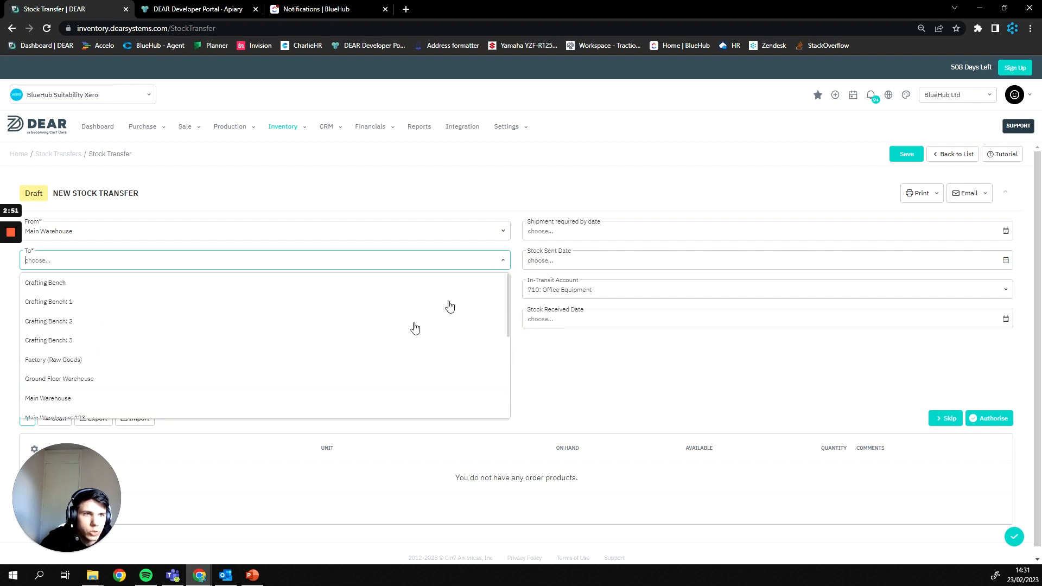
pyautogui.scroll(-3)
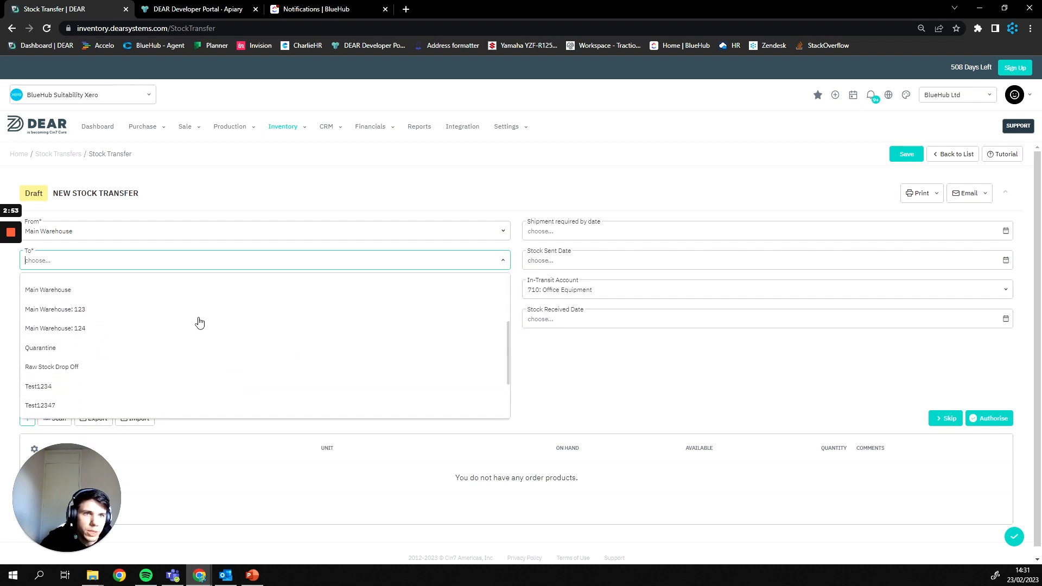
pyautogui.click(56, 309)
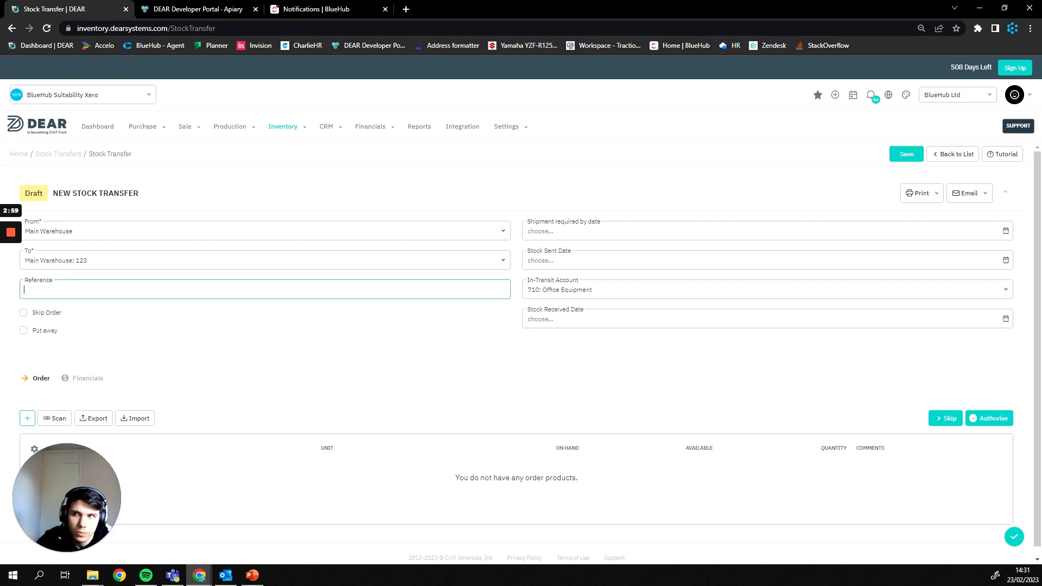
pyautogui.write('Storage managment')
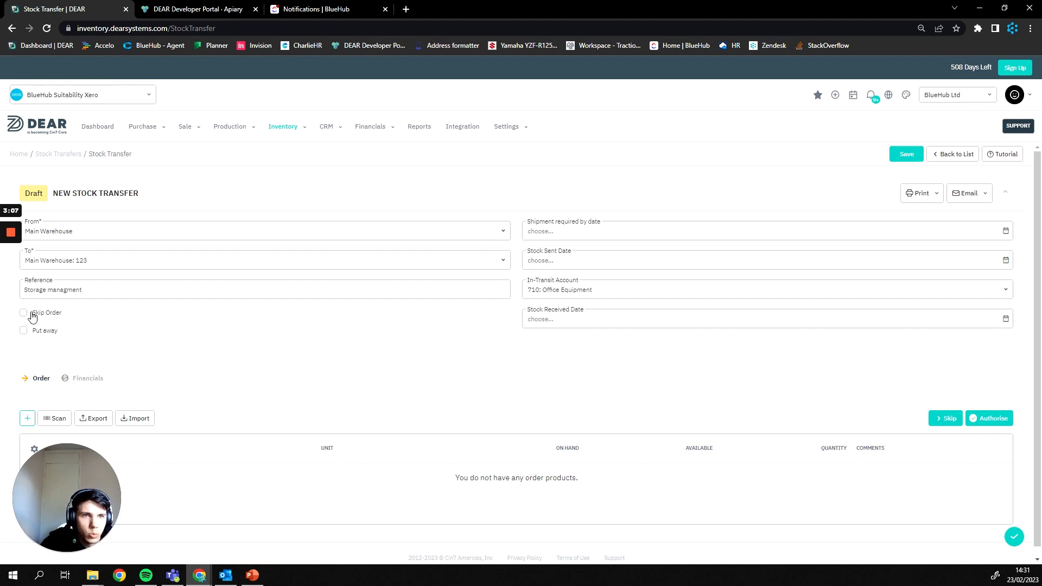
pyautogui.moveTo(41, 321)
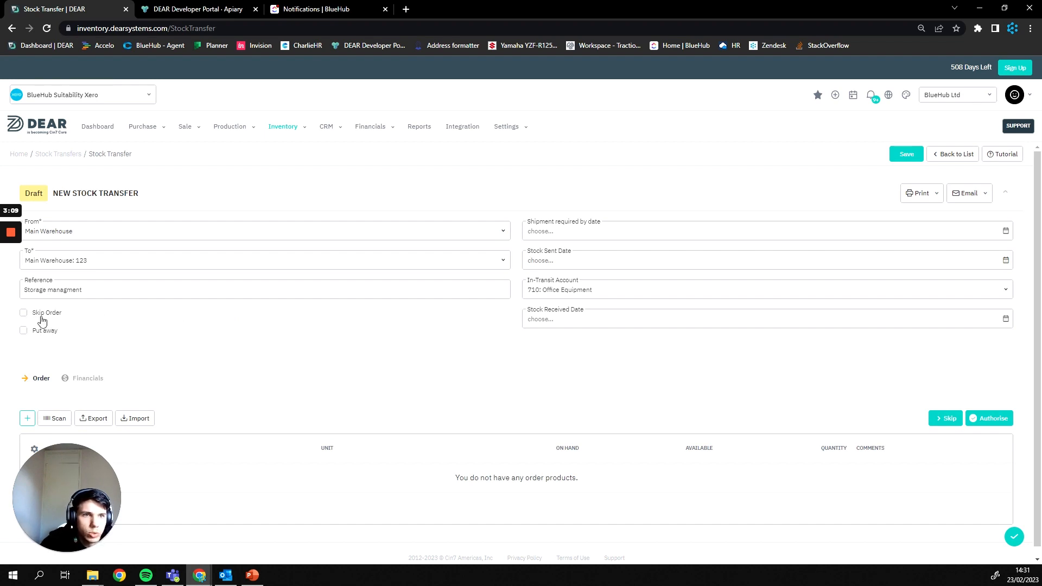
pyautogui.scroll(-3)
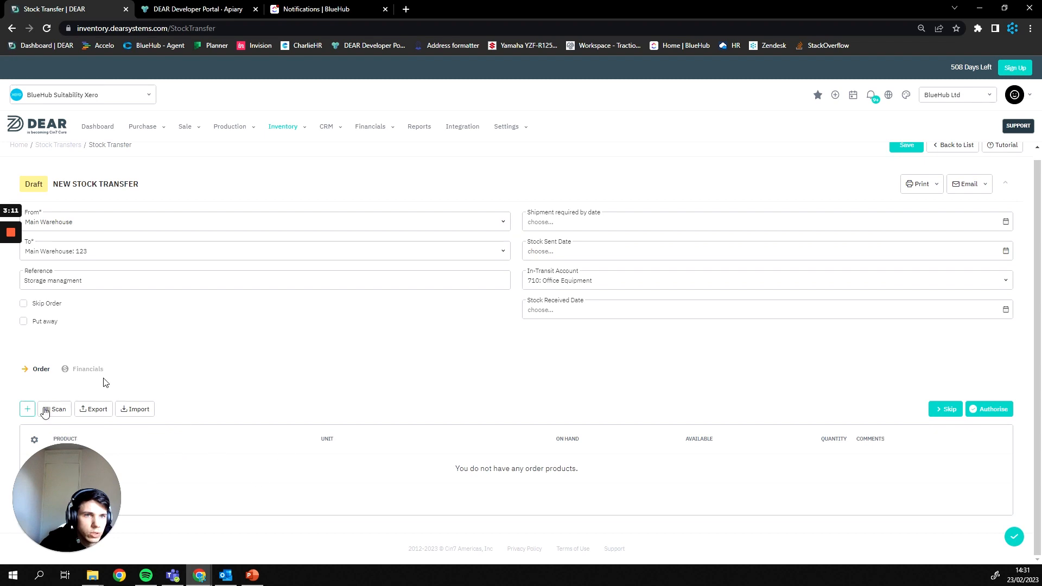
pyautogui.moveTo(214, 453)
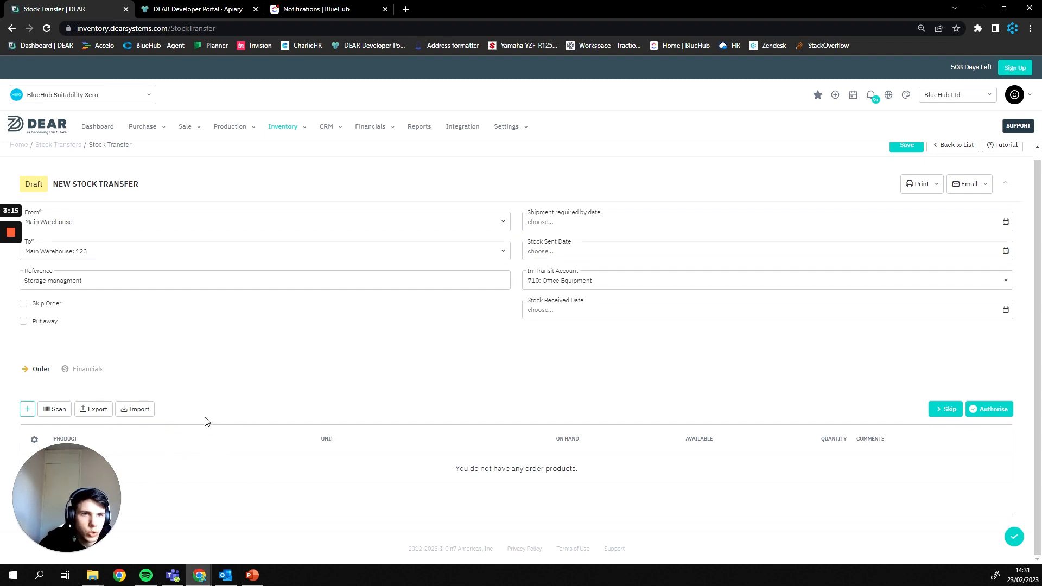
pyautogui.click(24, 303)
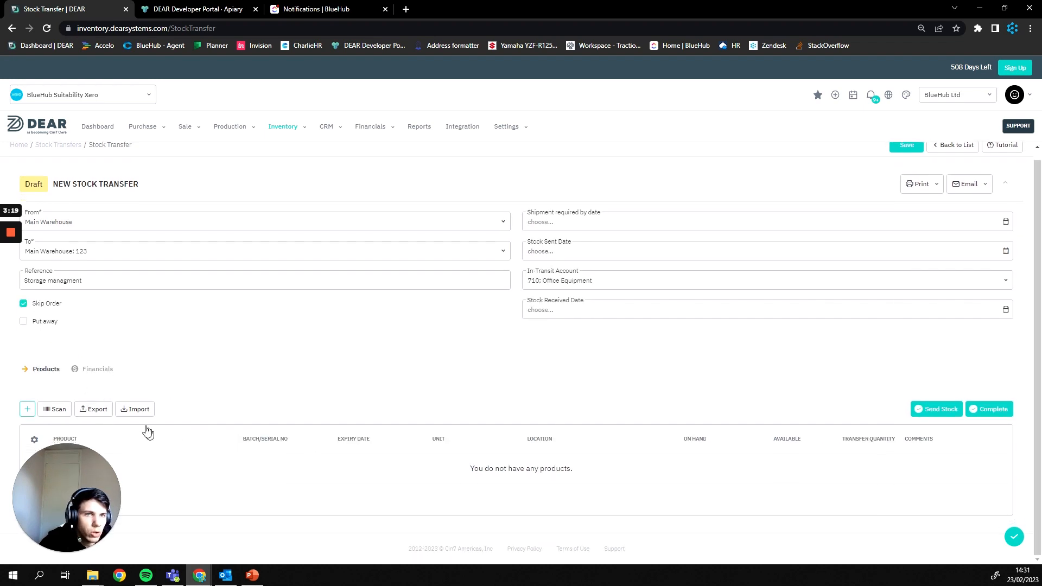
pyautogui.moveTo(145, 434)
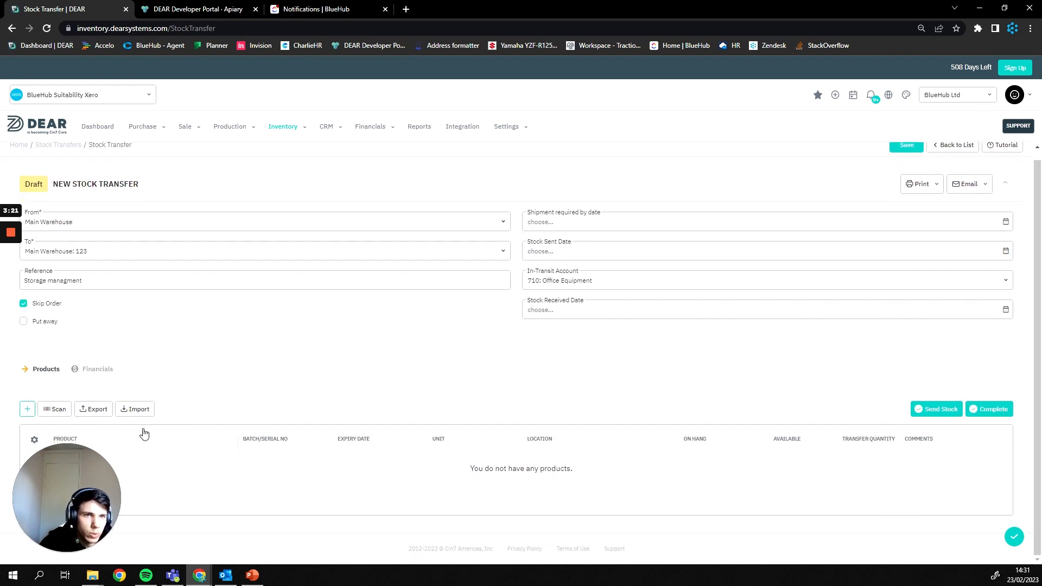
pyautogui.click(23, 303)
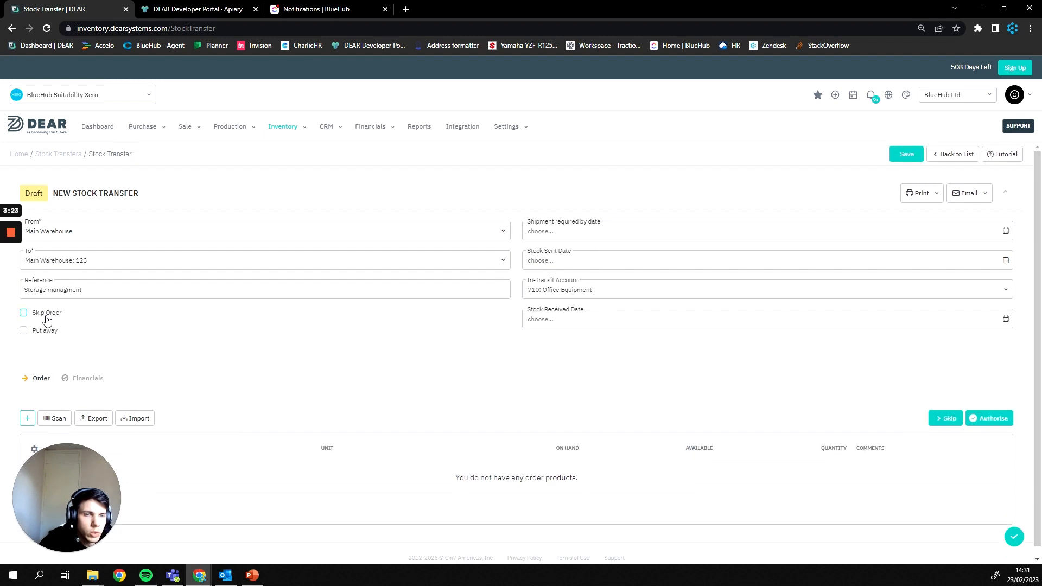
pyautogui.scroll(-3)
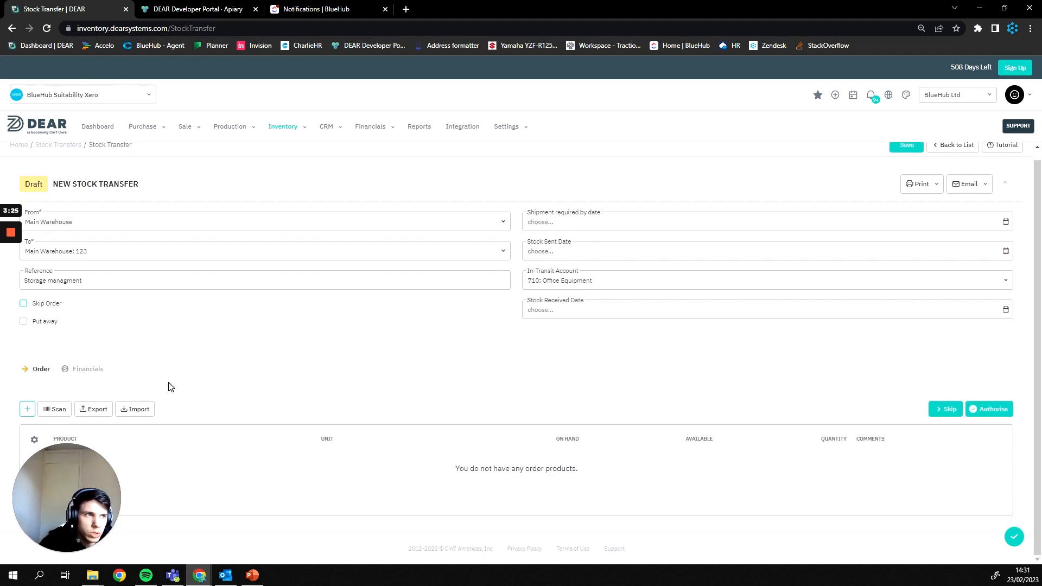
pyautogui.moveTo(198, 385)
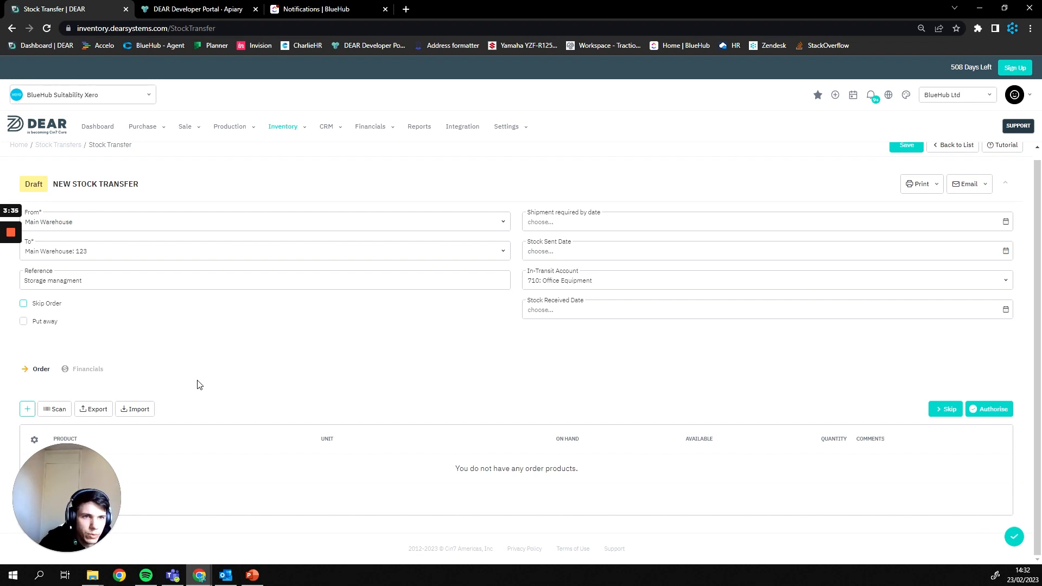
pyautogui.moveTo(172, 396)
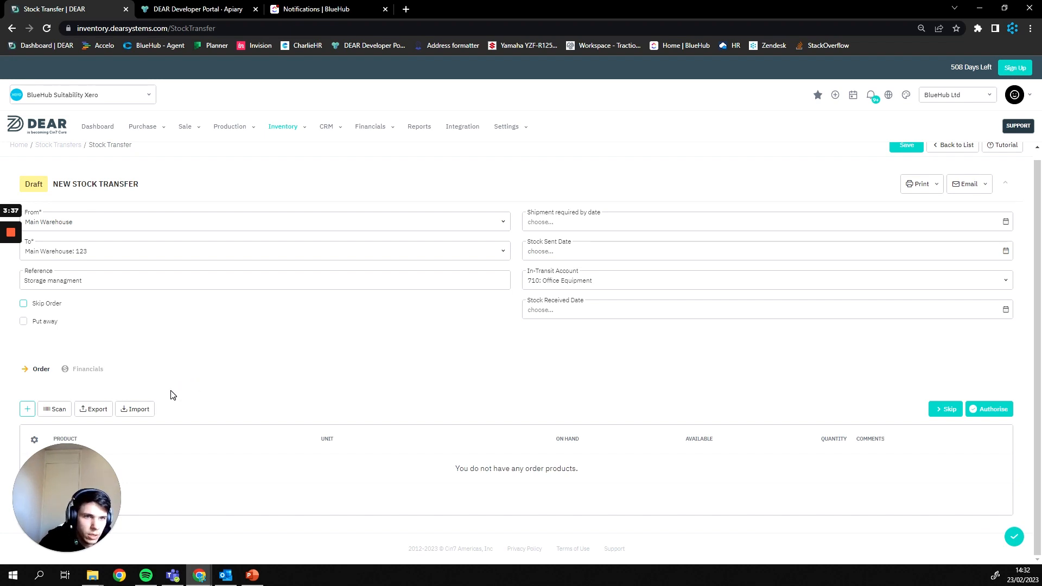
pyautogui.click(23, 304)
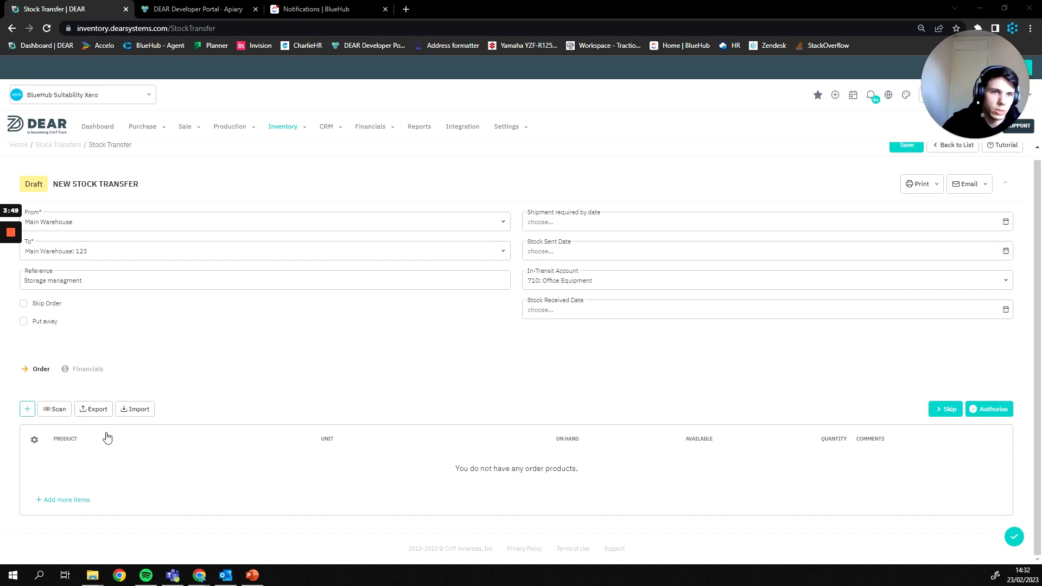
# Step: Add a product line for the 74mm ExpertLine 10 Edge Installer Pack
pyautogui.click(27, 409)
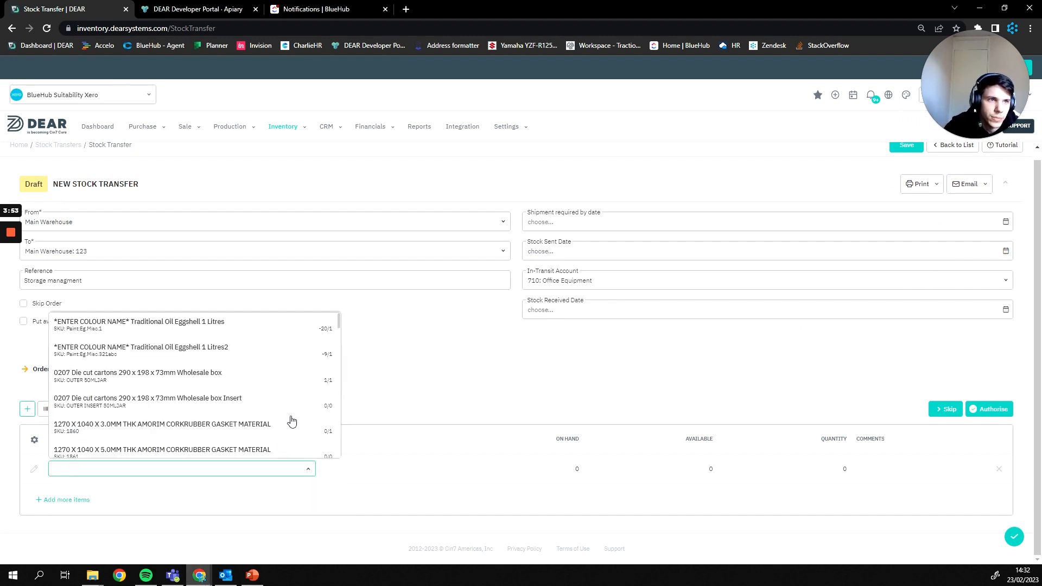
pyautogui.scroll(-3)
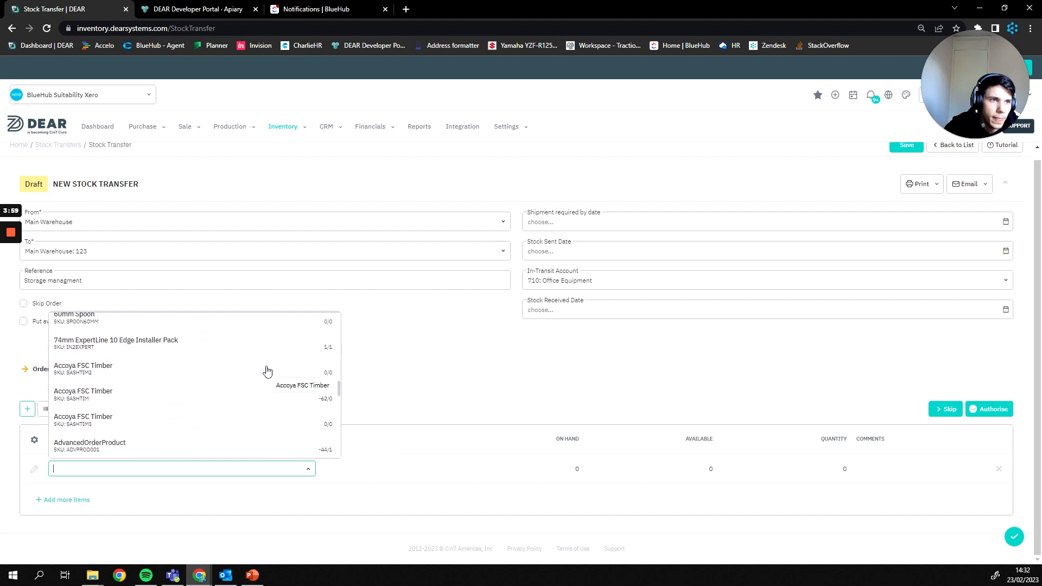
pyautogui.click(115, 343)
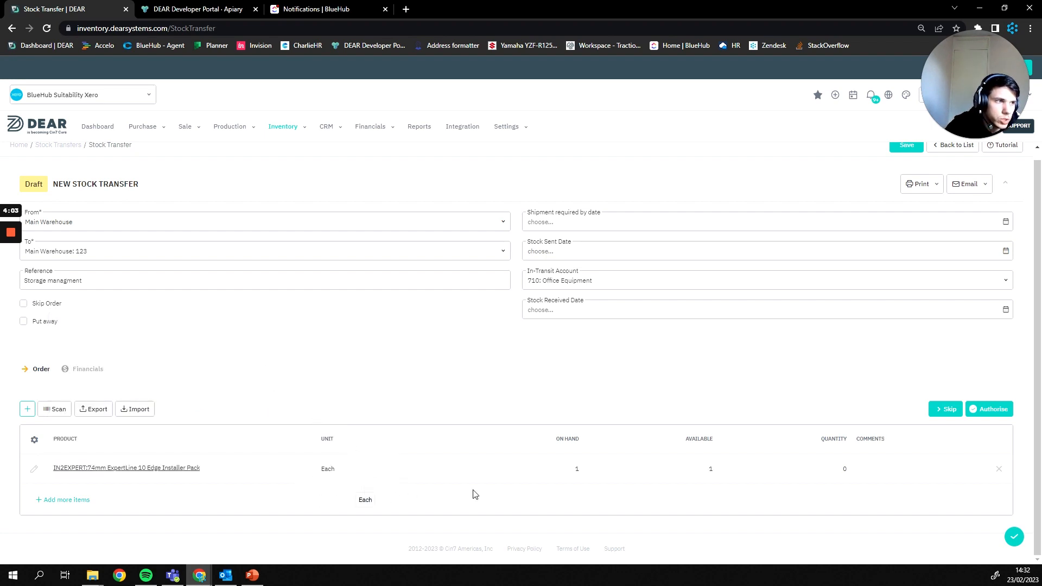
pyautogui.moveTo(844, 469)
pyautogui.write('1')
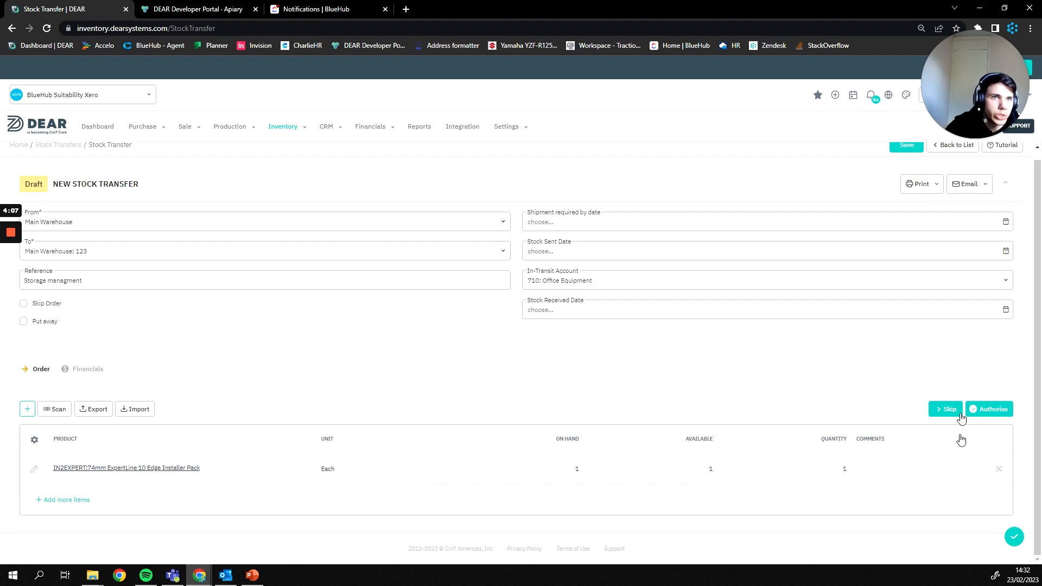
pyautogui.moveTo(764, 358)
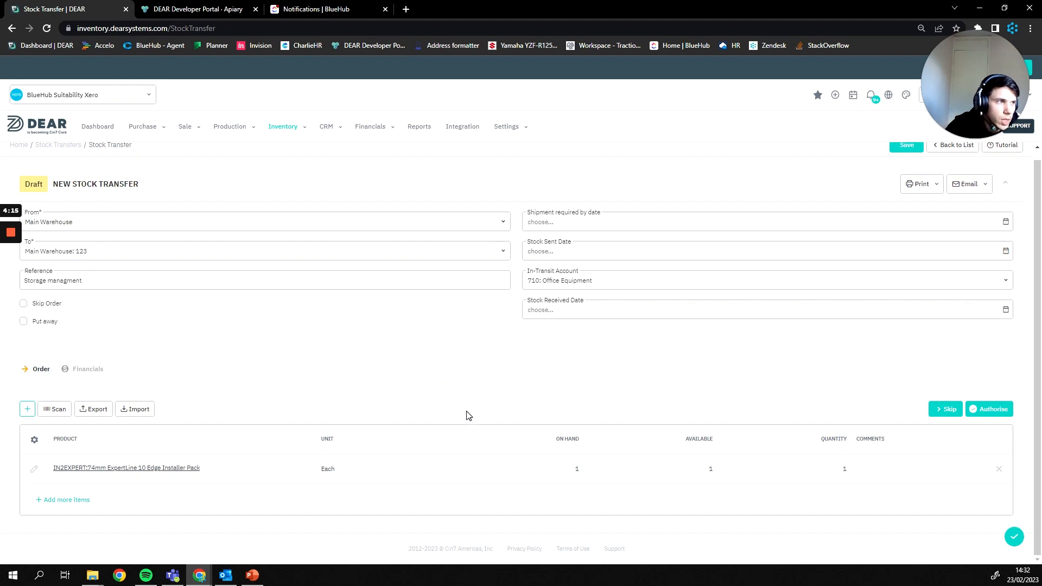
pyautogui.moveTo(967, 423)
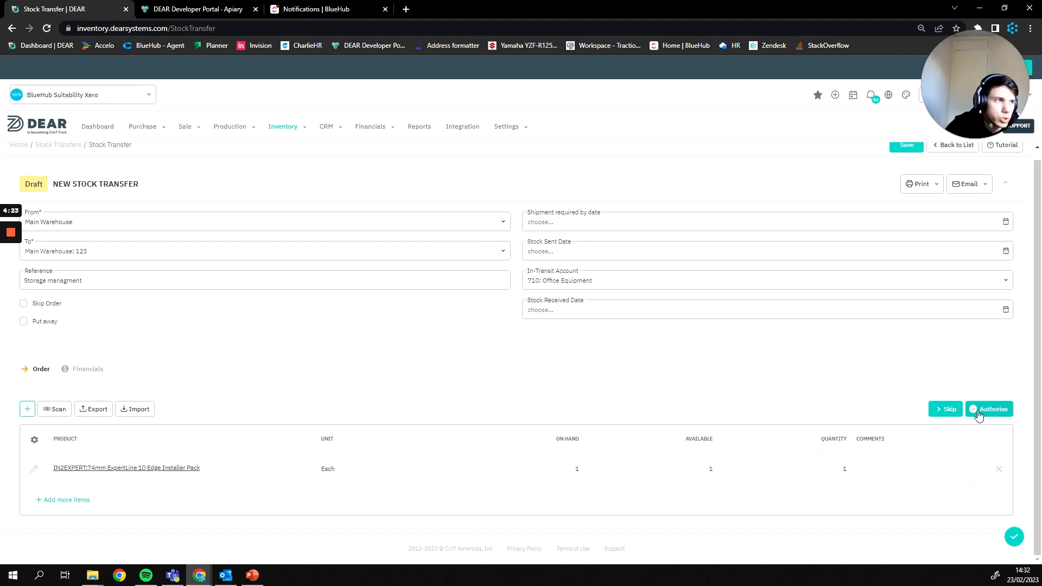
# Step: Authorise transfer TR-00038, check its Products section, and show the Print options
pyautogui.click(989, 409)
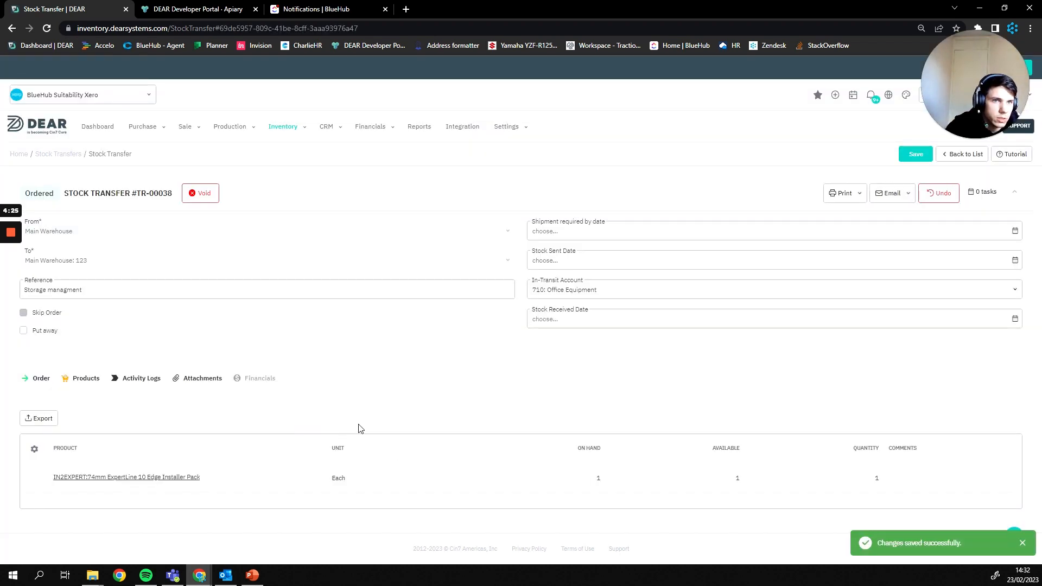
pyautogui.click(86, 378)
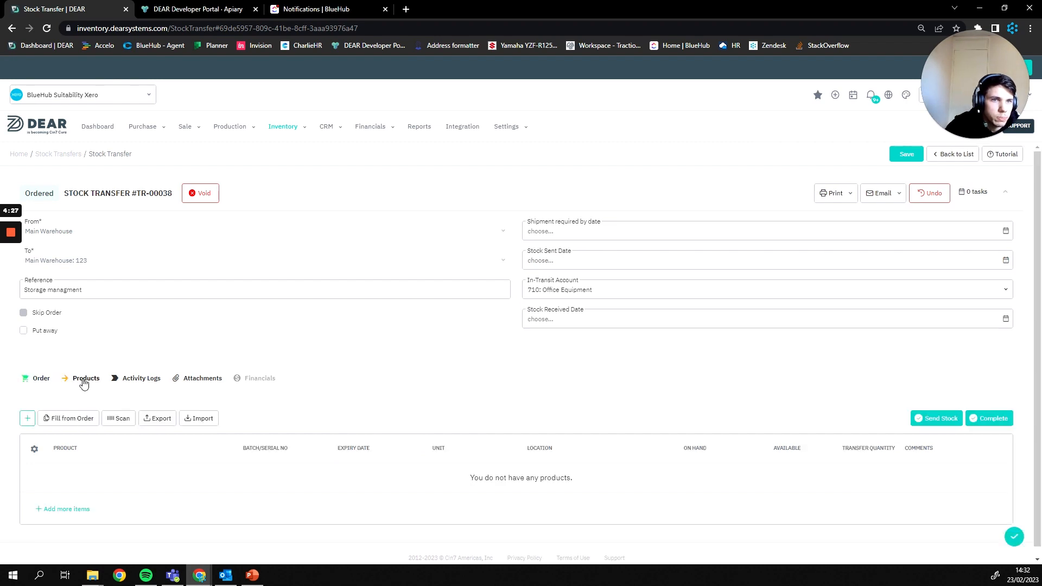
pyautogui.moveTo(79, 387)
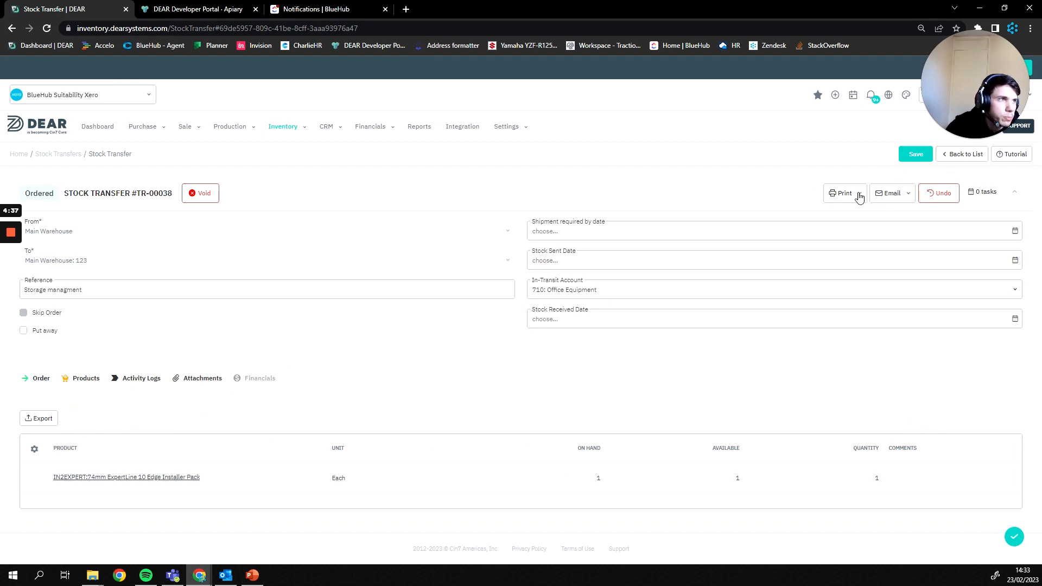
pyautogui.click(844, 193)
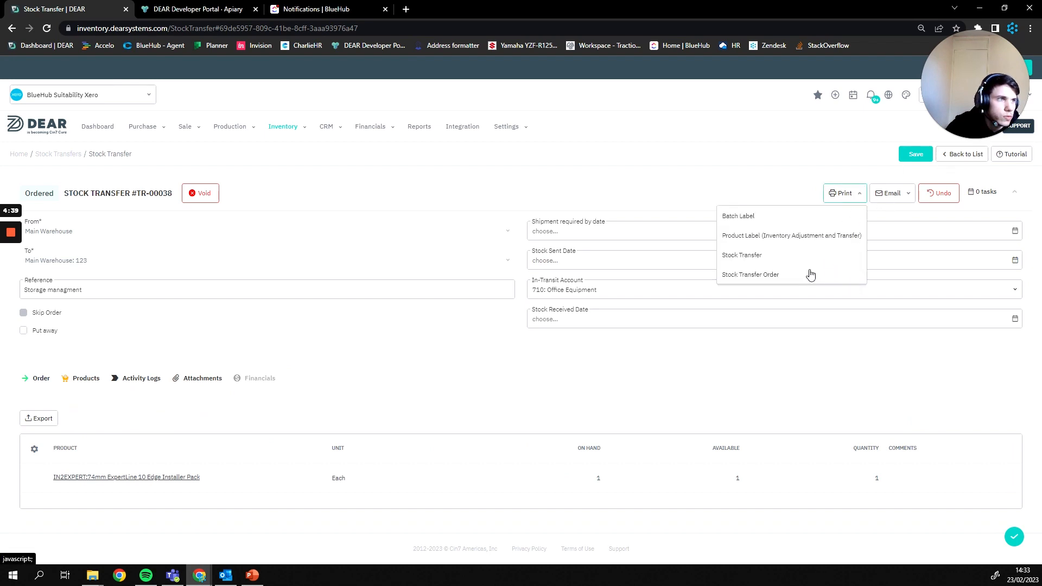
# Step: Generate and view the TR-00038 Stock Transfer Order PDF, then return to DEAR
pyautogui.click(750, 275)
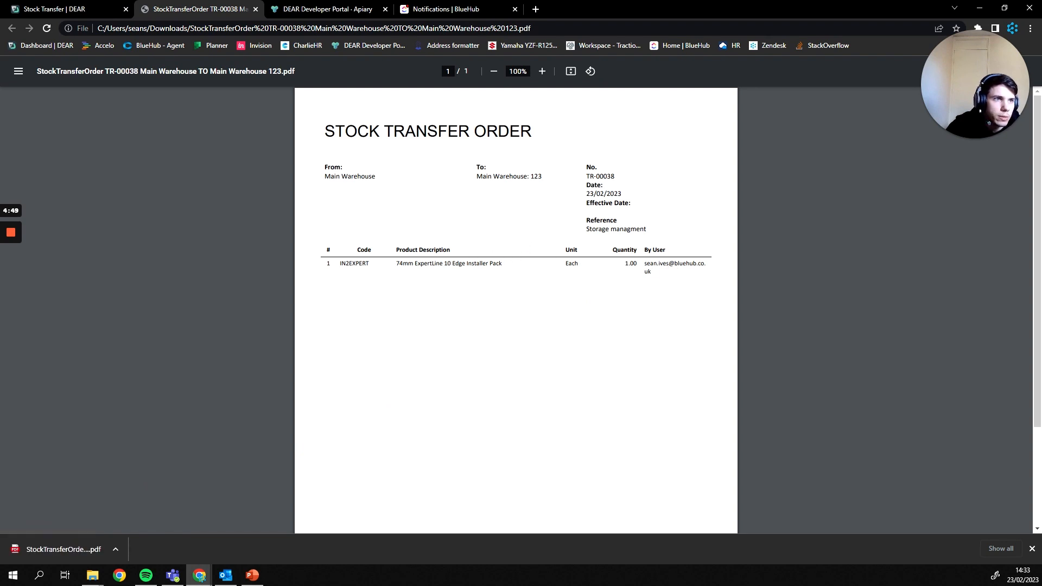
pyautogui.click(63, 8)
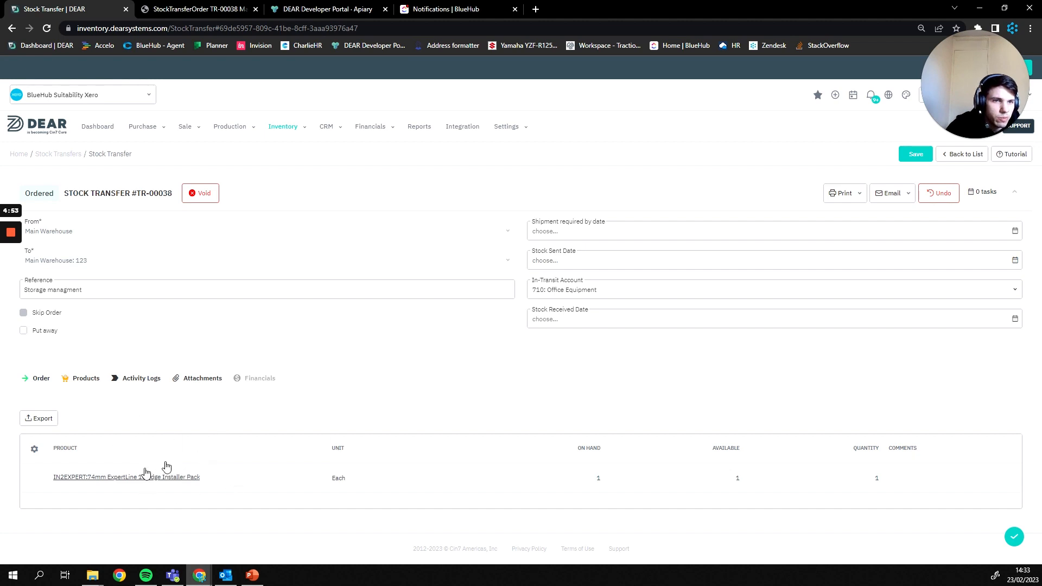
# Step: Show TR-00038's Products section listing the Installer Pack, quantity 1
pyautogui.click(85, 378)
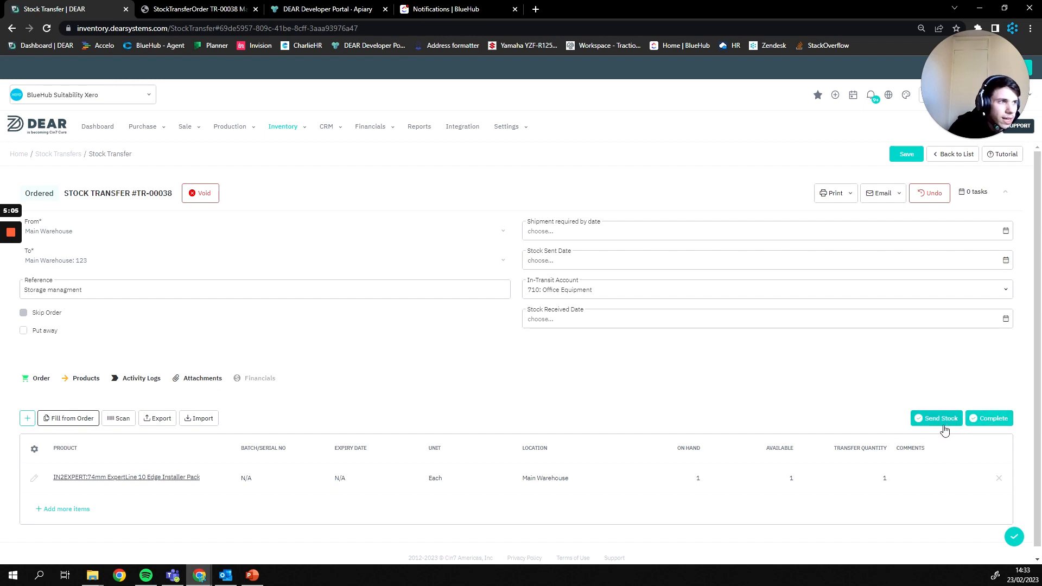
pyautogui.moveTo(941, 431)
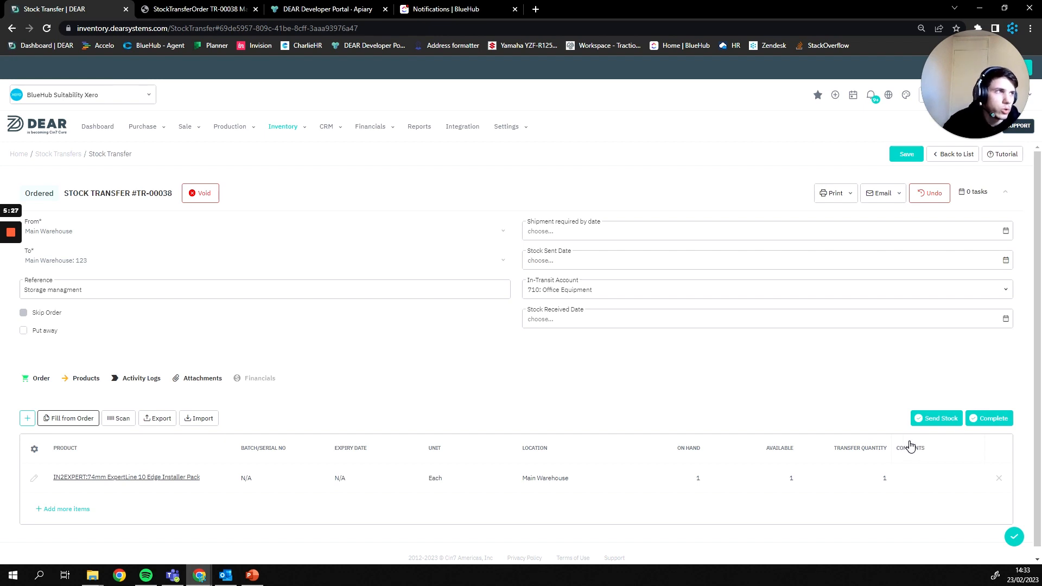
pyautogui.moveTo(900, 430)
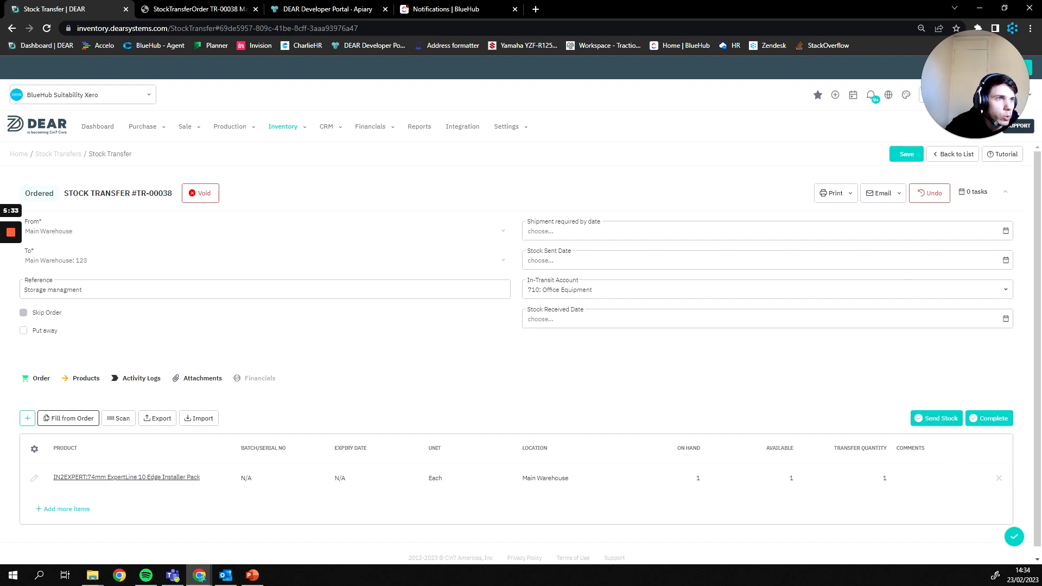
pyautogui.moveTo(888, 251)
pyautogui.write('23/02/2023')
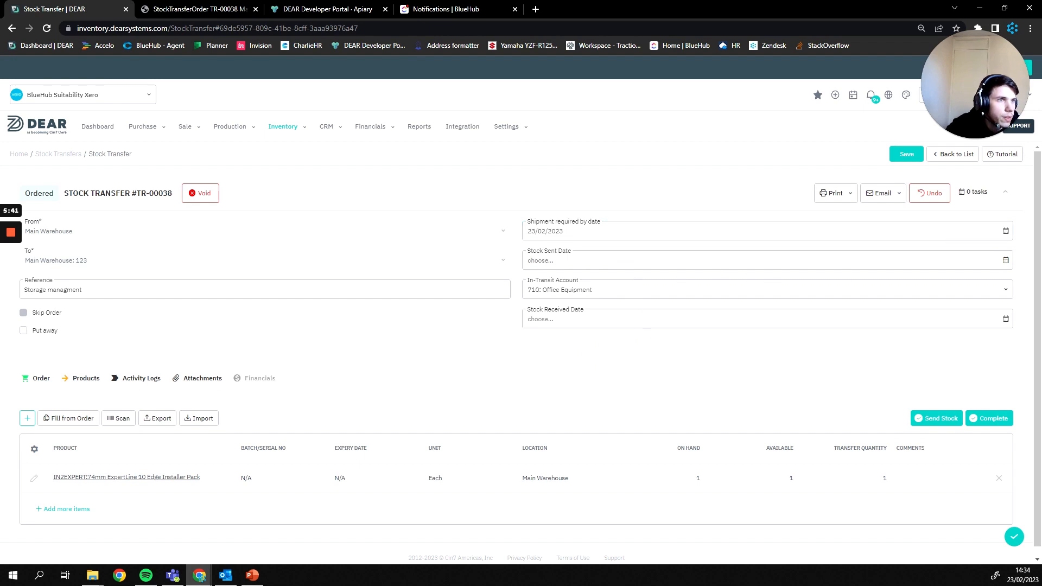
# Step: Send TR-00038 with sent date today and in-transit account 770: Intangibles
pyautogui.click(765, 260)
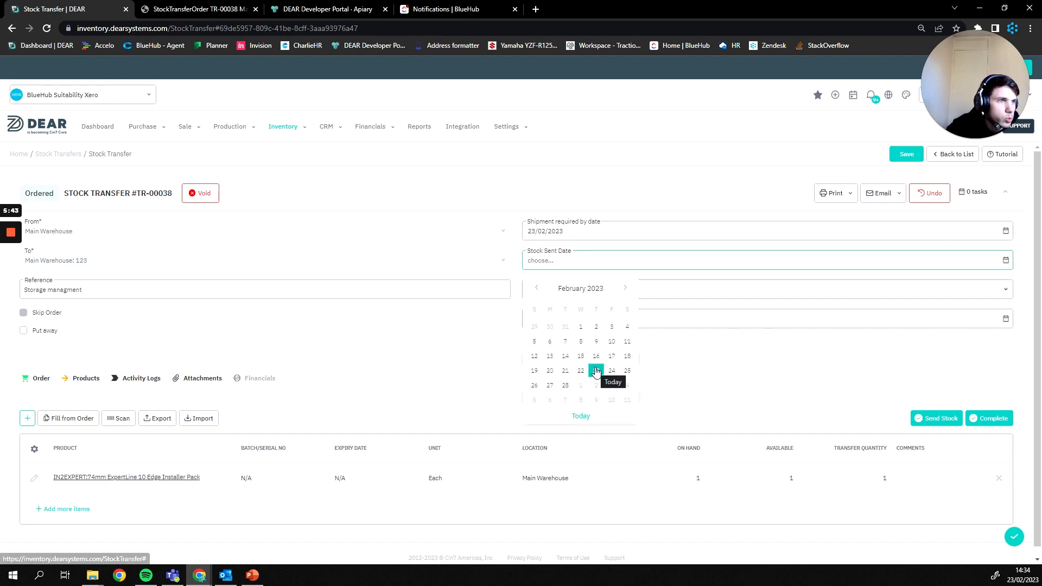
pyautogui.click(595, 370)
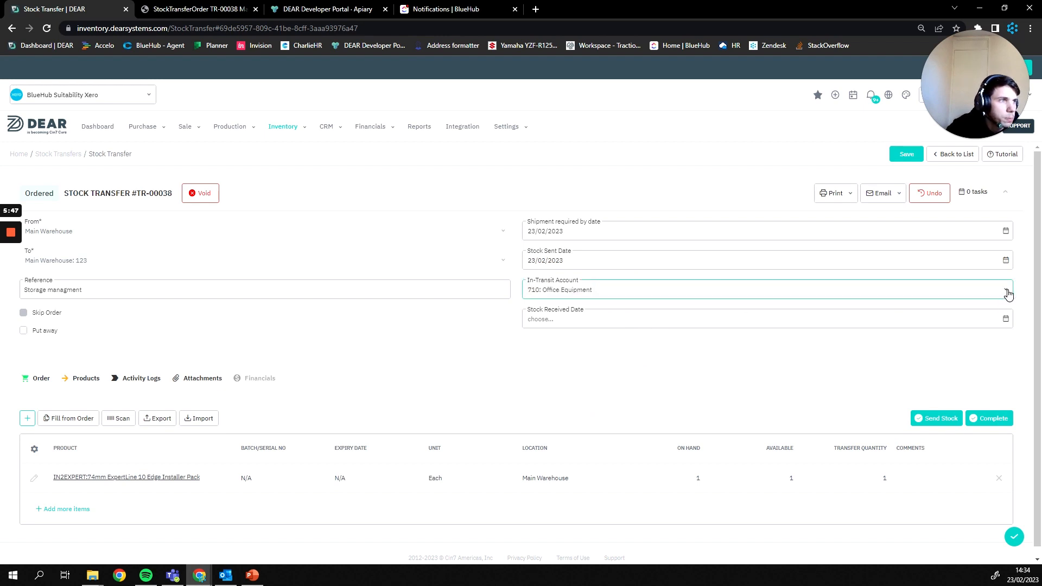
pyautogui.click(1006, 289)
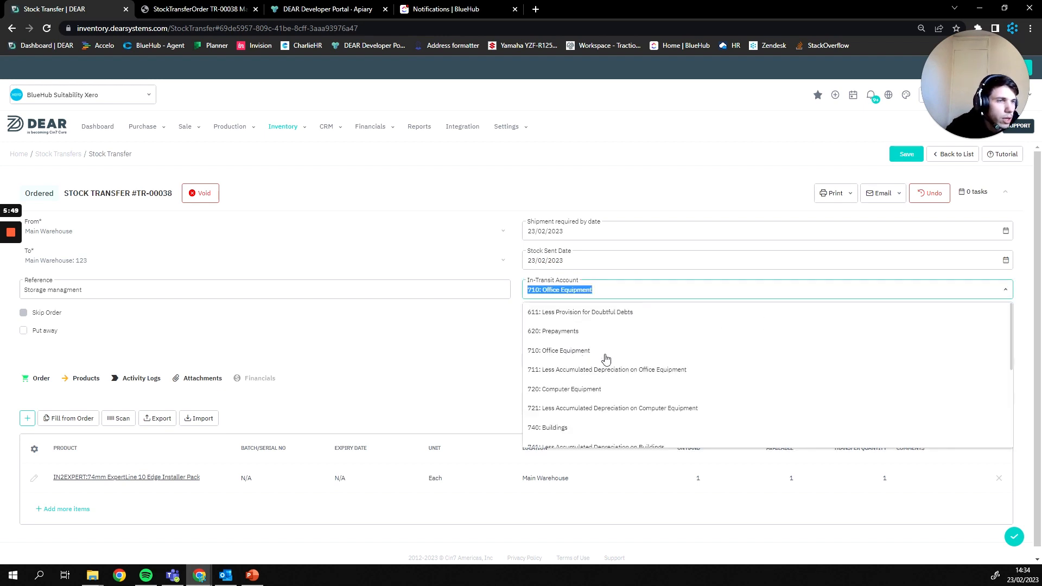
pyautogui.moveTo(590, 388)
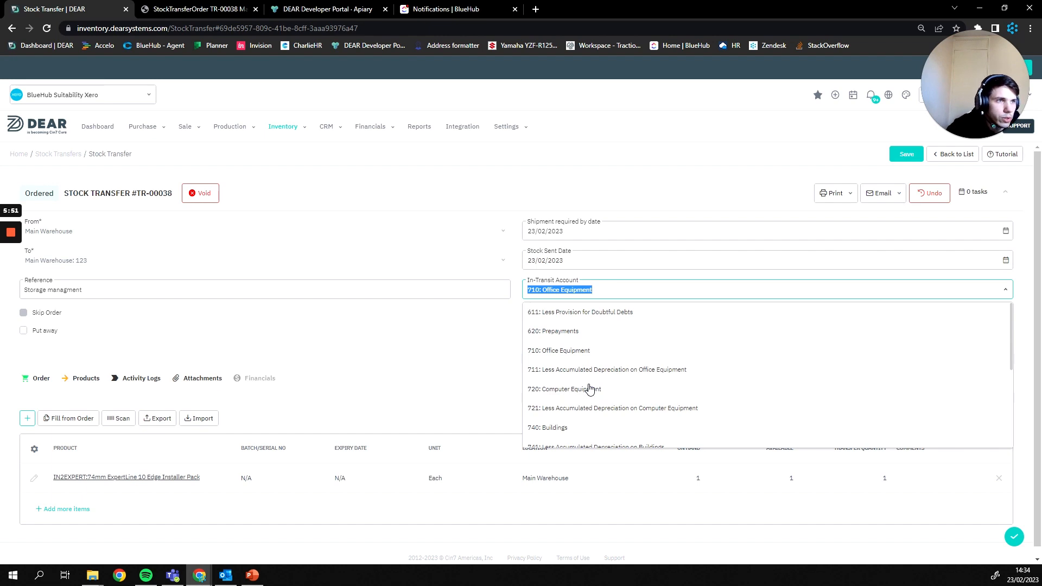
pyautogui.scroll(-3)
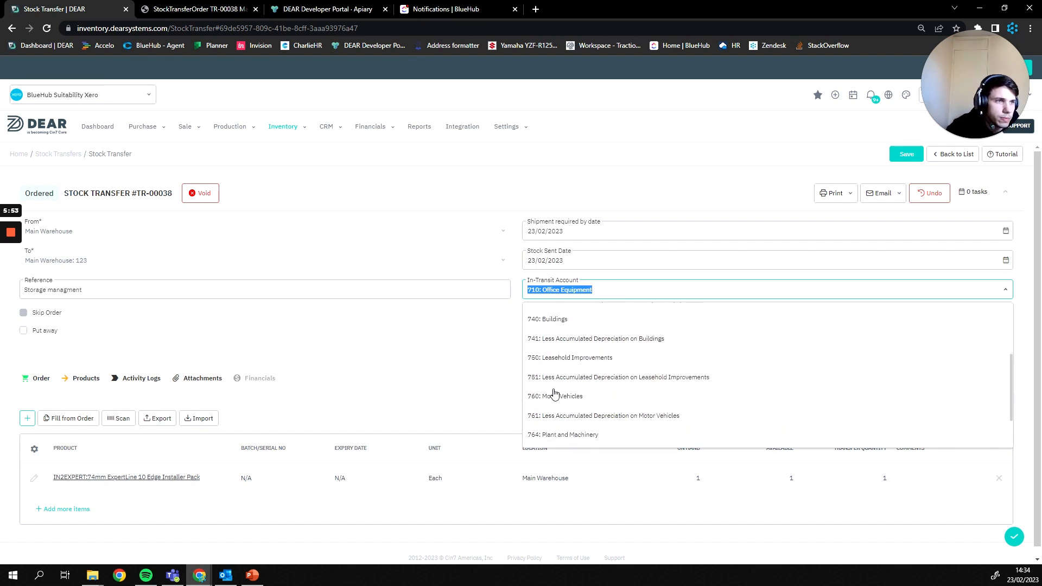
pyautogui.scroll(-3)
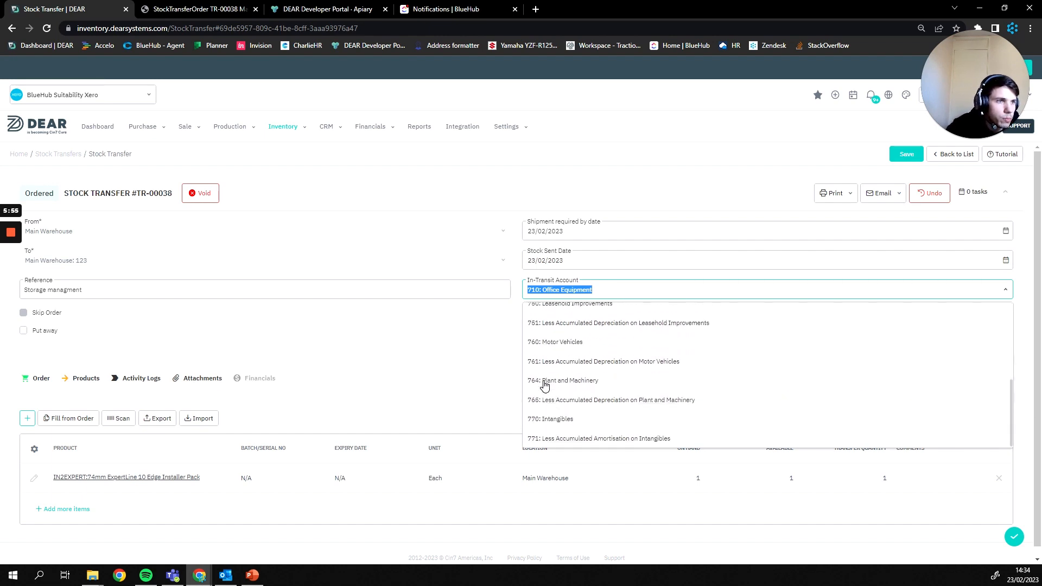
pyautogui.click(550, 419)
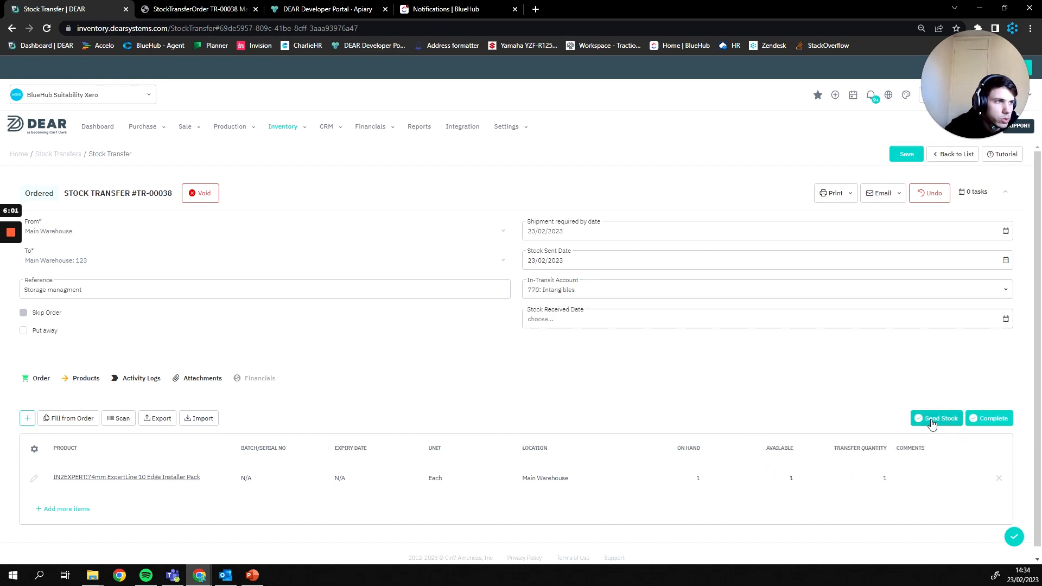
pyautogui.click(936, 418)
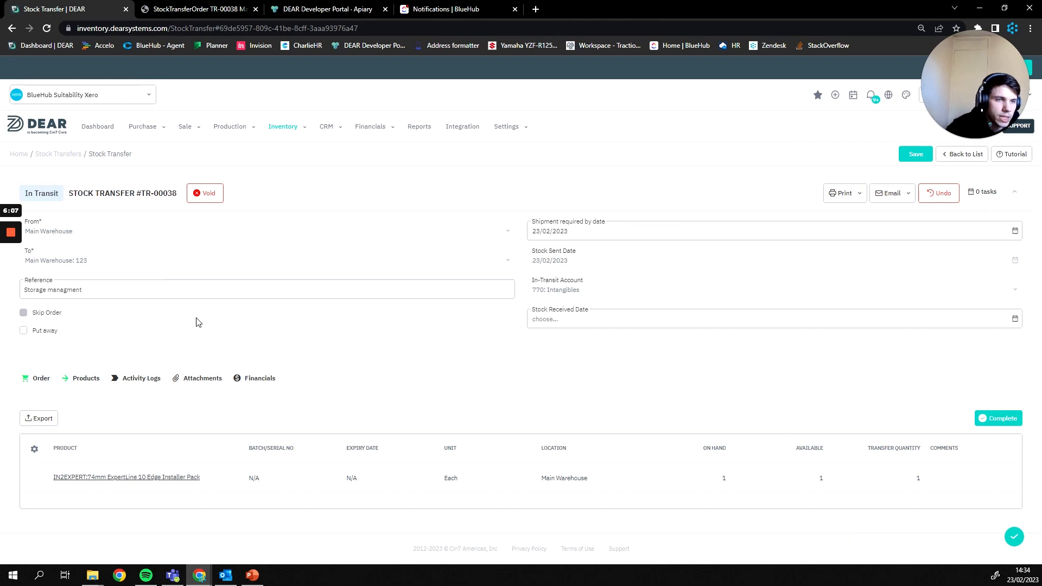
pyautogui.moveTo(224, 338)
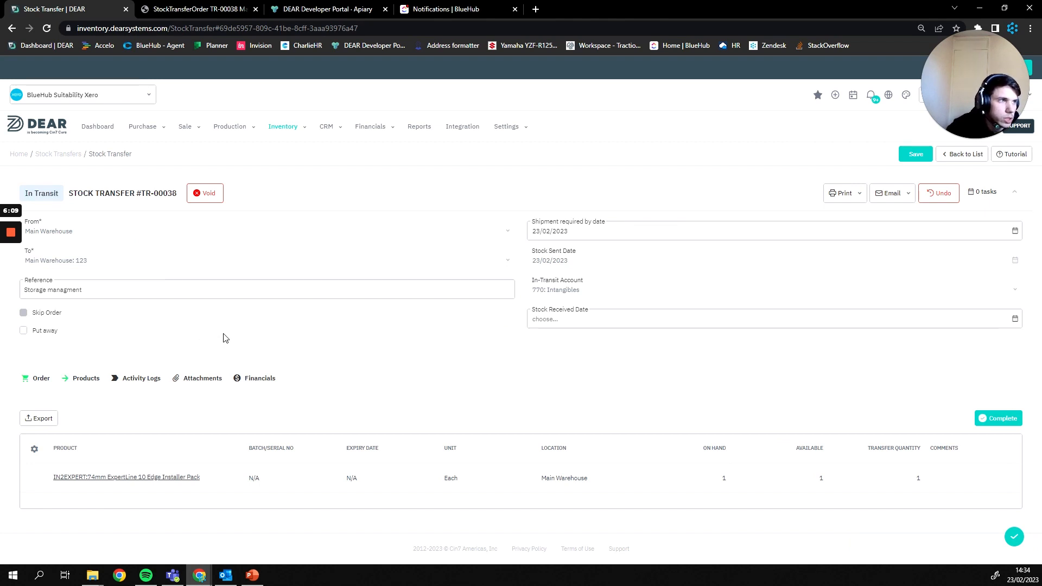
pyautogui.moveTo(234, 333)
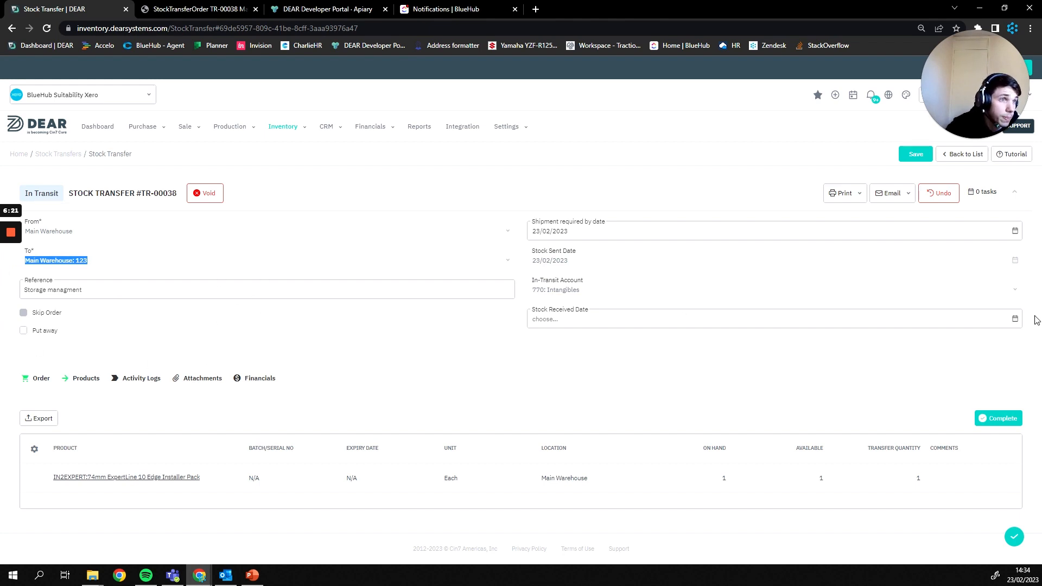
pyautogui.moveTo(770, 354)
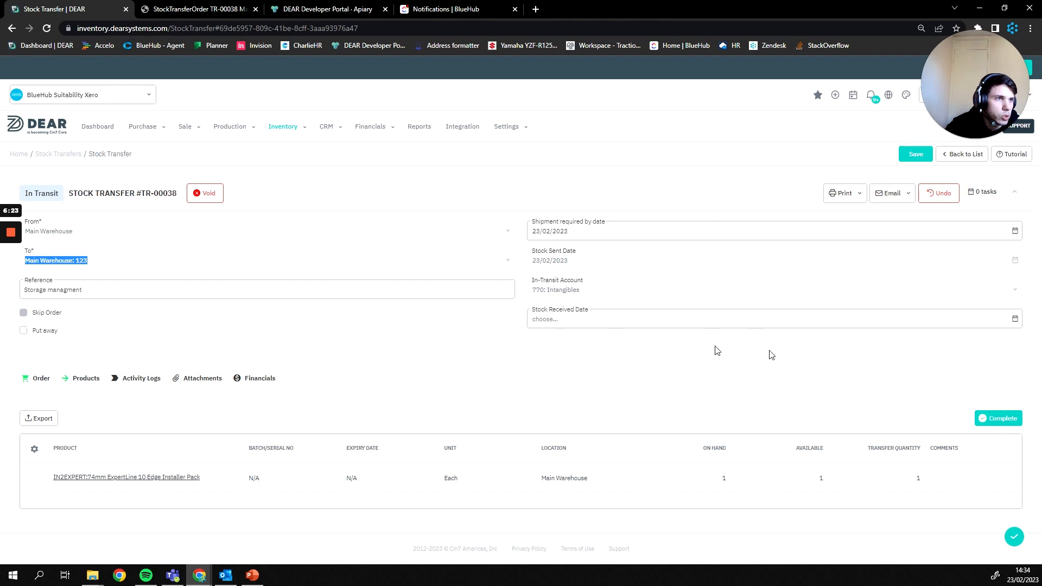
# Step: Set TR-00038's received date to today and complete the transfer
pyautogui.click(770, 319)
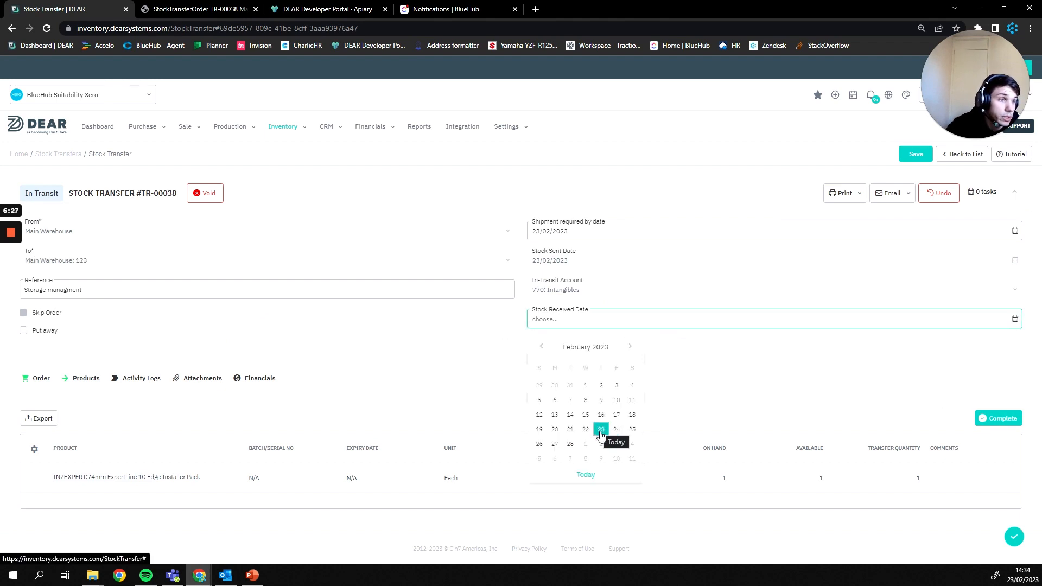
pyautogui.click(601, 429)
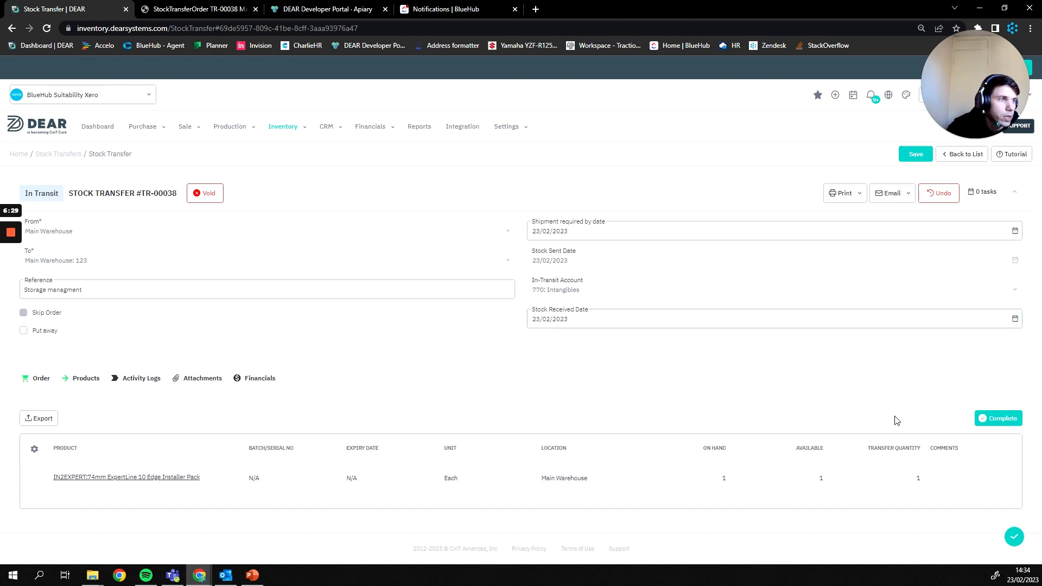
pyautogui.moveTo(1024, 411)
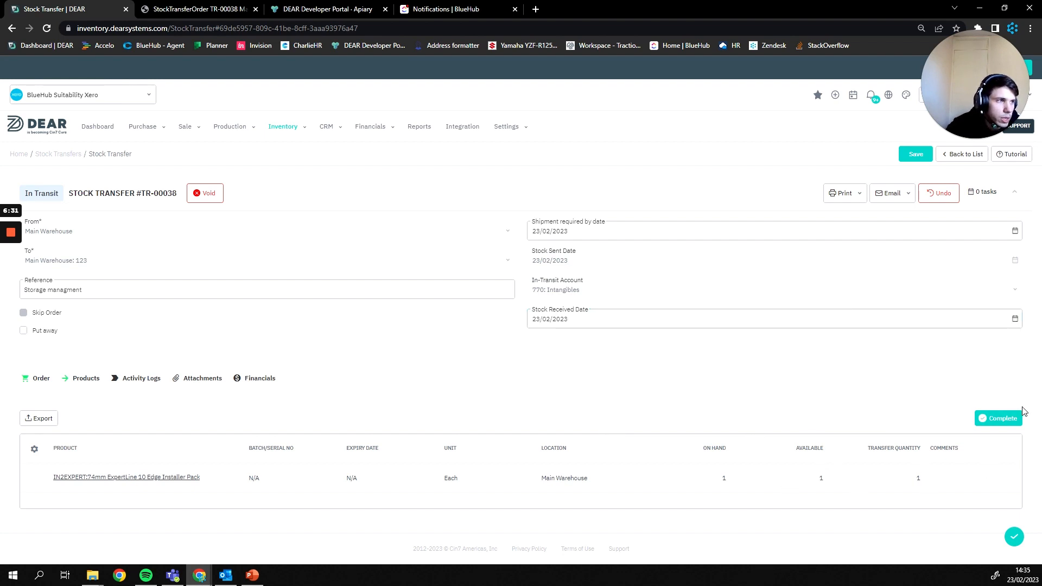
pyautogui.click(998, 418)
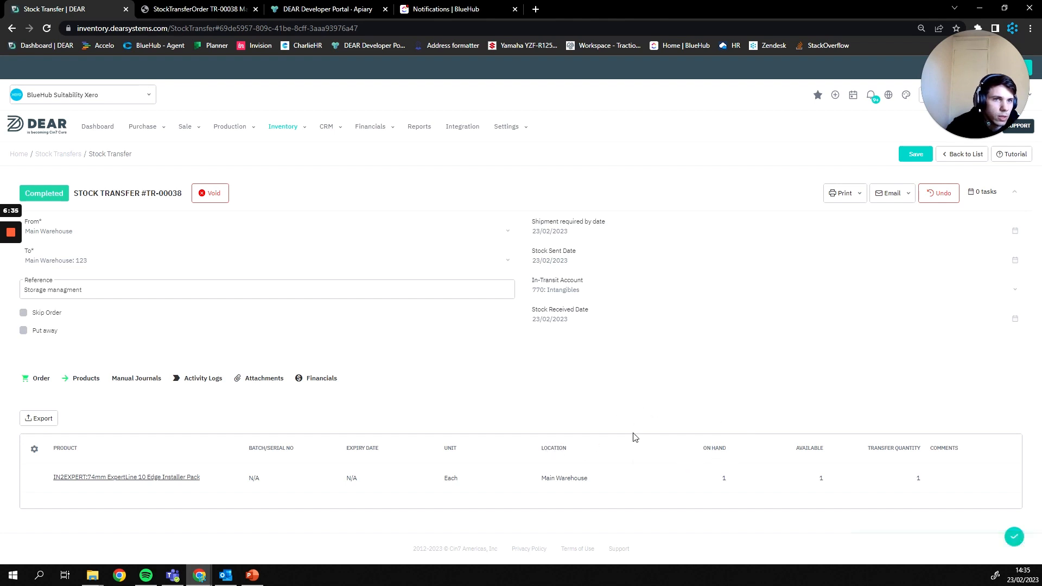
pyautogui.moveTo(342, 320)
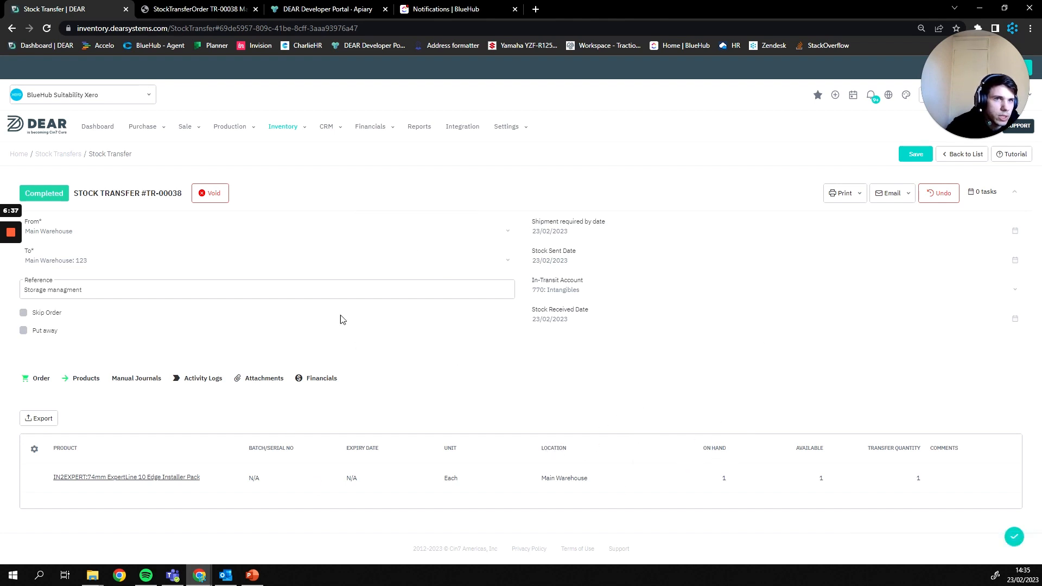
pyautogui.moveTo(488, 320)
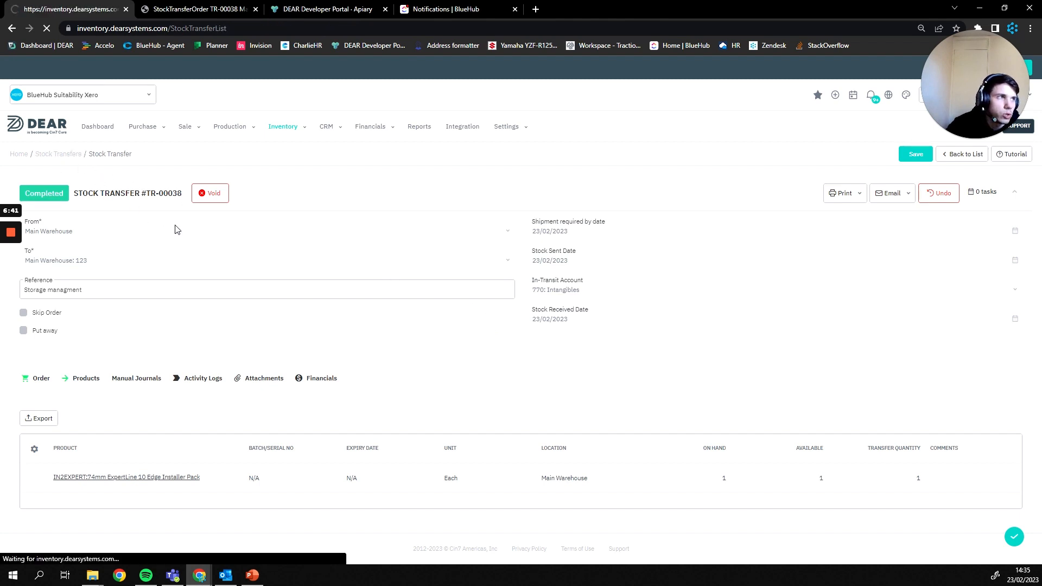
# Step: Begin another skip-order transfer from Main Warehouse to Main Warehouse: 123, received today (23/02/2023)
pyautogui.click(965, 154)
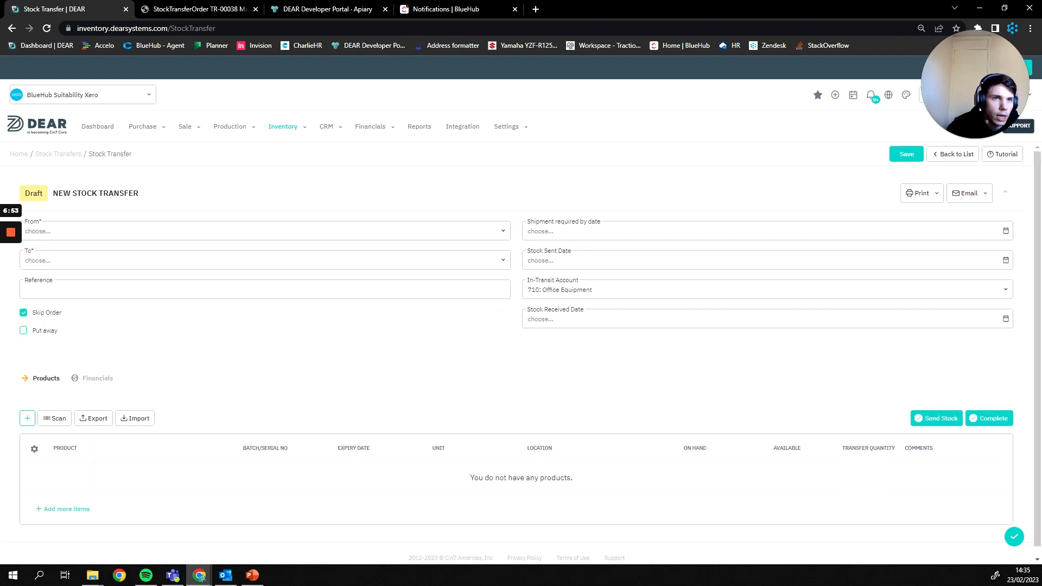
pyautogui.click(264, 230)
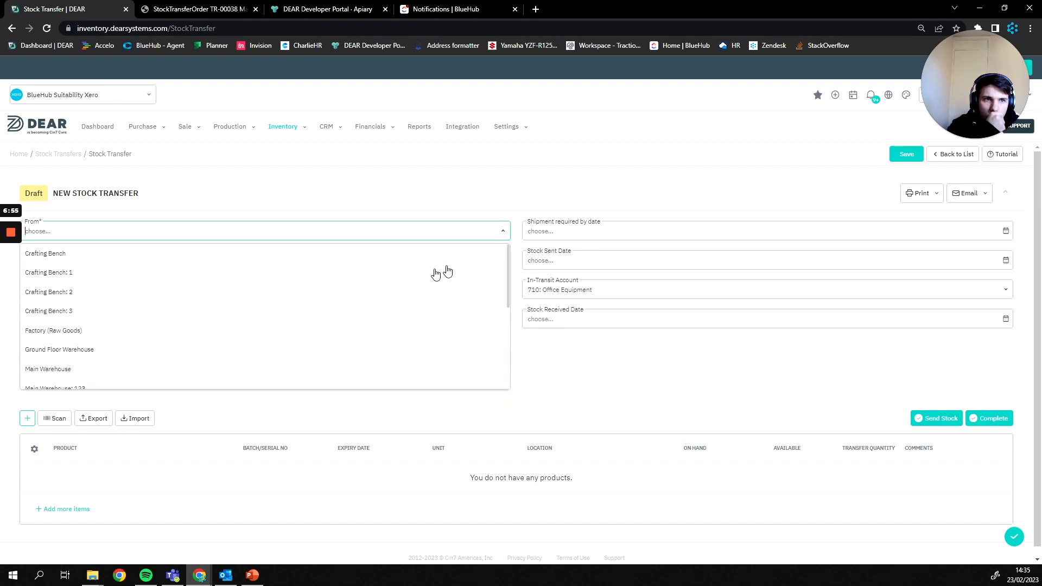
pyautogui.click(47, 369)
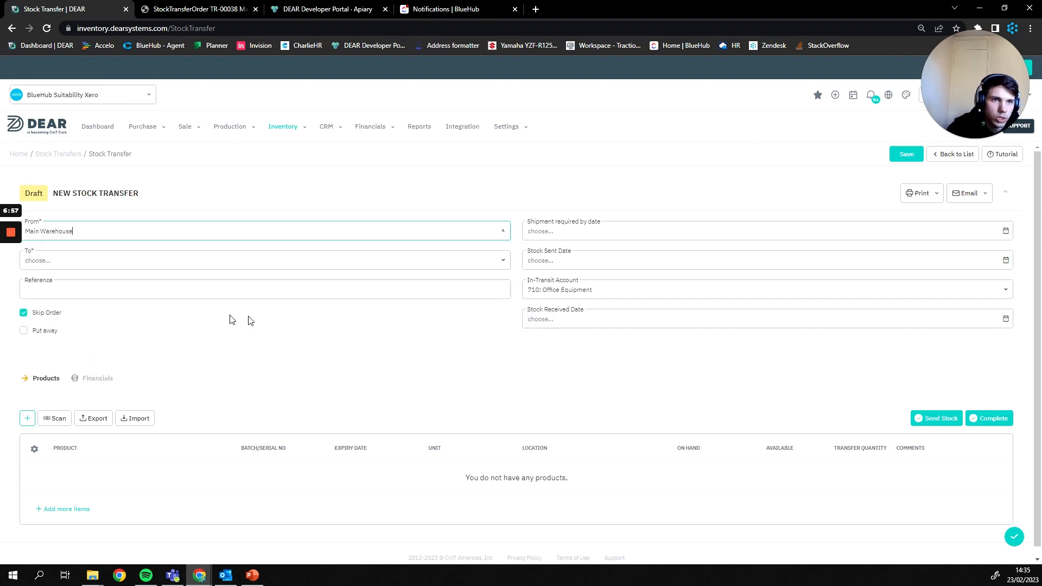
pyautogui.click(263, 260)
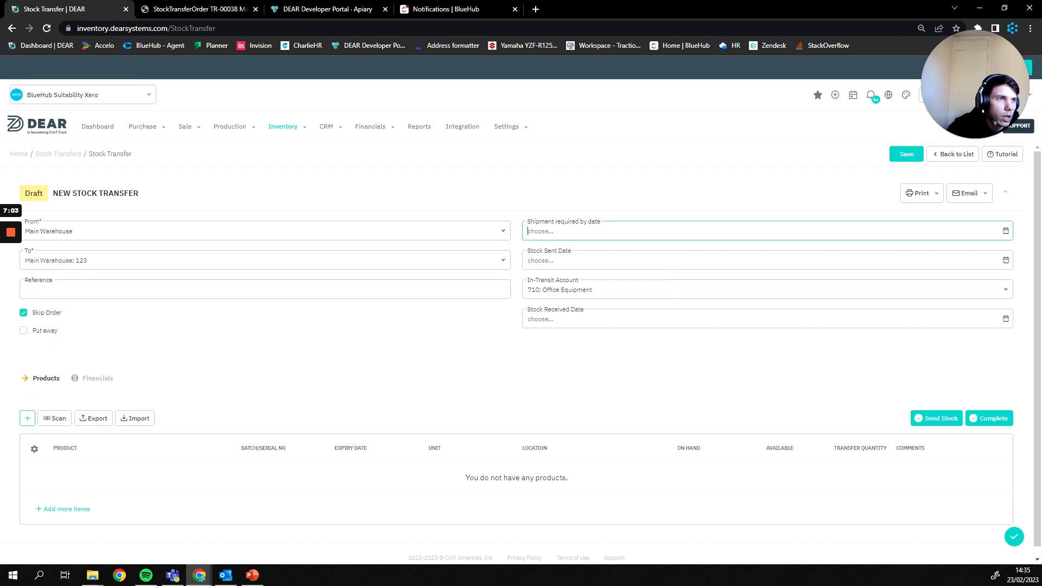
pyautogui.click(764, 319)
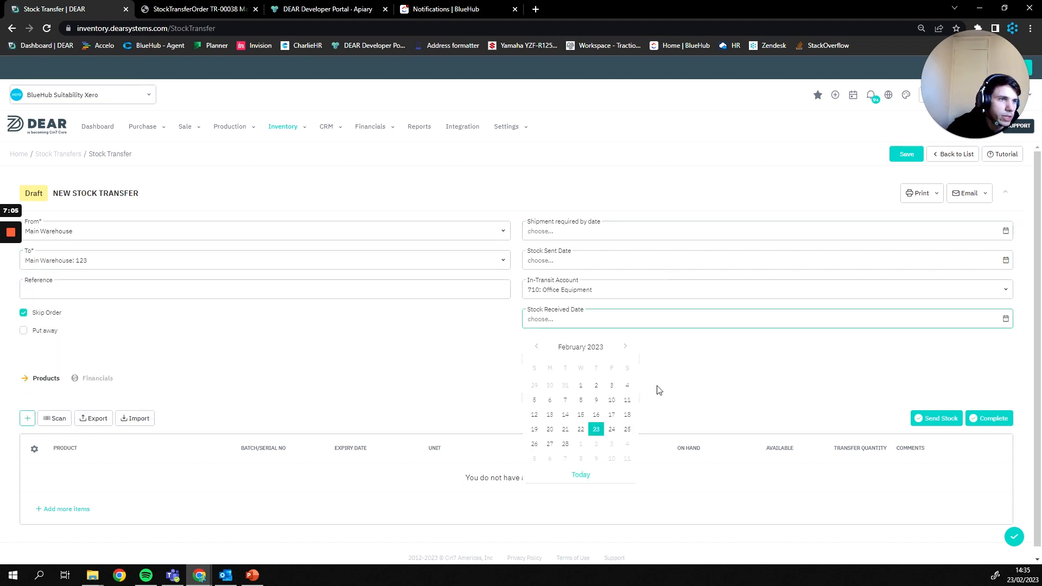
pyautogui.click(595, 428)
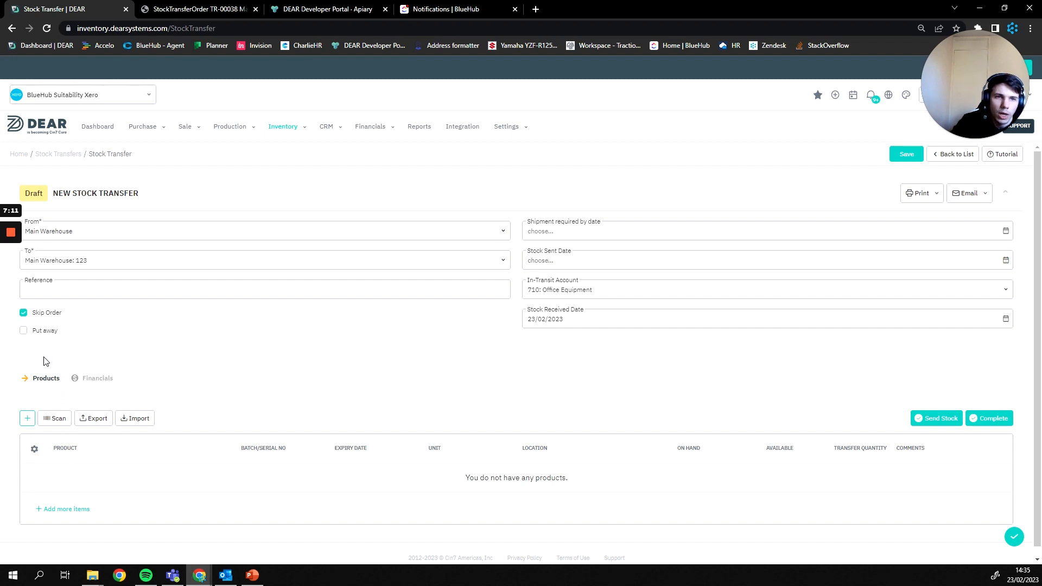
pyautogui.moveTo(30, 344)
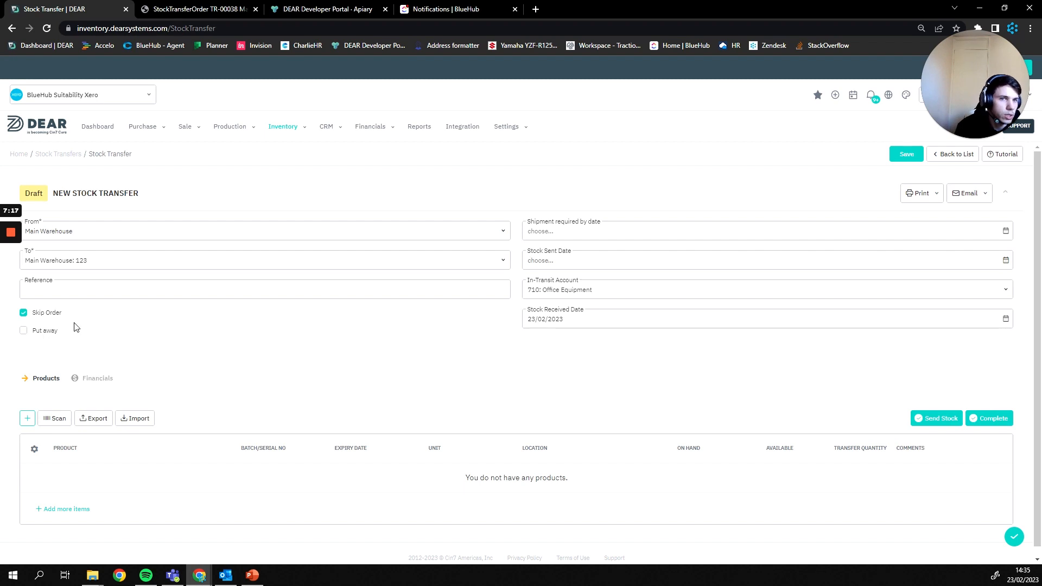
pyautogui.click(24, 331)
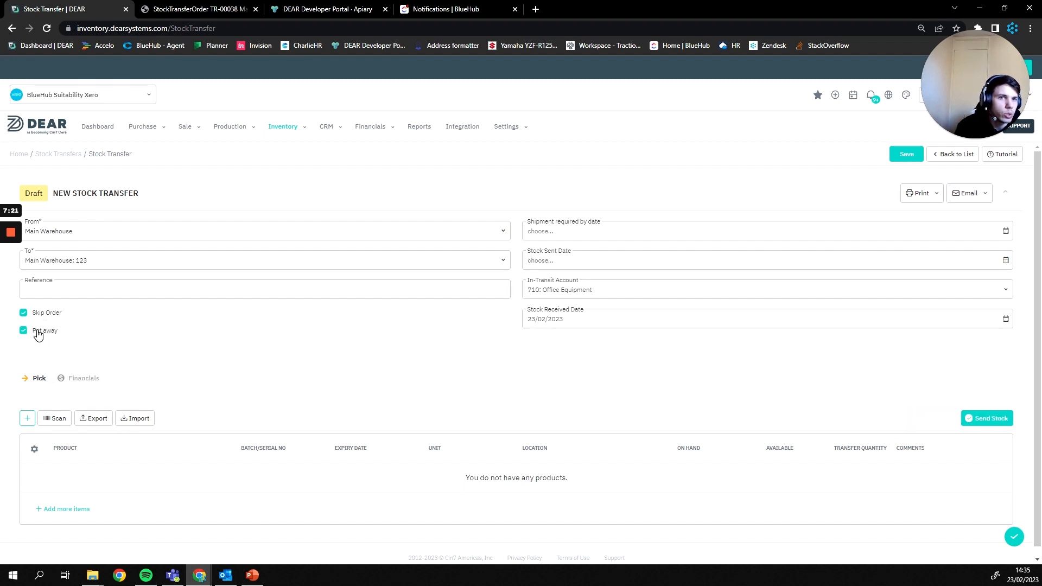
pyautogui.click(24, 330)
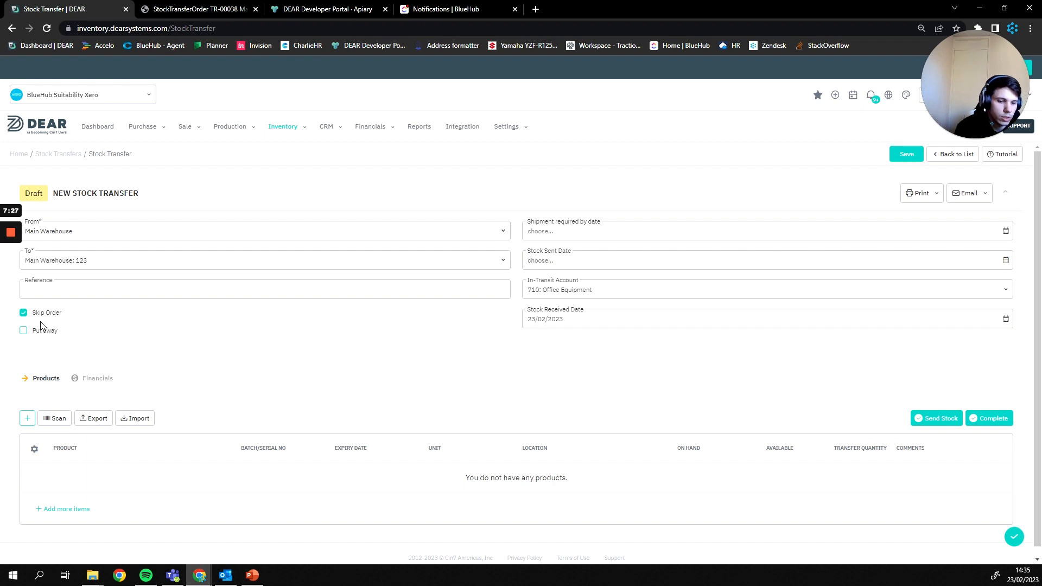
pyautogui.moveTo(44, 334)
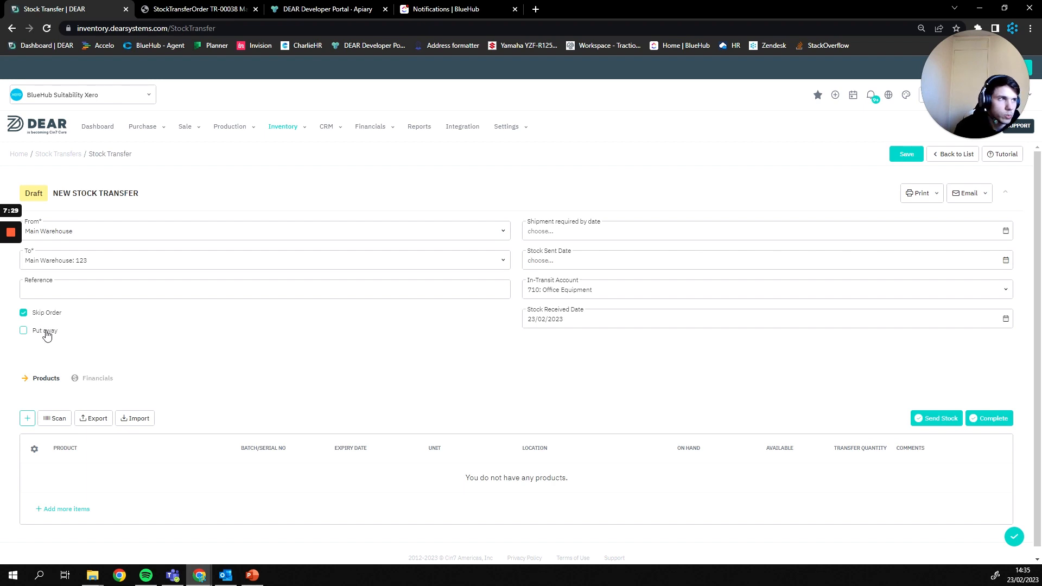
pyautogui.moveTo(41, 337)
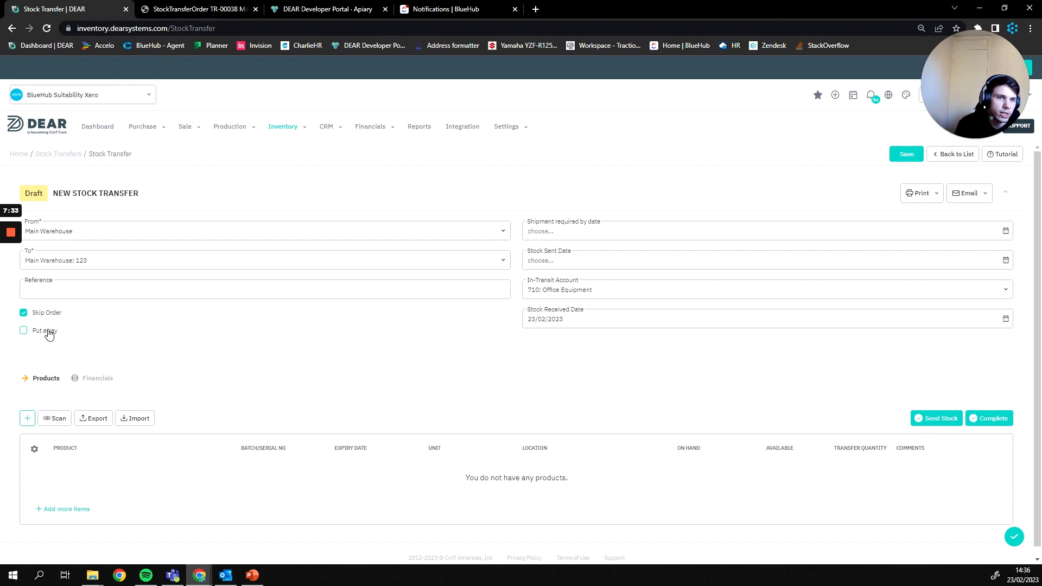
pyautogui.moveTo(29, 343)
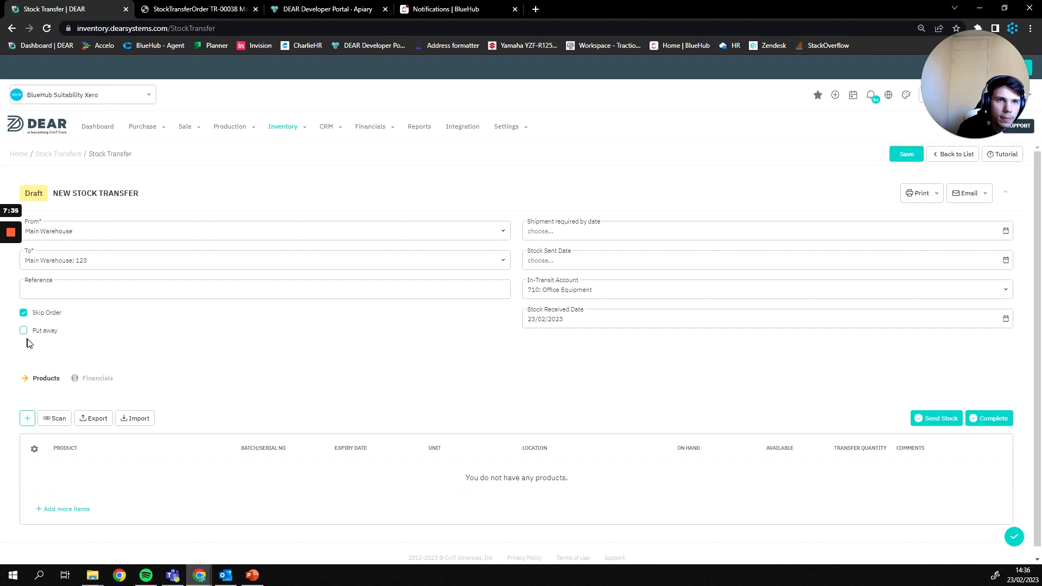
# Step: Add a line of 1 unit of 0207 Die cut cartons and complete the transfer
pyautogui.click(27, 418)
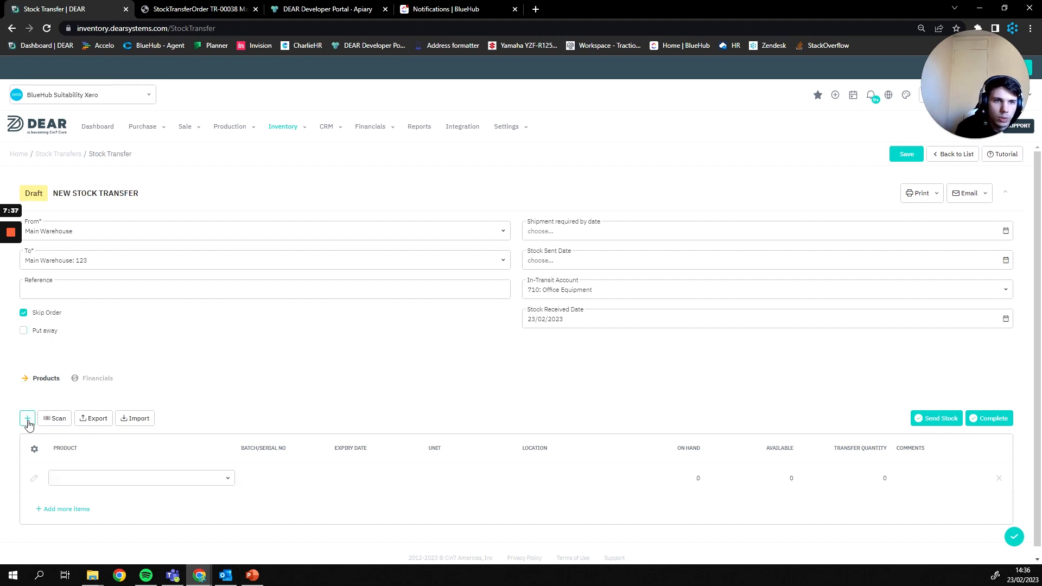
pyautogui.click(140, 477)
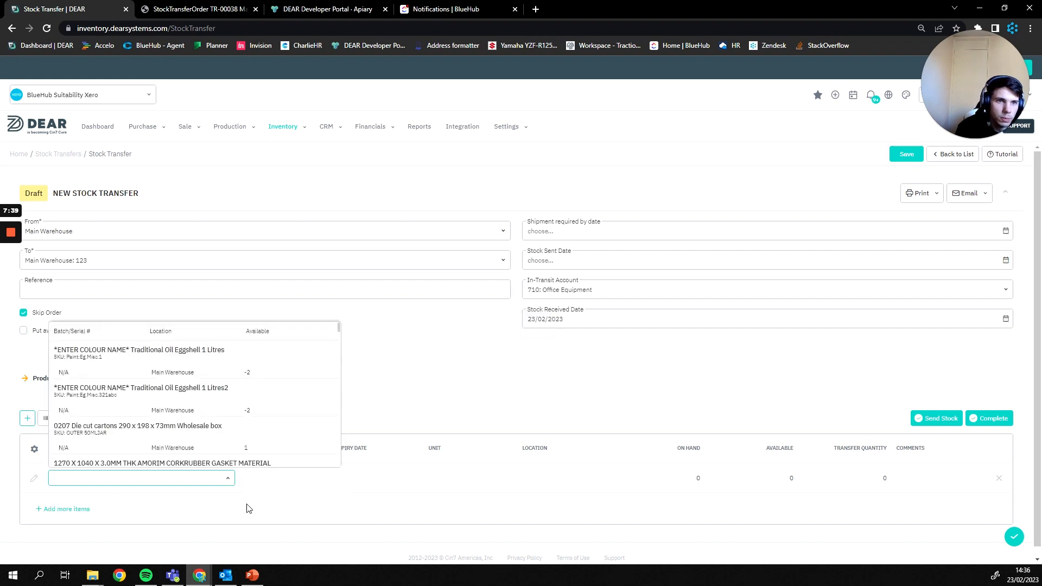
pyautogui.scroll(-3)
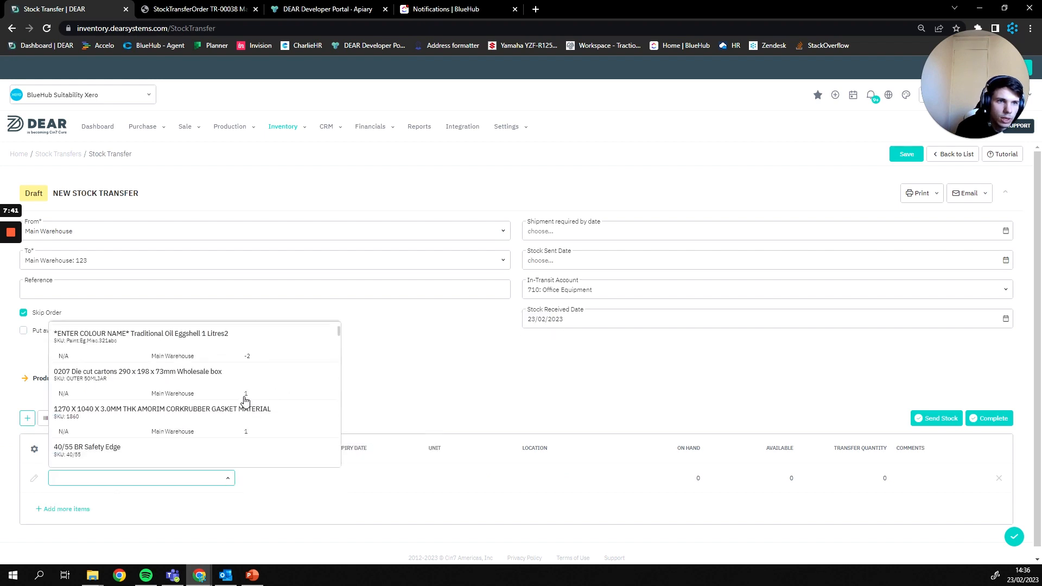
pyautogui.click(138, 371)
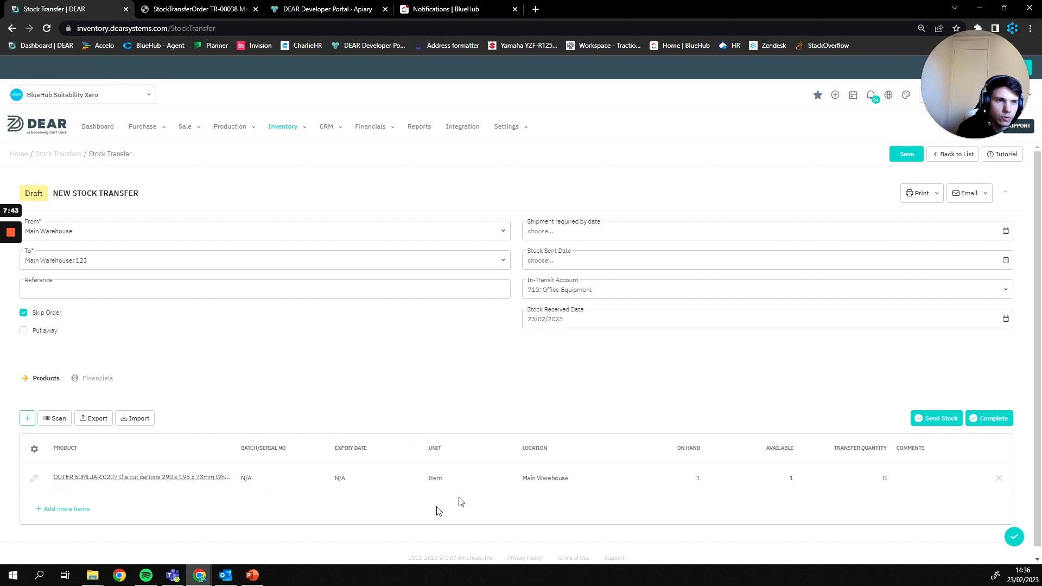
pyautogui.click(864, 478)
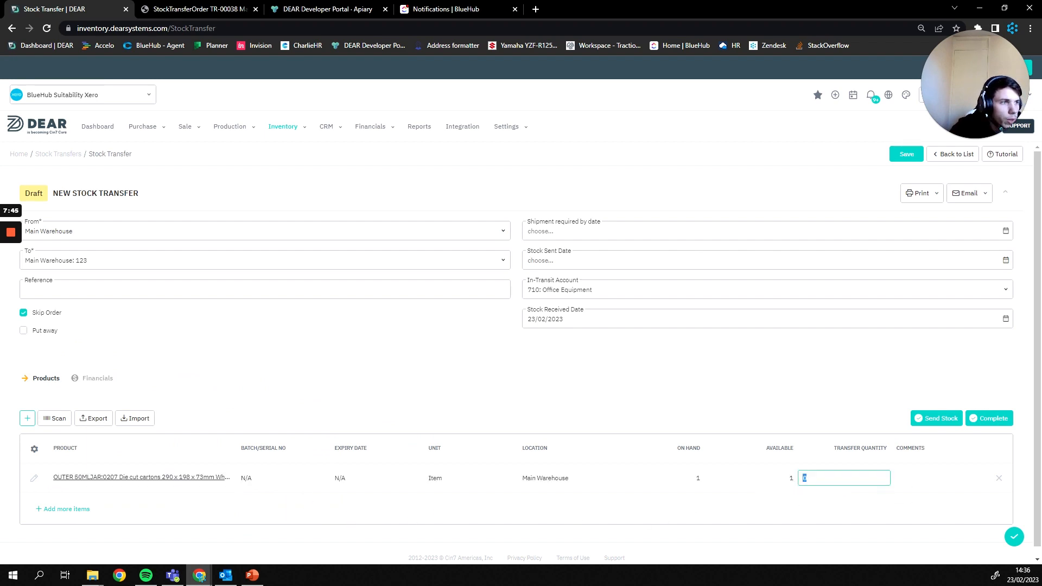
pyautogui.write('1')
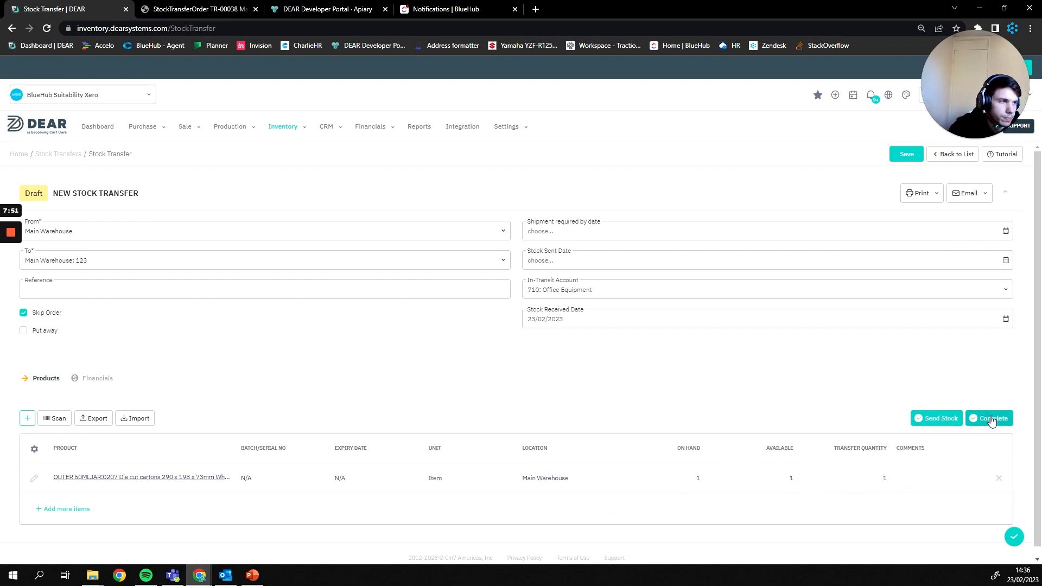
pyautogui.click(990, 418)
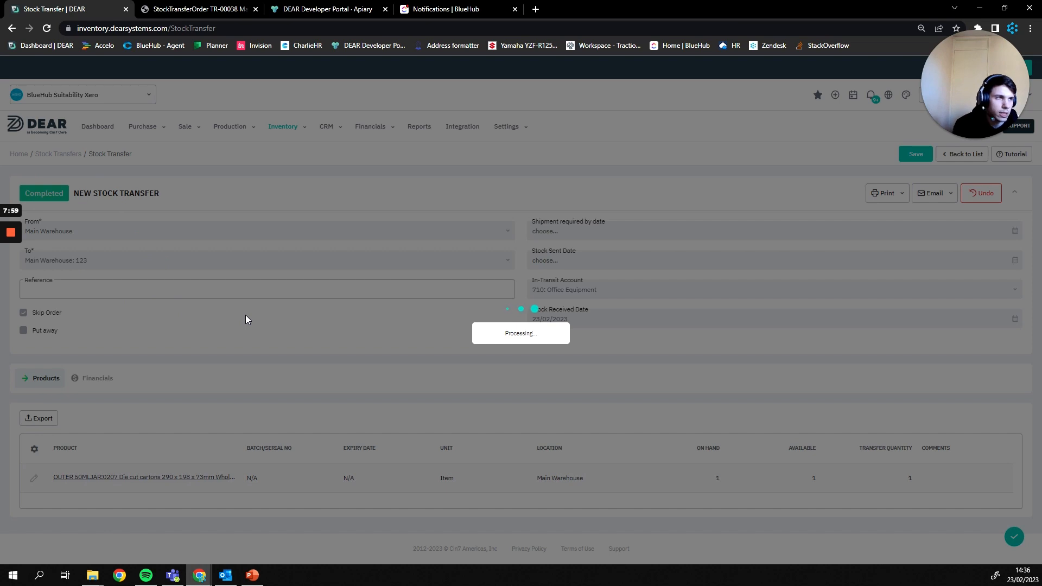
# Step: Wait out processing until the page shows Completed Stock Transfer TR-00039
pyautogui.click(915, 154)
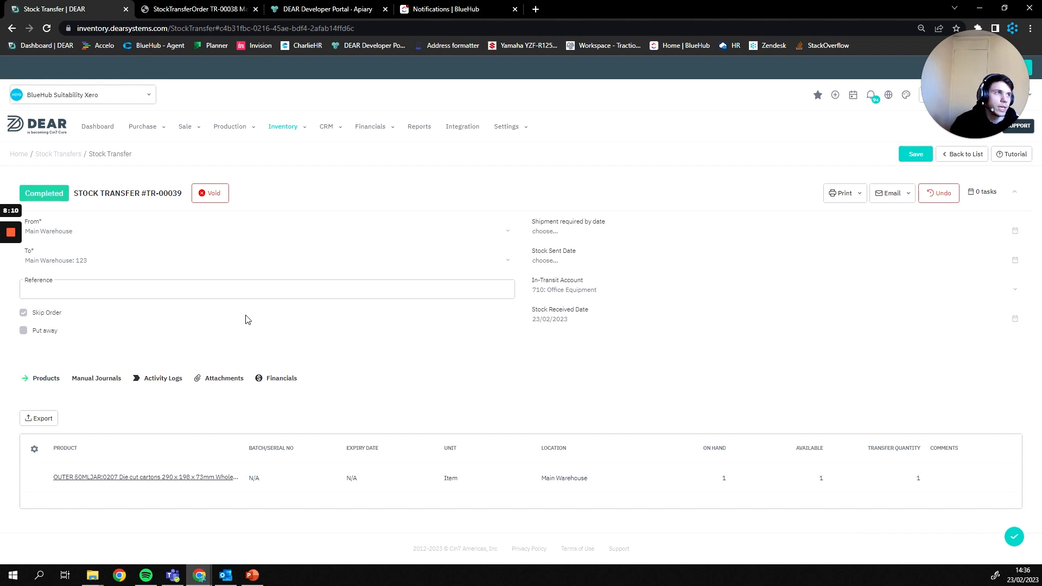
pyautogui.moveTo(223, 311)
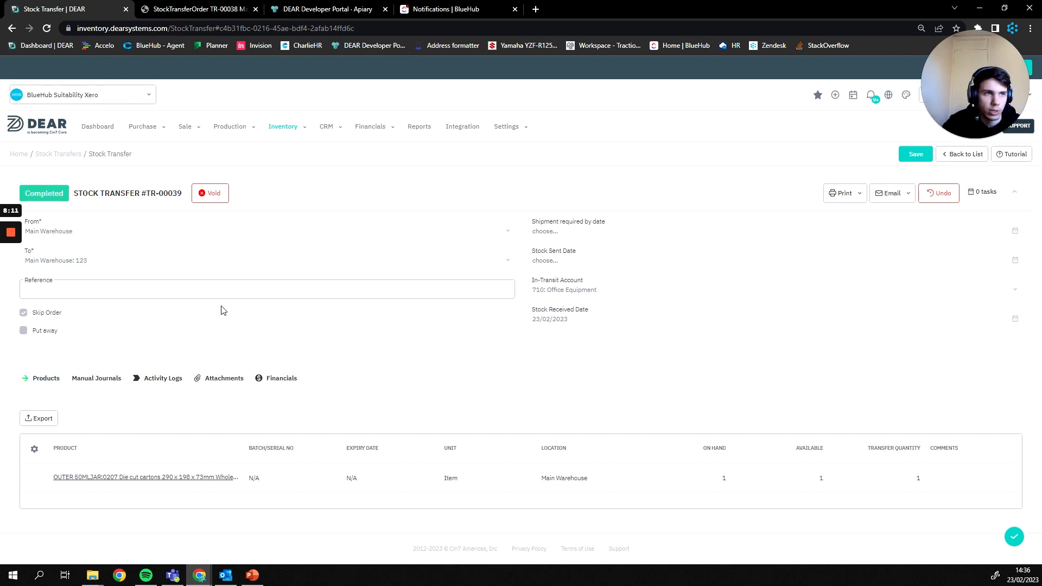
pyautogui.moveTo(153, 364)
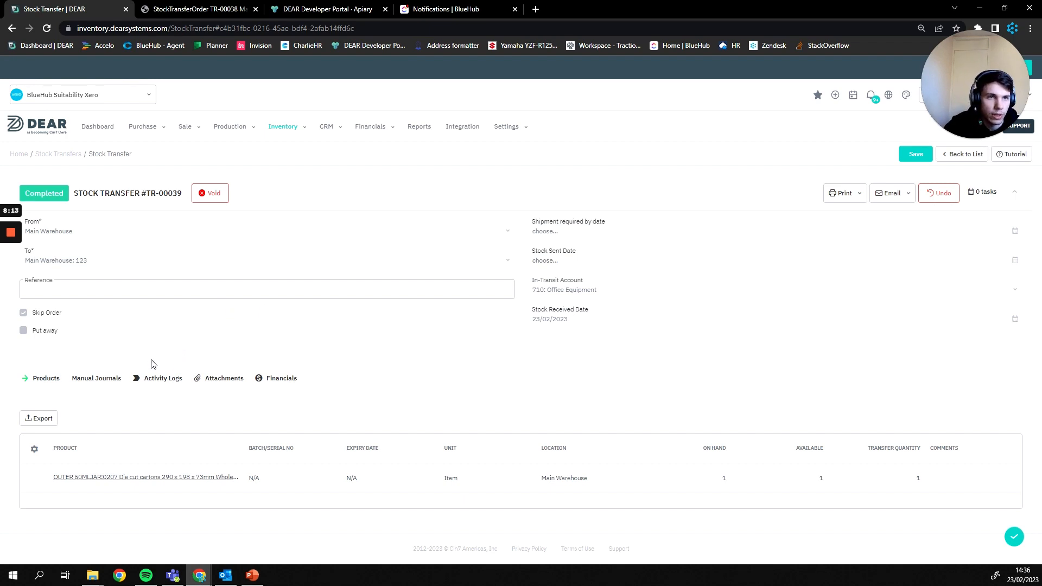
pyautogui.moveTo(260, 405)
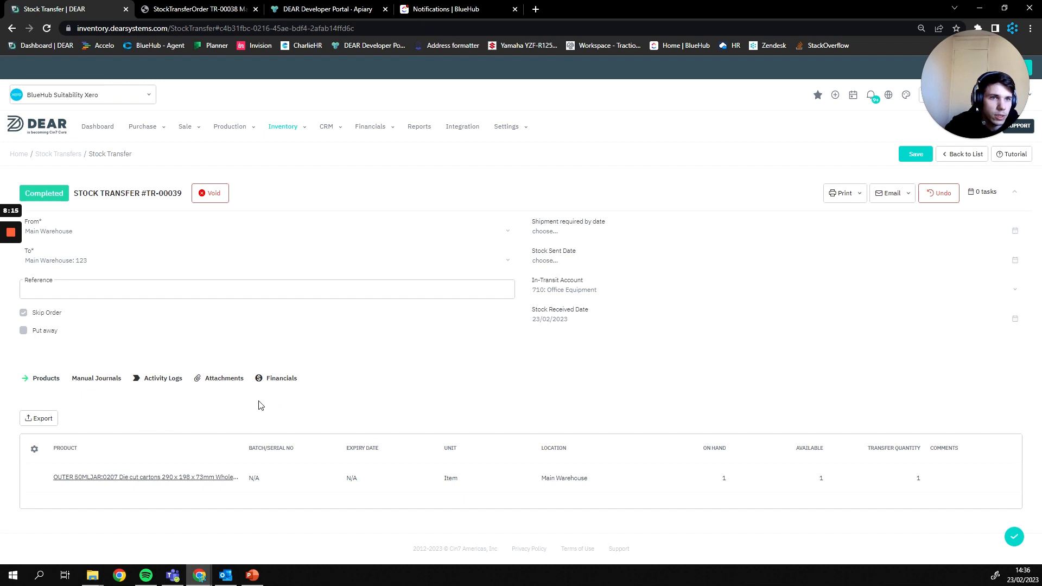
# Step: Check TR-00039's manual journals, activity log, and in-transit and received financial transactions
pyautogui.click(95, 378)
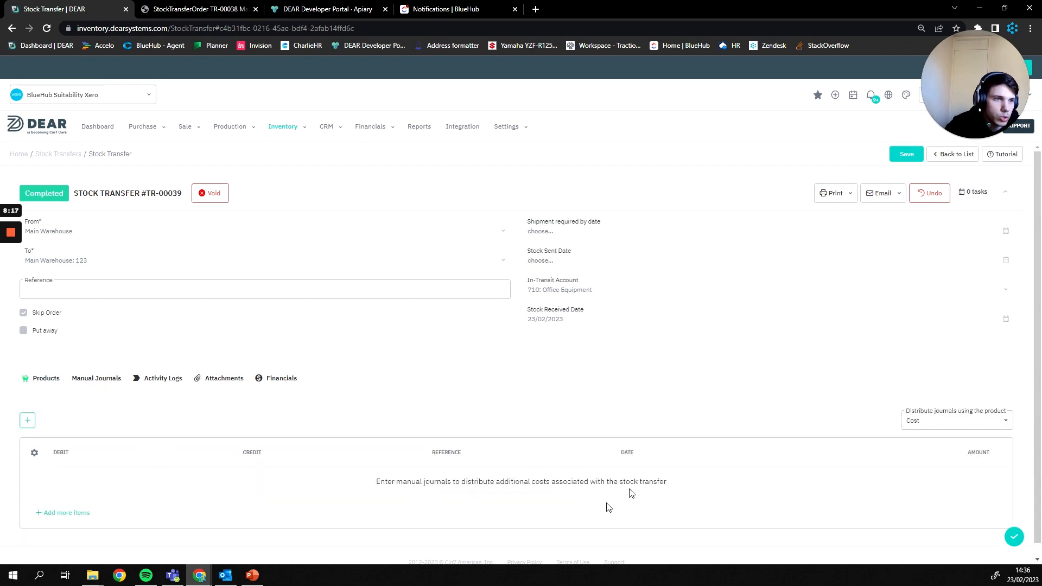
pyautogui.moveTo(677, 480)
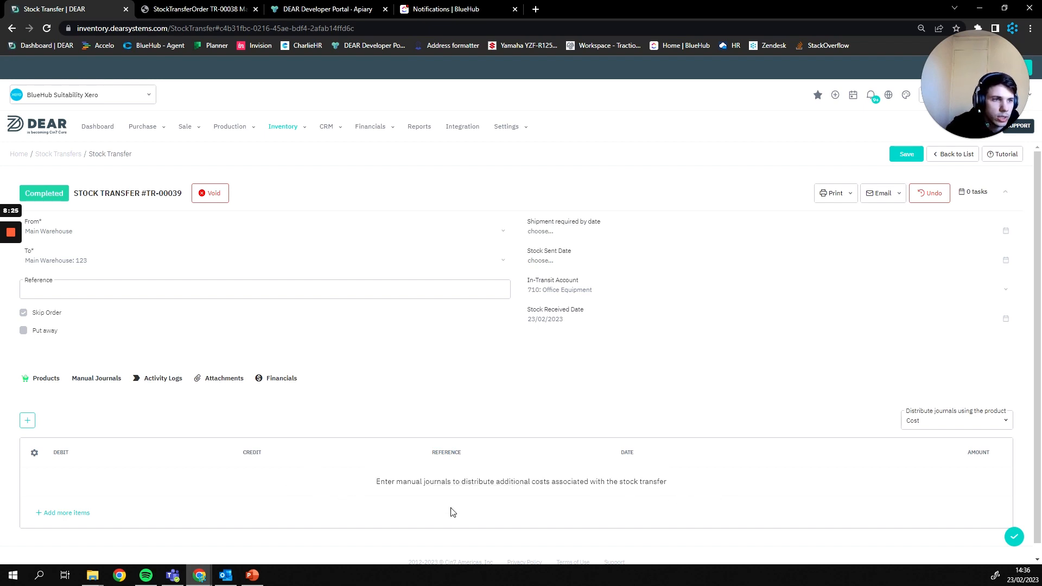
pyautogui.click(162, 379)
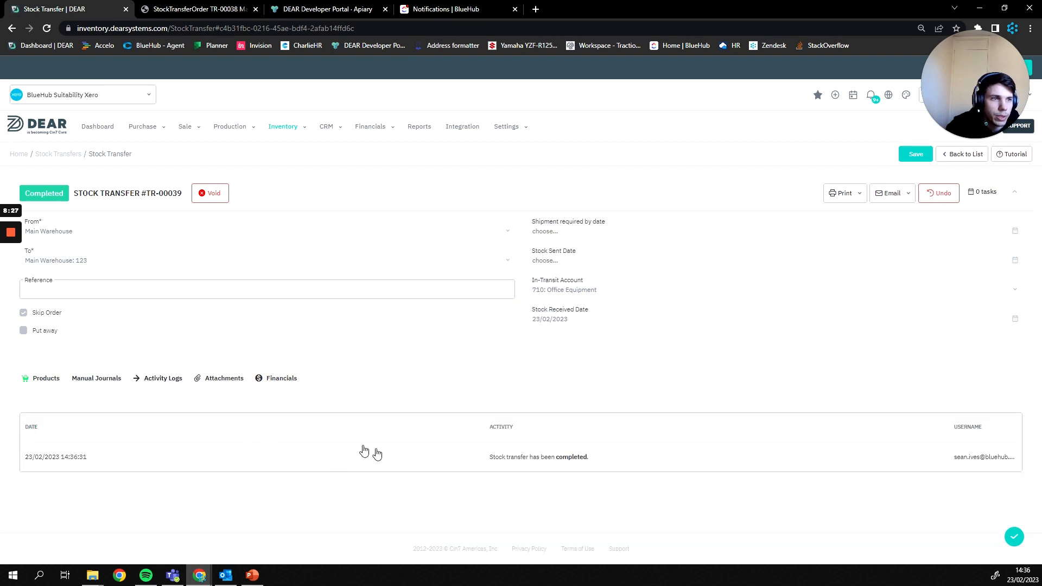
pyautogui.moveTo(457, 495)
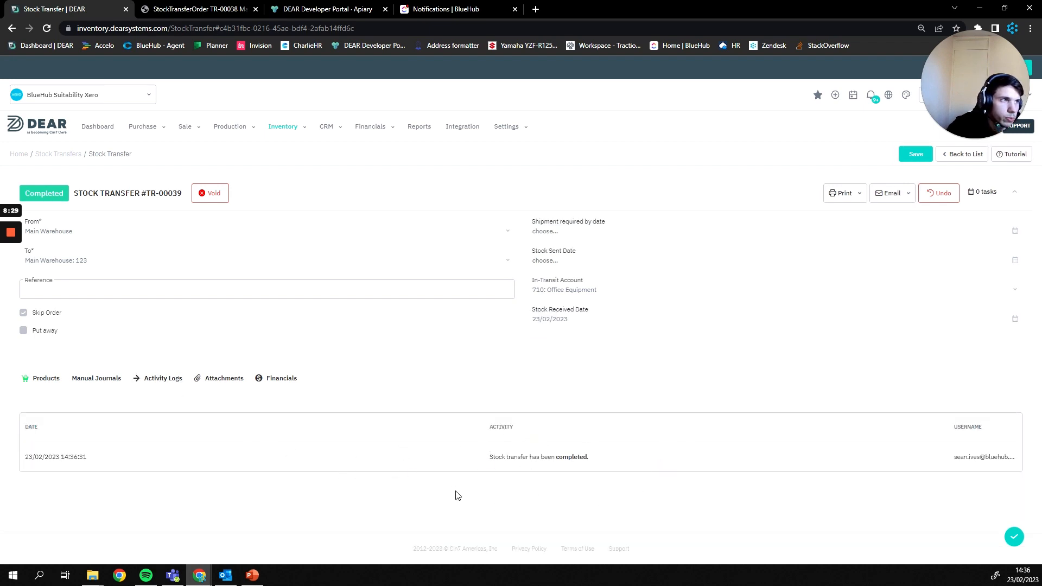
pyautogui.click(281, 377)
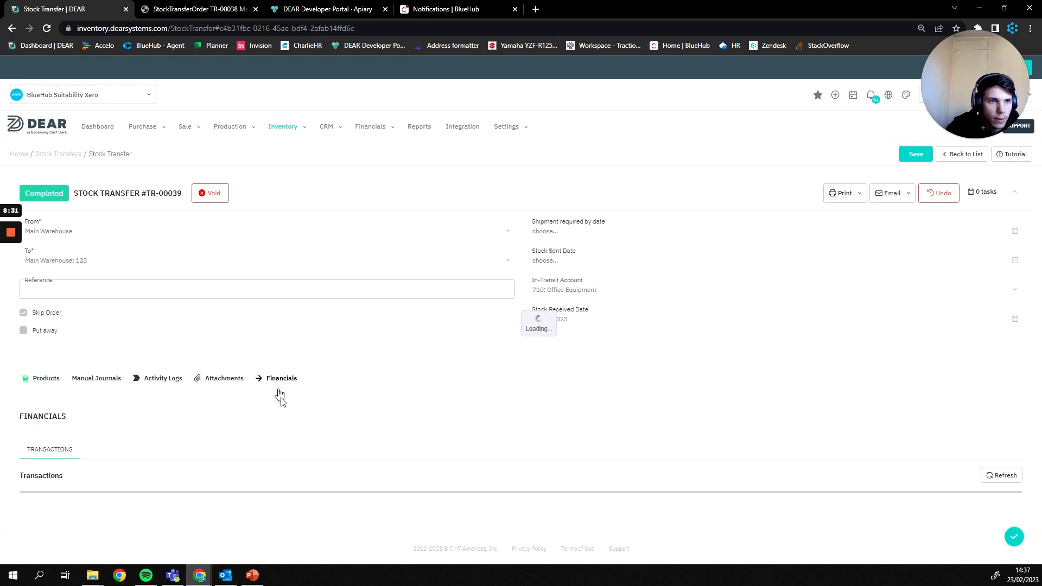
pyautogui.scroll(-3)
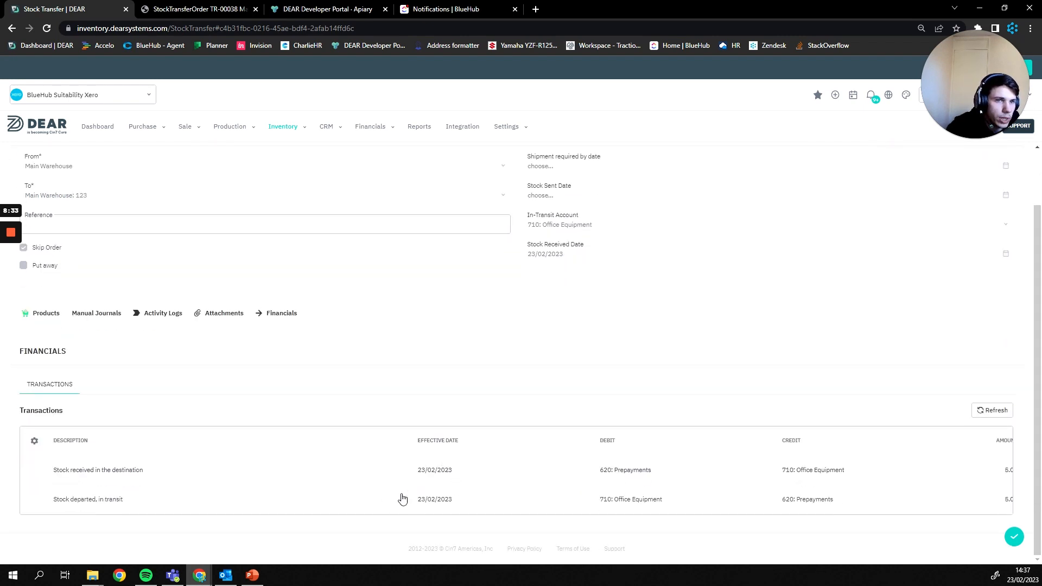
pyautogui.moveTo(653, 507)
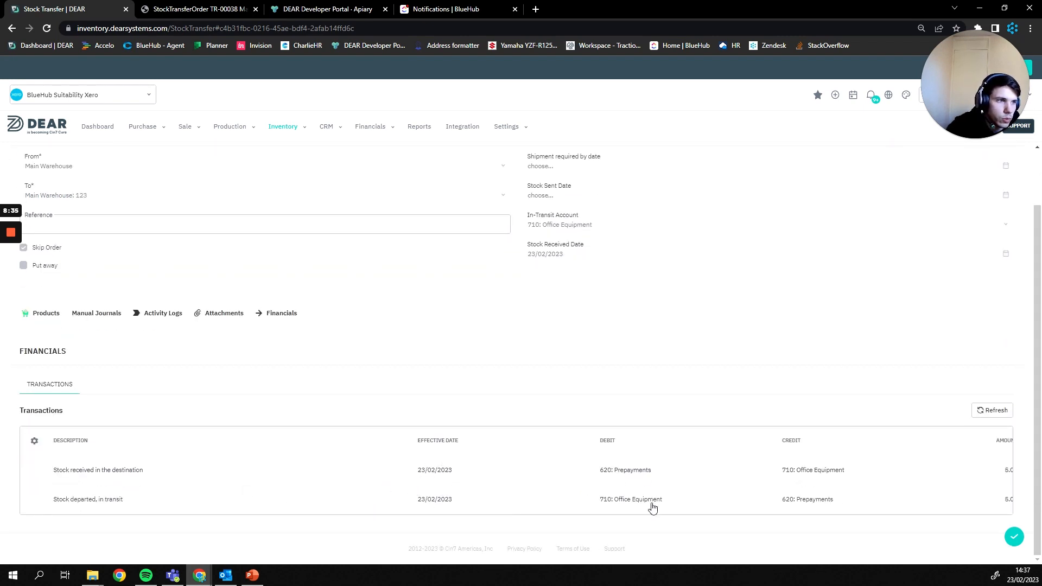
pyautogui.moveTo(808, 415)
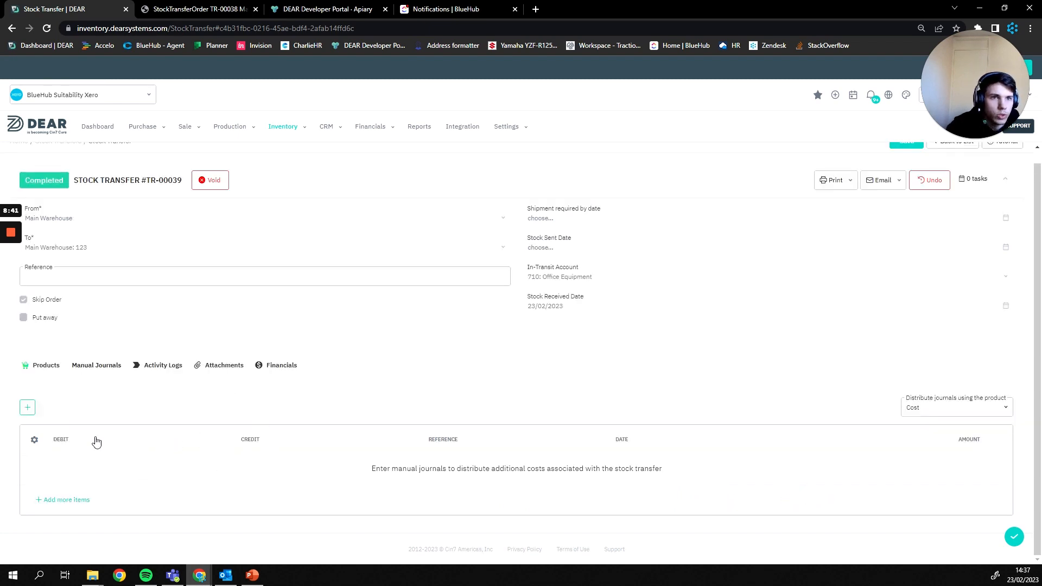
pyautogui.click(27, 407)
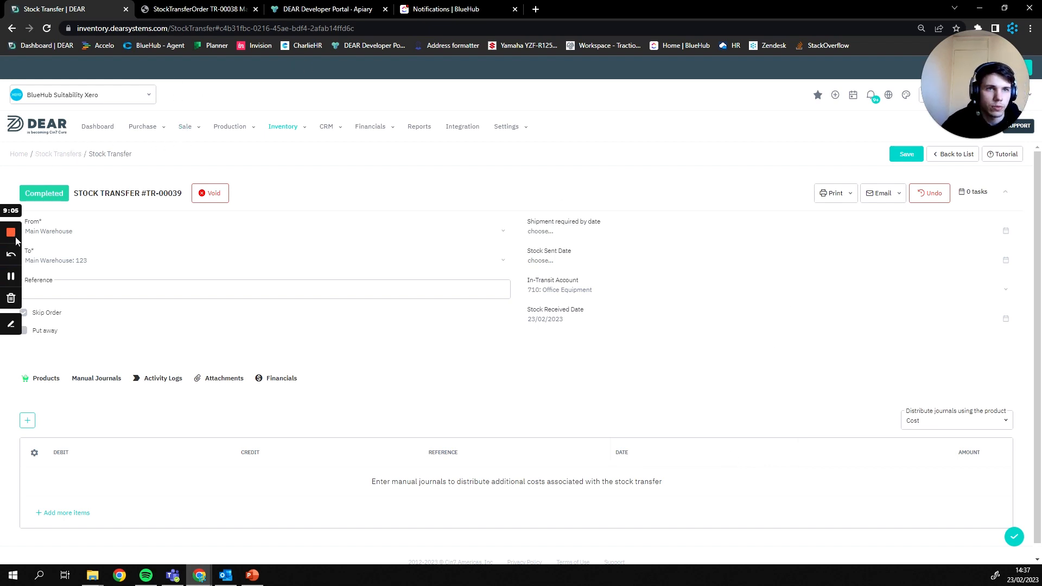
pyautogui.moveTo(10, 233)
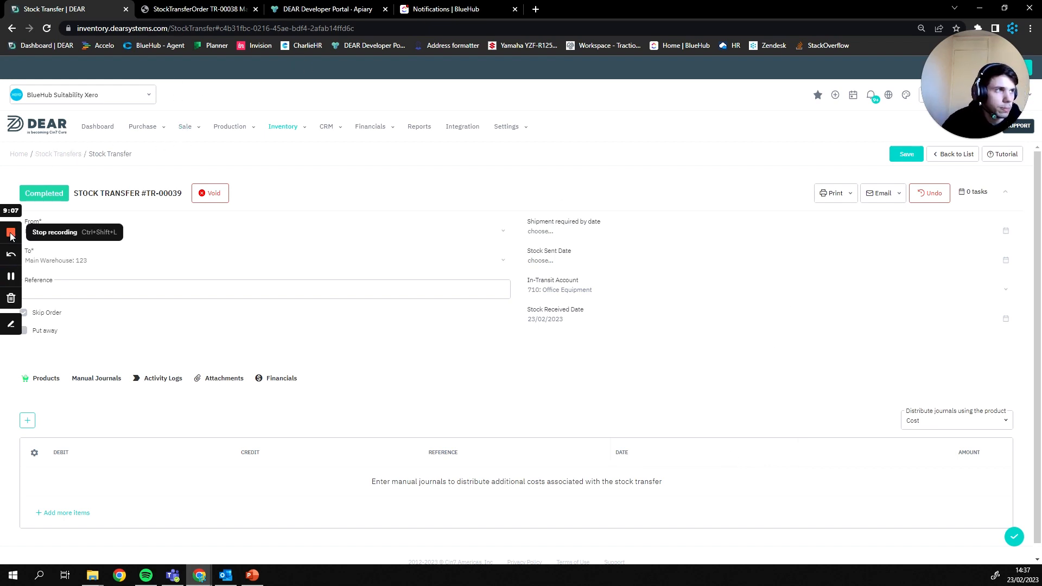